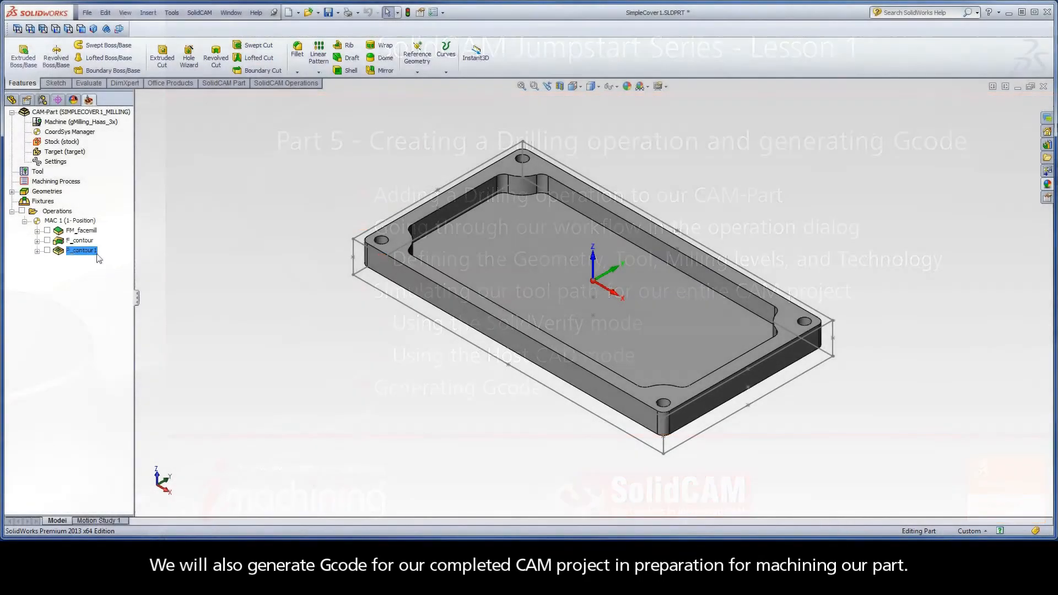
Review the existing facemill and pocket operations in the CAM tree.
{"action": "left_click", "coordinate": [79, 231]}
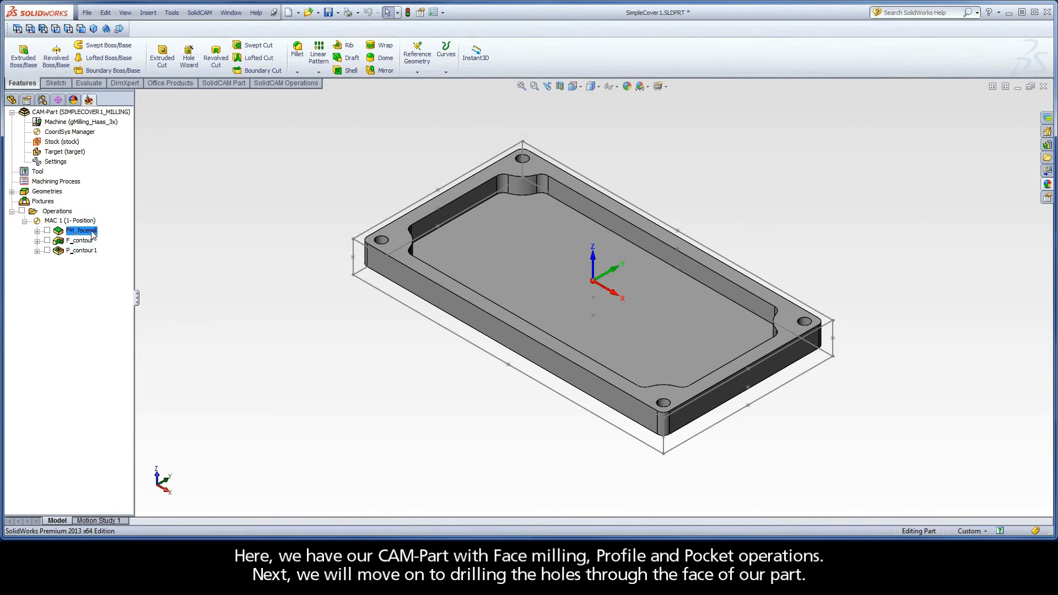
{"action": "left_click", "coordinate": [81, 250]}
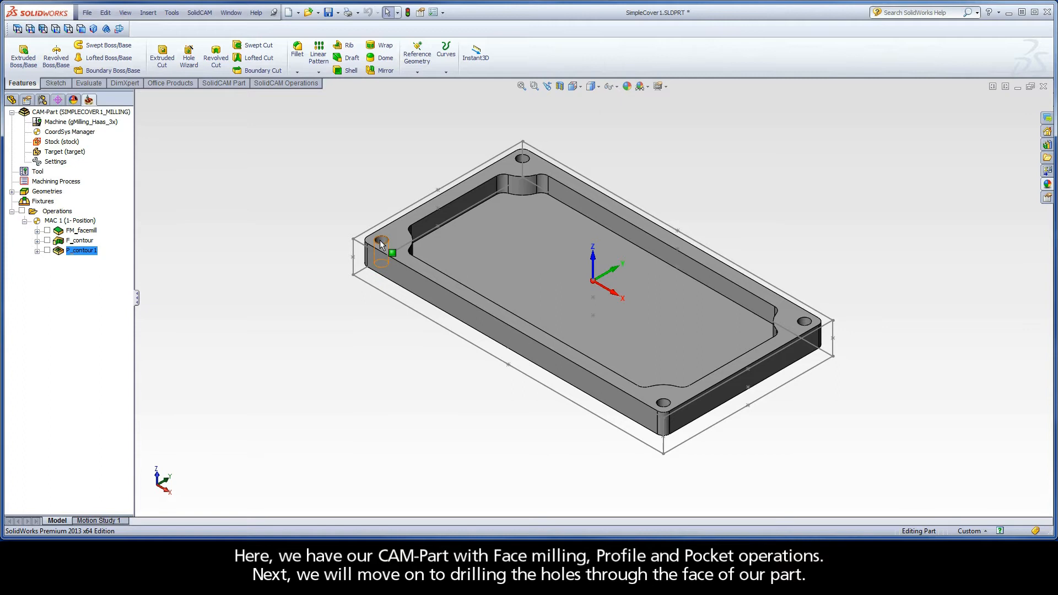
{"action": "left_click", "coordinate": [381, 243]}
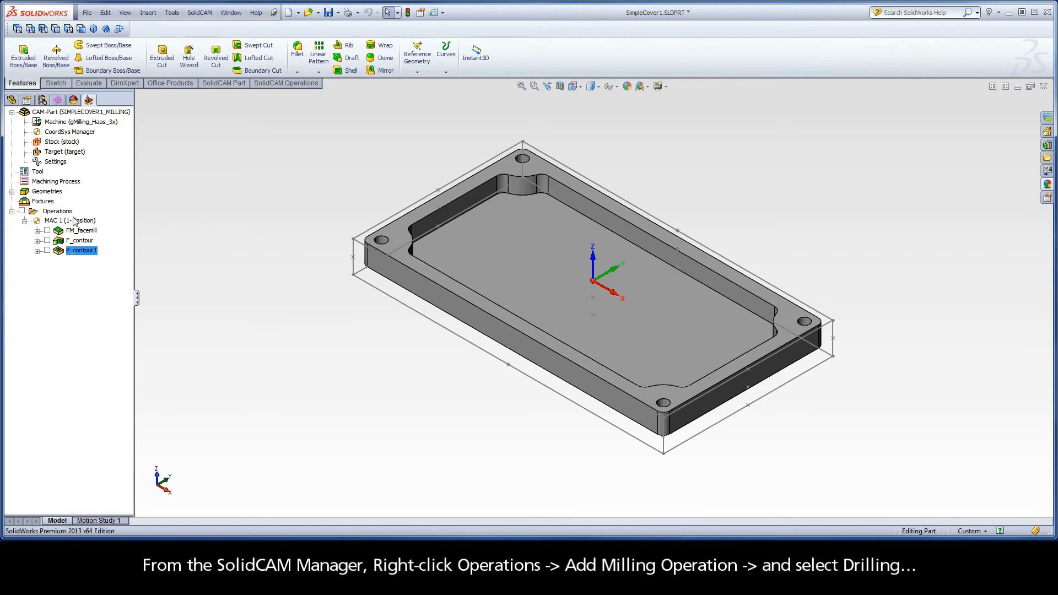
Add a new Drilling operation and start its drill geometry selection.
{"action": "right_click", "coordinate": [56, 210]}
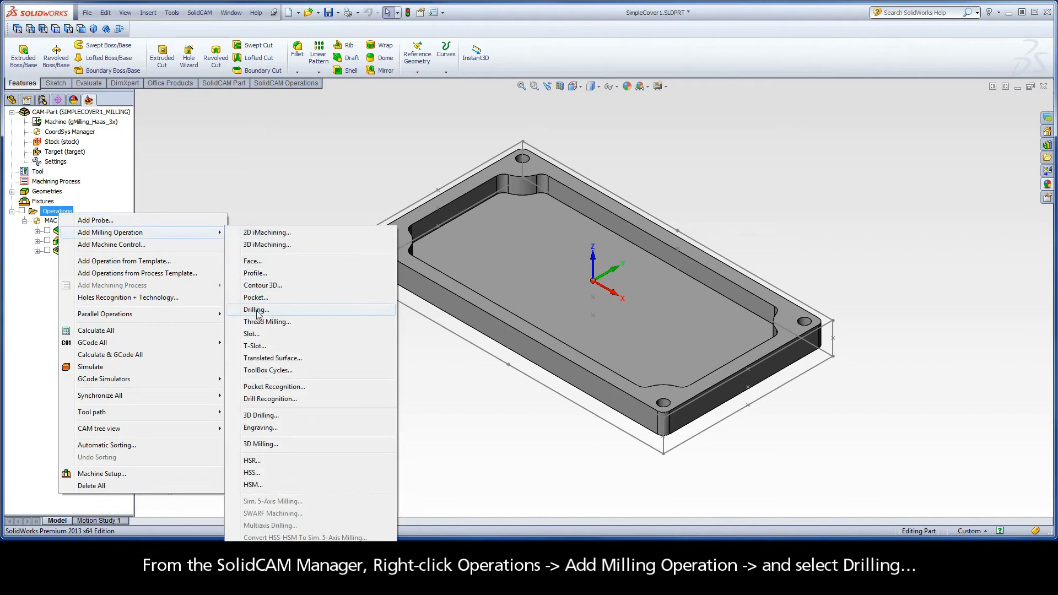
{"action": "left_click", "coordinate": [256, 309]}
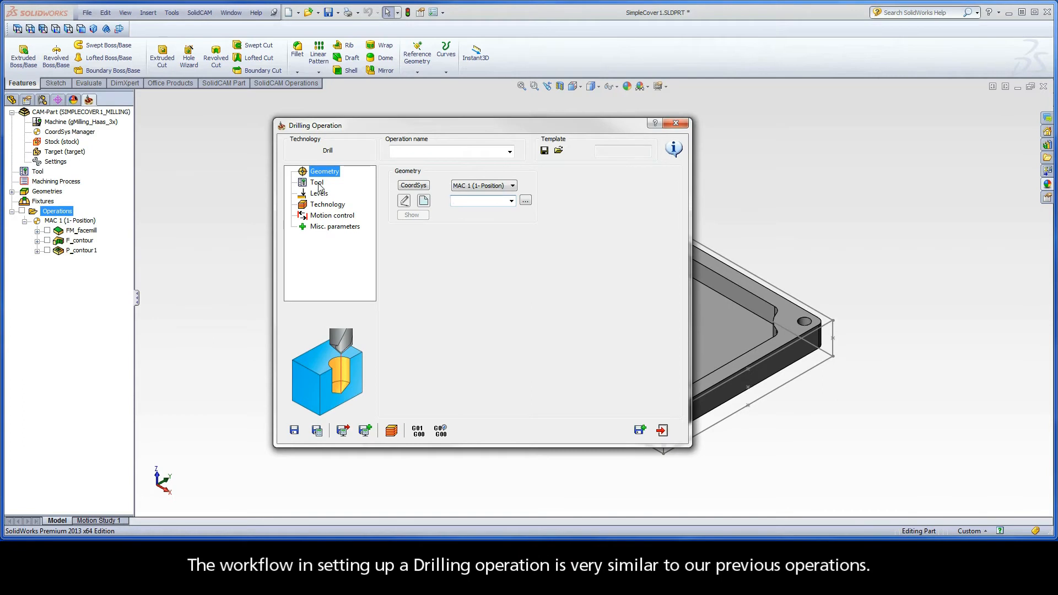
{"action": "left_click", "coordinate": [327, 205]}
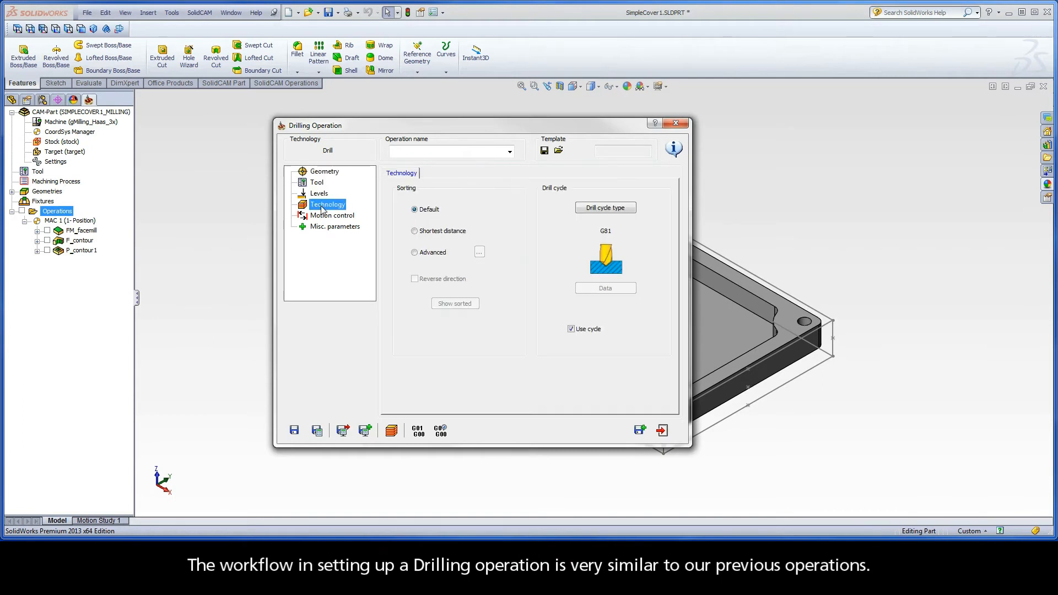
{"action": "left_click", "coordinate": [324, 171]}
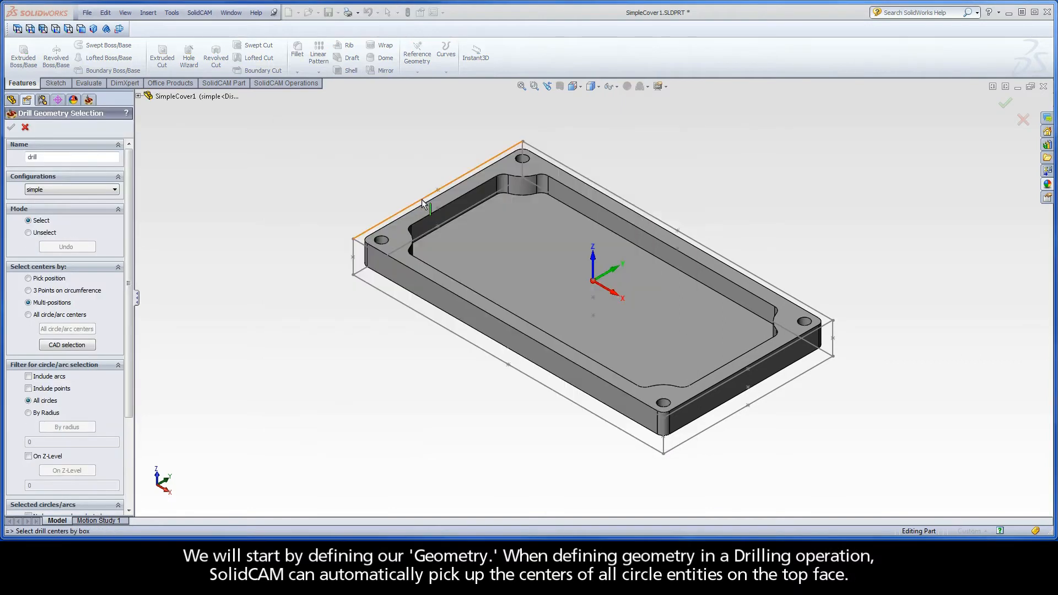
Pick the top face so its four corner hole centres become the drilling geometry, and accept them.
{"action": "left_click", "coordinate": [382, 251]}
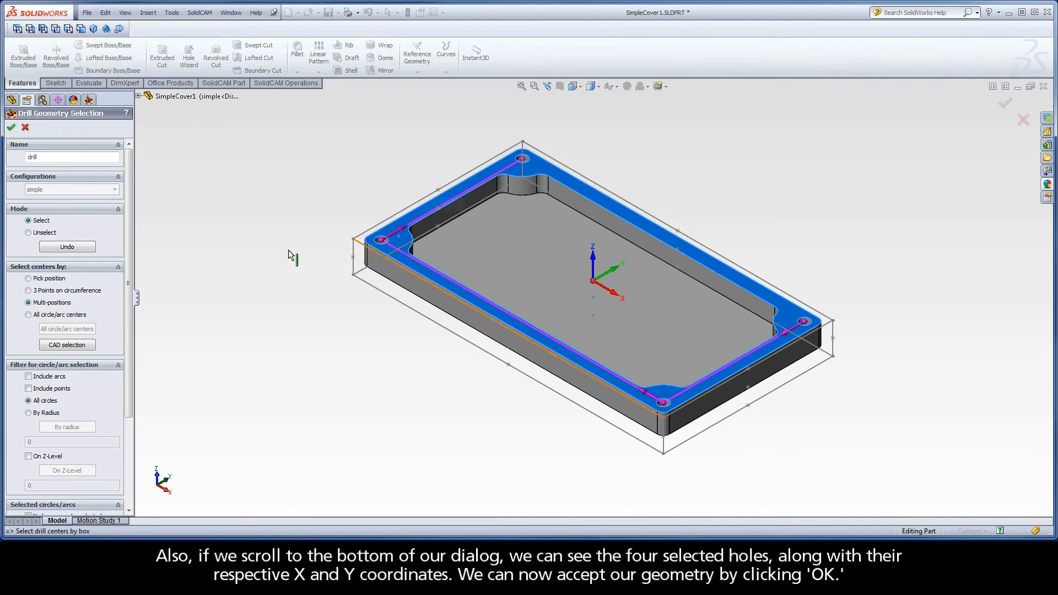
{"action": "scroll", "scroll_direction": "down", "scroll_amount": 3}
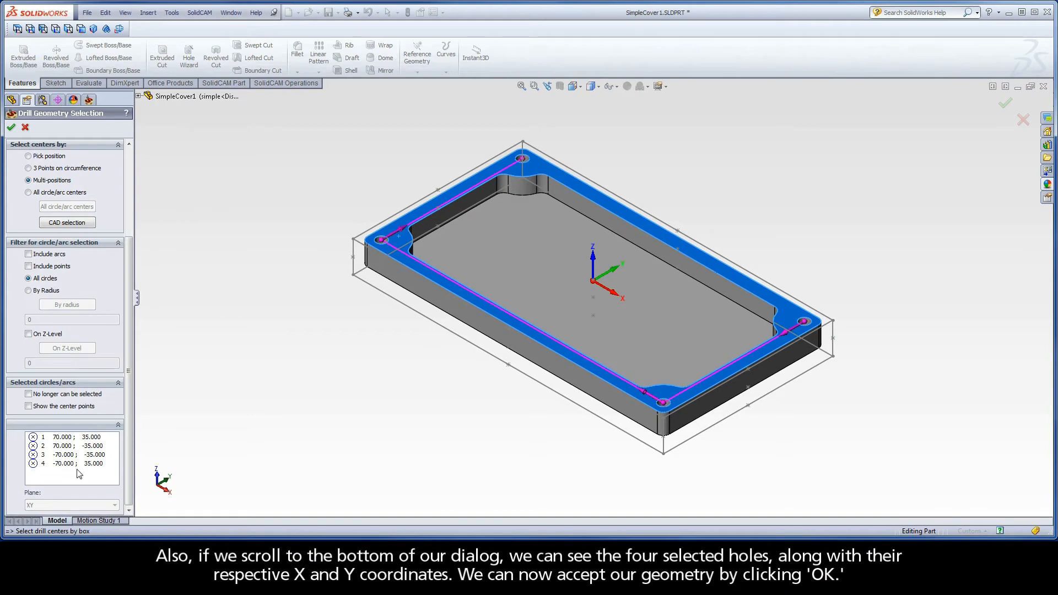
{"action": "mouse_move", "coordinate": [86, 362]}
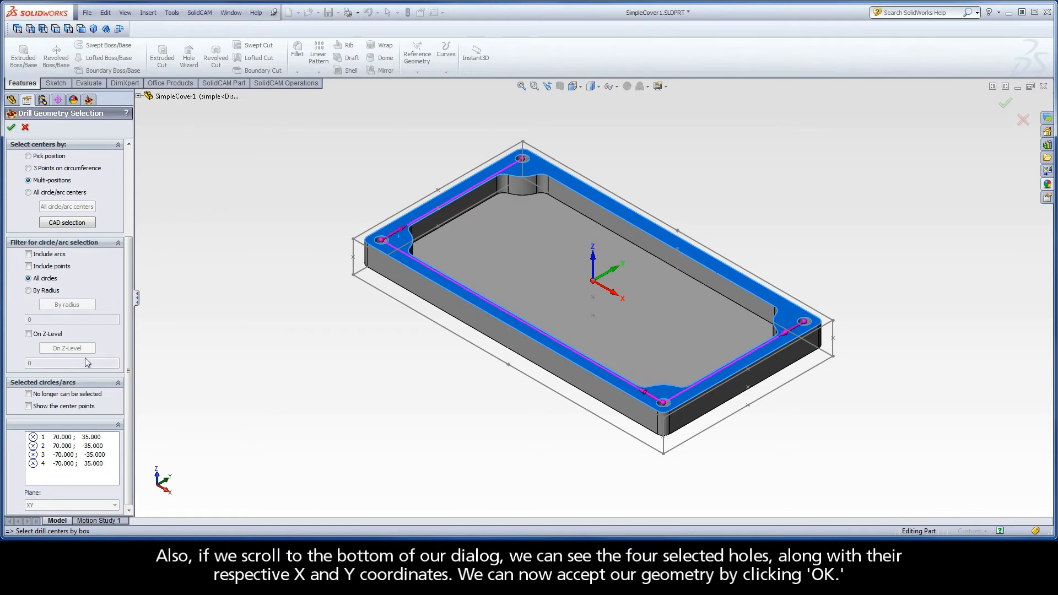
{"action": "mouse_move", "coordinate": [11, 128]}
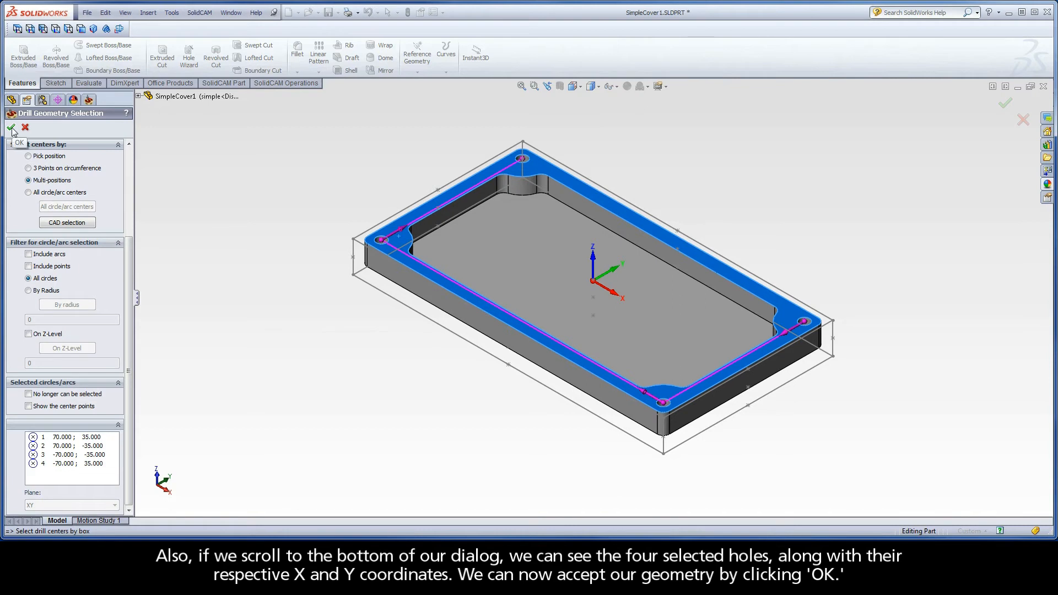
{"action": "left_click", "coordinate": [17, 142]}
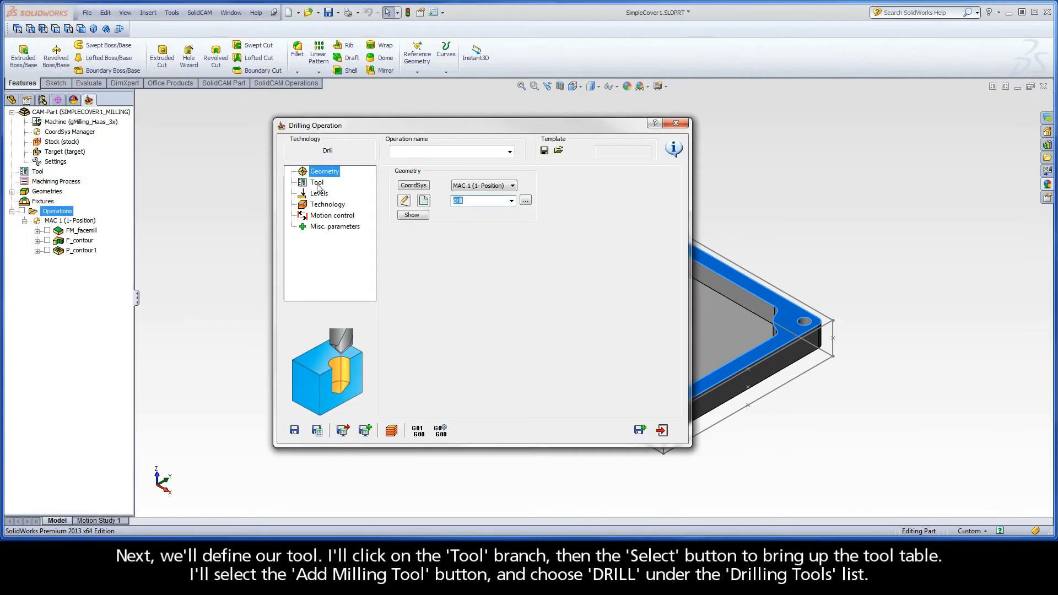
Define a 5 mm DRILL tool as tool number 3 and assign it to the operation.
{"action": "left_click", "coordinate": [316, 182]}
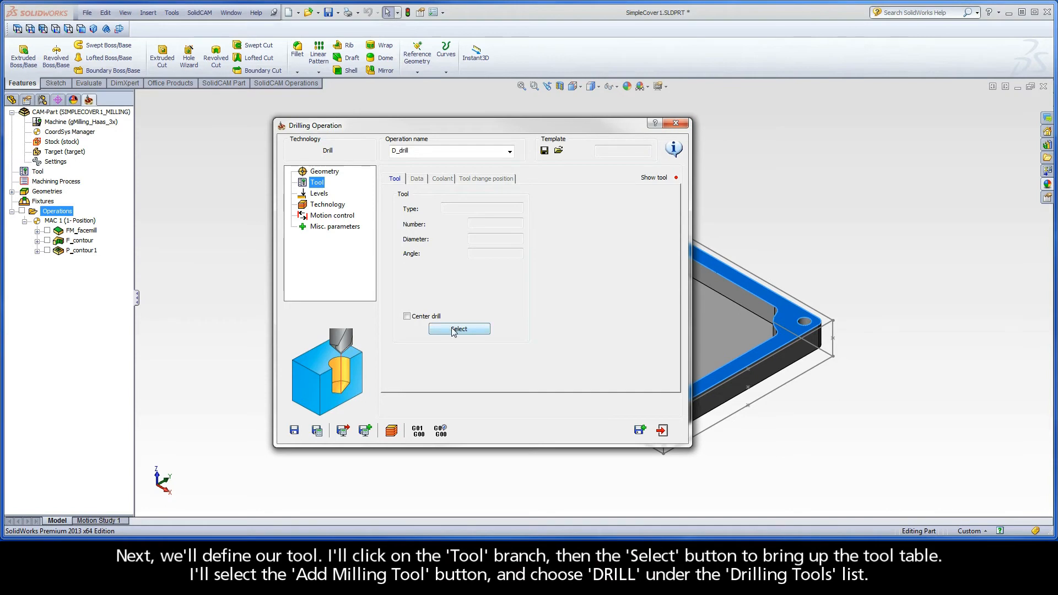
{"action": "left_click", "coordinate": [458, 329]}
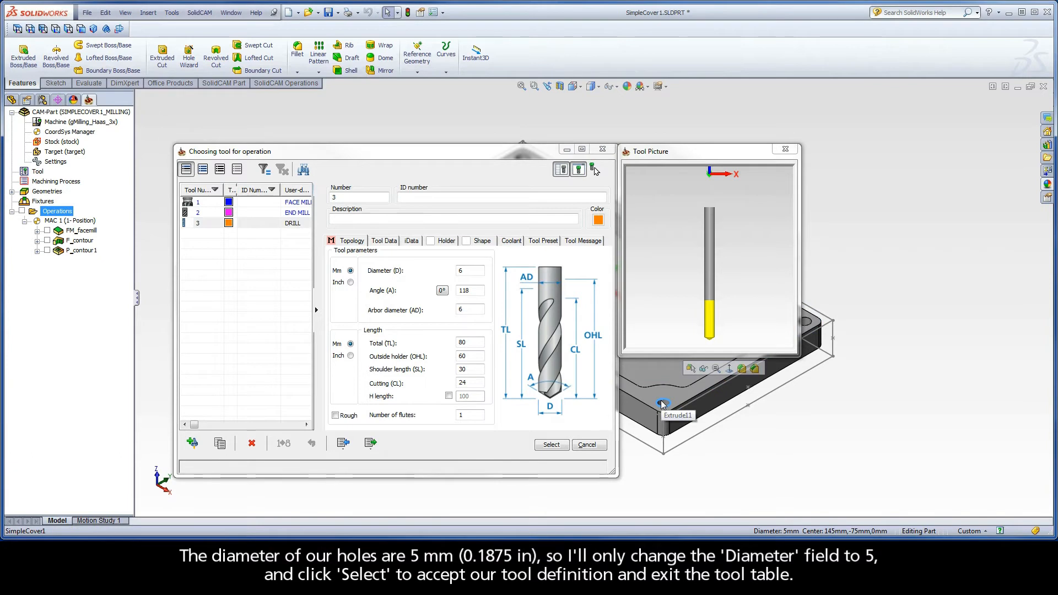
{"action": "left_click", "coordinate": [468, 271]}
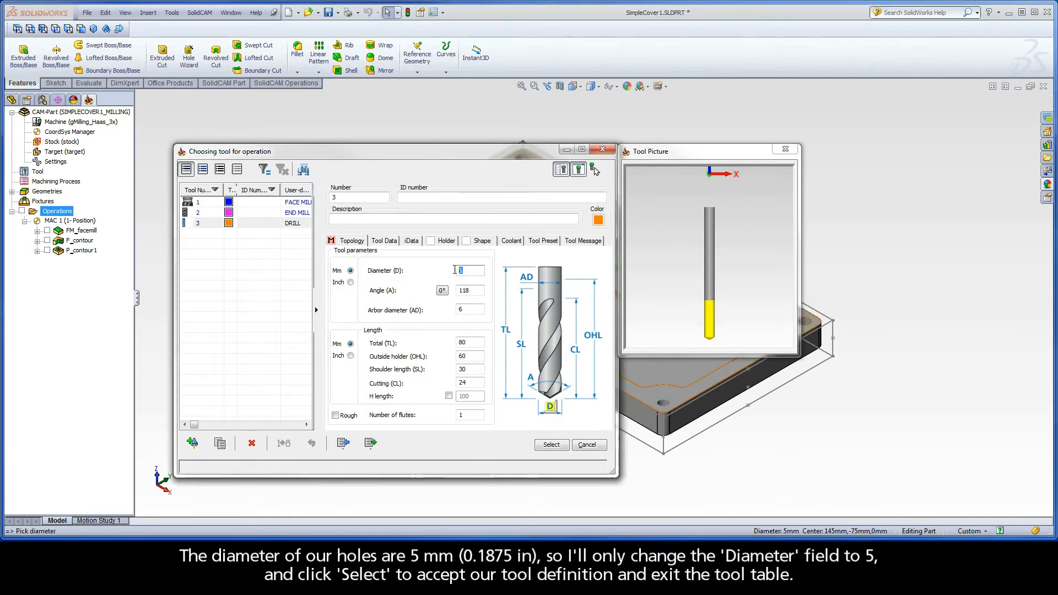
{"action": "type", "text": "5"}
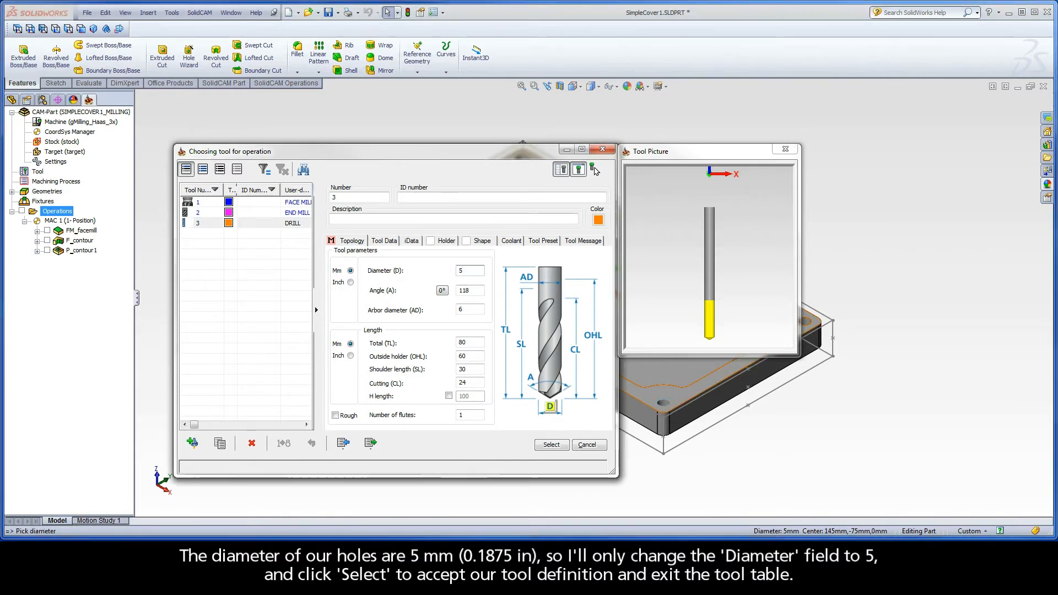
{"action": "left_click", "coordinate": [551, 444]}
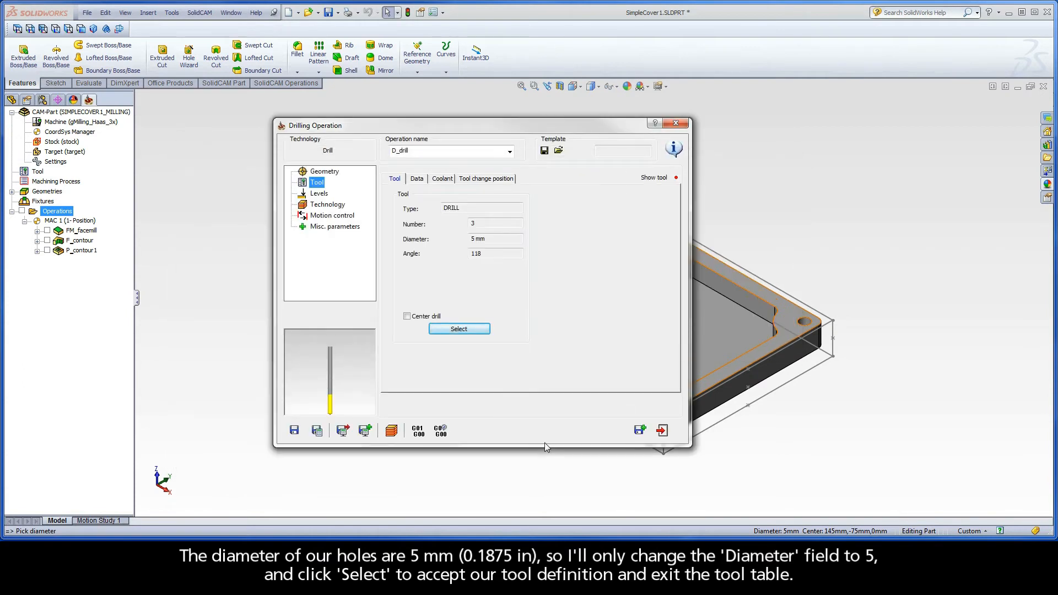
{"action": "mouse_move", "coordinate": [323, 203]}
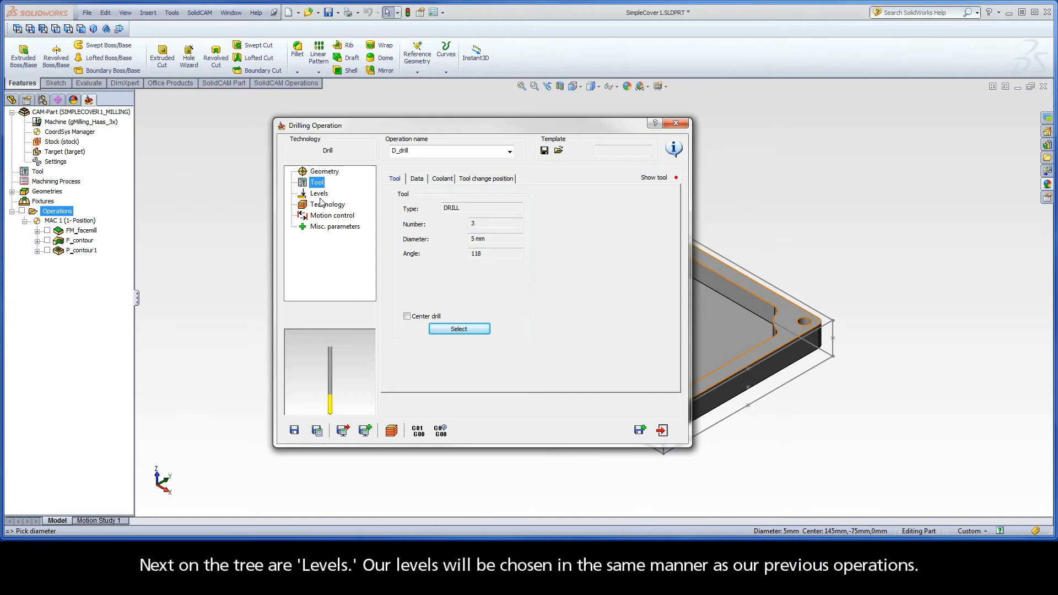
Set the upper level at 0 by picking the part's top face.
{"action": "left_click", "coordinate": [318, 193]}
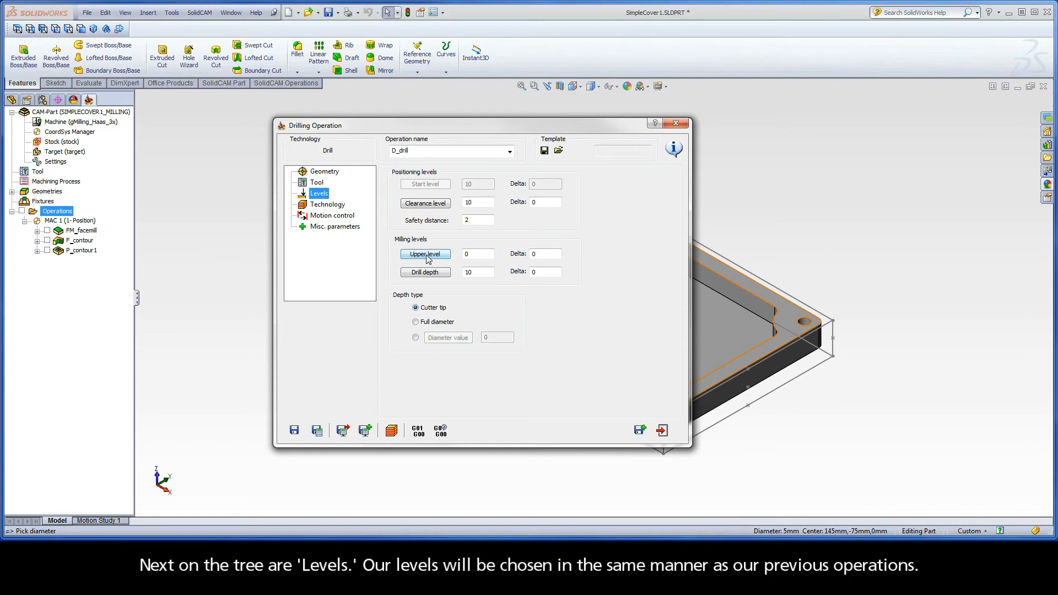
{"action": "left_click", "coordinate": [426, 255]}
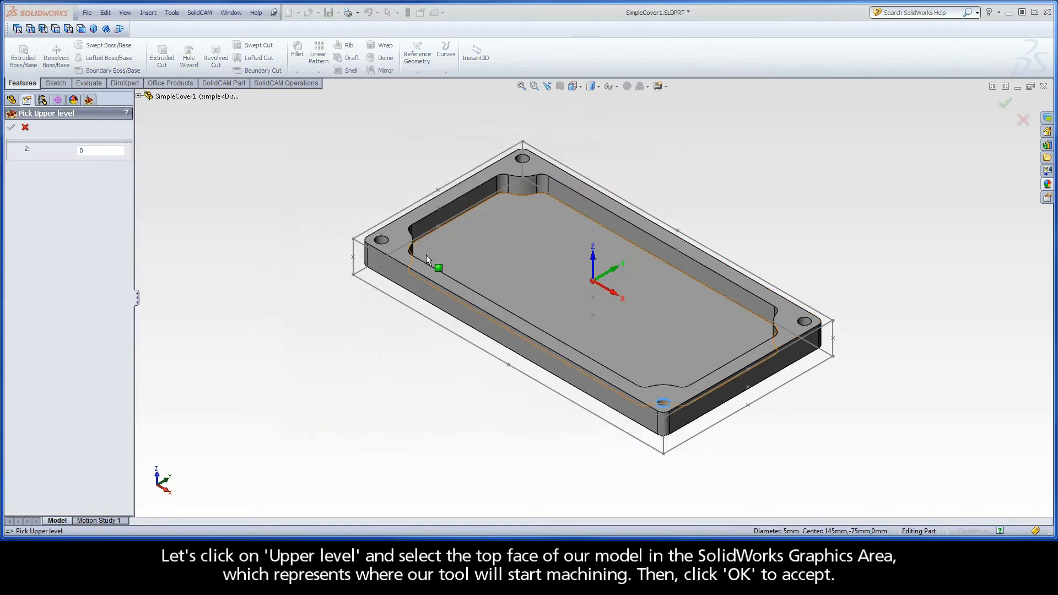
{"action": "left_click", "coordinate": [398, 238]}
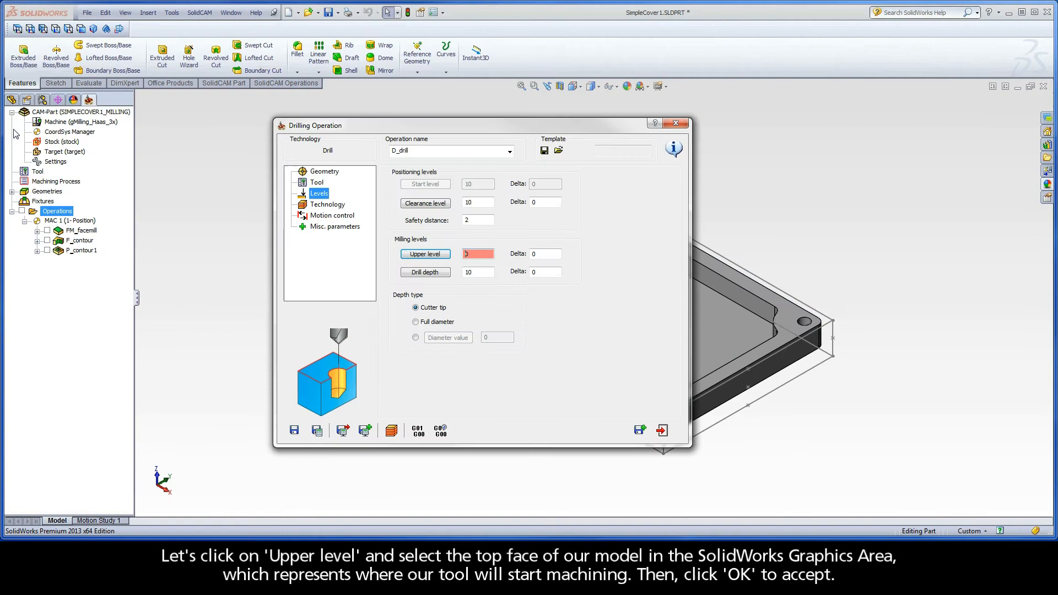
Set the drill depth to 10 mm by picking the part's bottom face.
{"action": "left_click", "coordinate": [426, 272]}
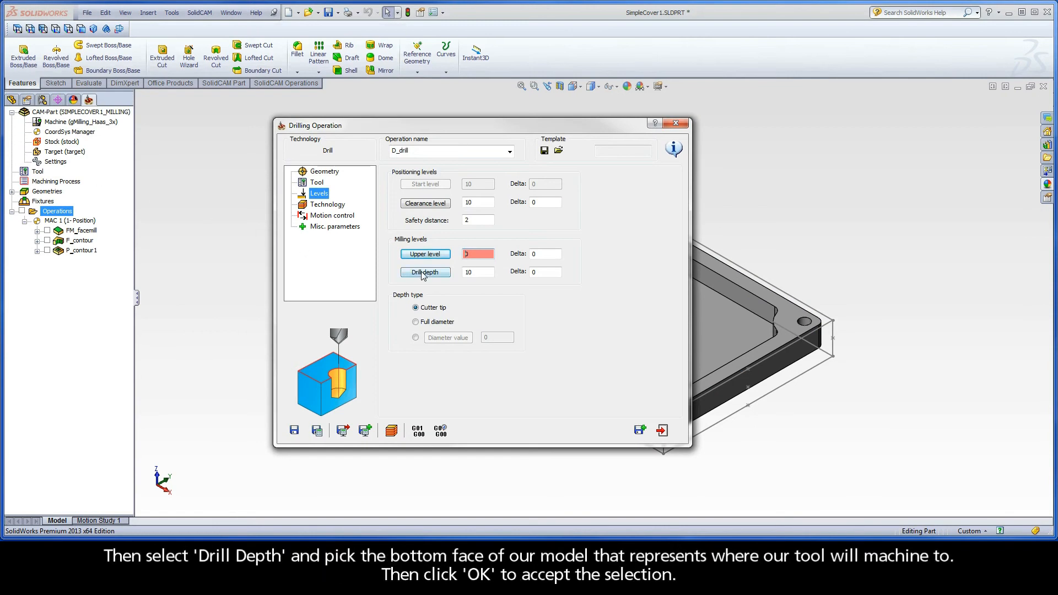
{"action": "left_click", "coordinate": [425, 272]}
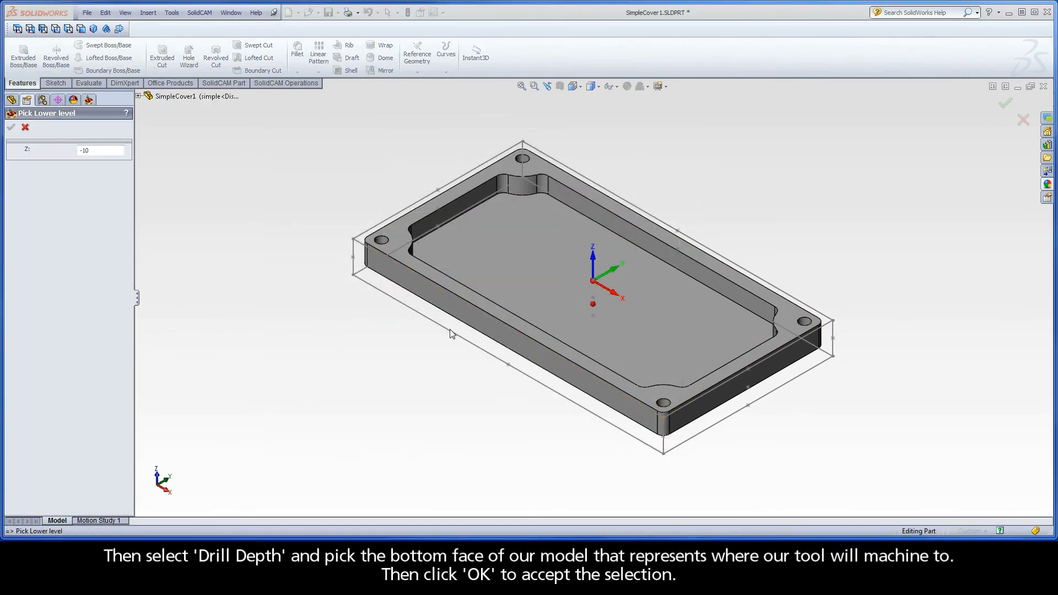
{"action": "left_click", "coordinate": [515, 292]}
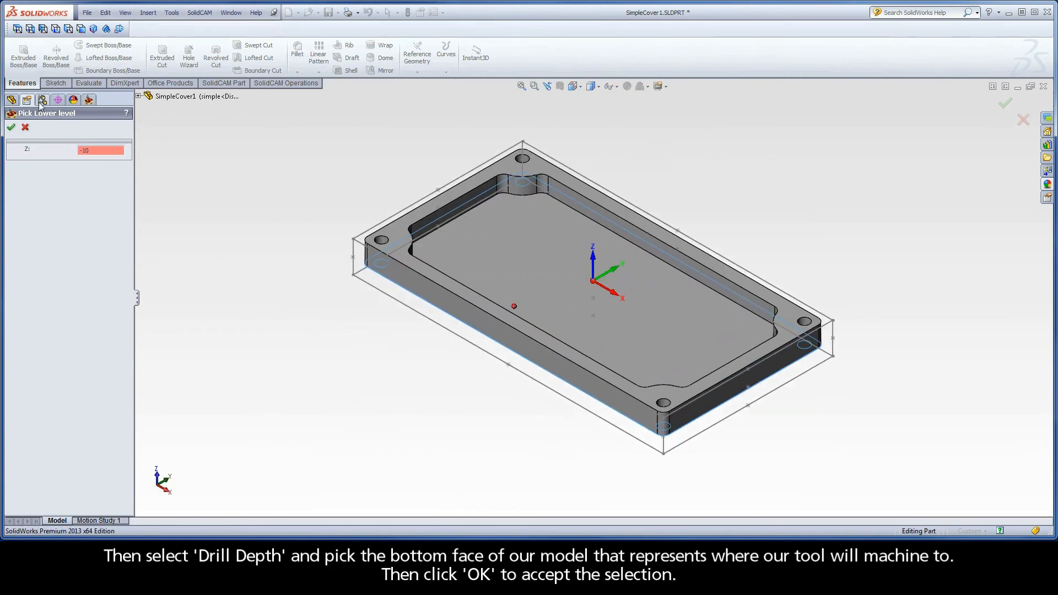
{"action": "left_click", "coordinate": [11, 128]}
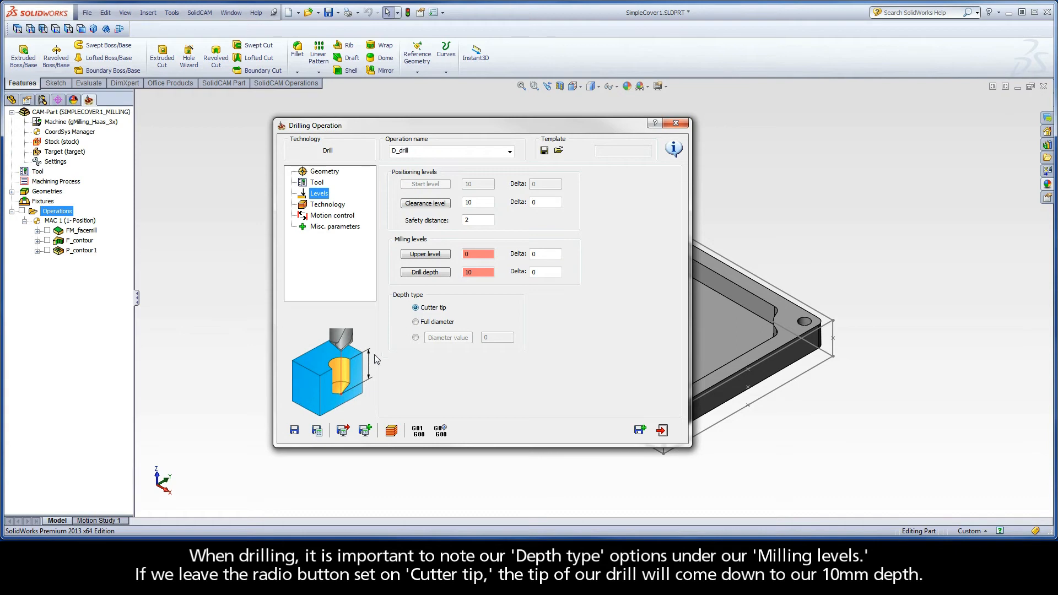
{"action": "mouse_move", "coordinate": [344, 385]}
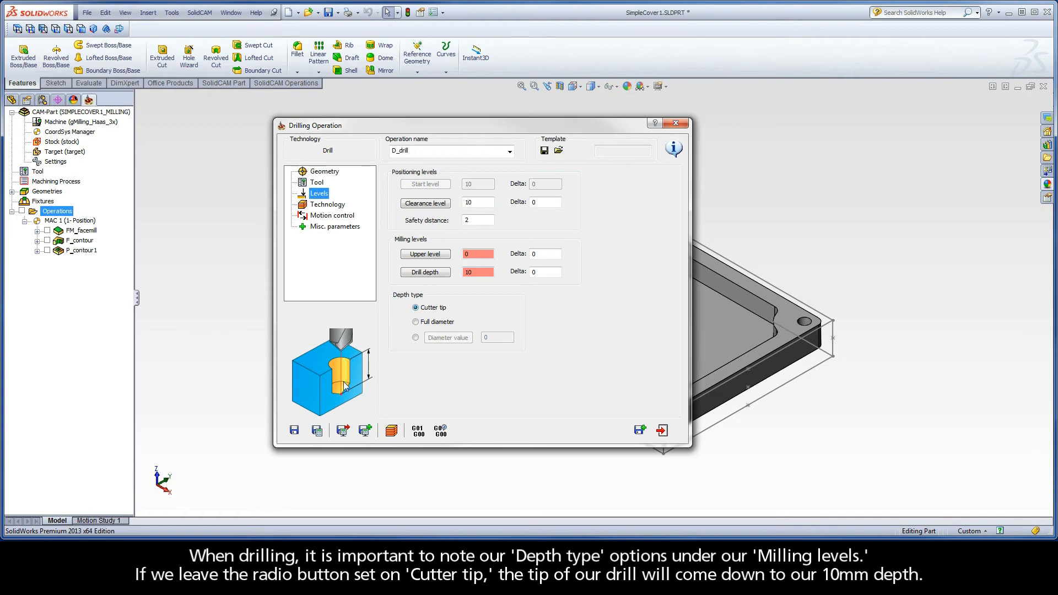
{"action": "mouse_move", "coordinate": [370, 379]}
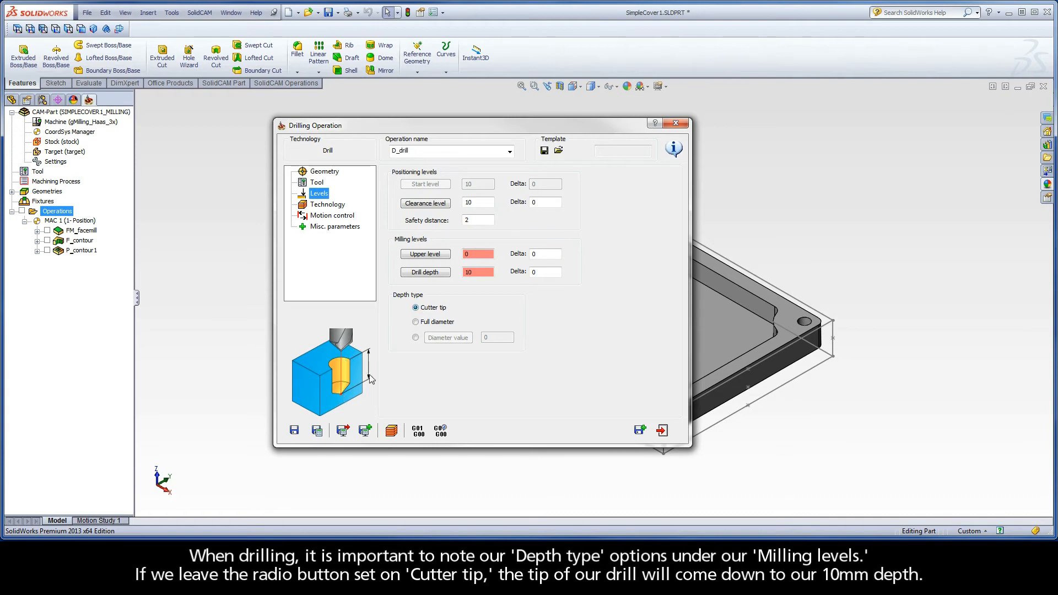
Set Depth type to Full diameter so the 5 mm hole holds at 10 mm depth.
{"action": "left_click", "coordinate": [415, 322]}
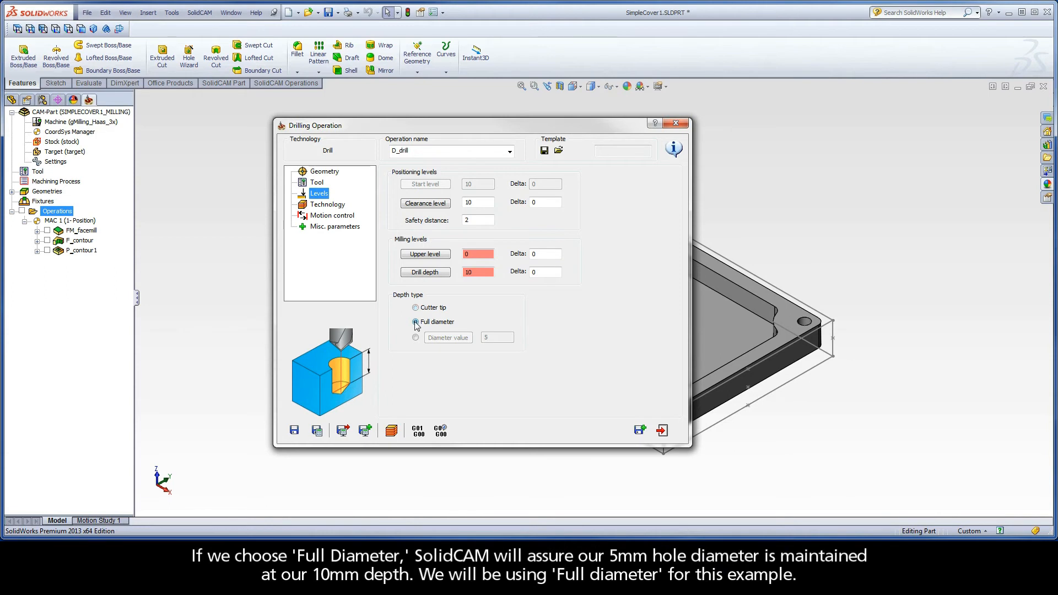
{"action": "left_click", "coordinate": [415, 322]}
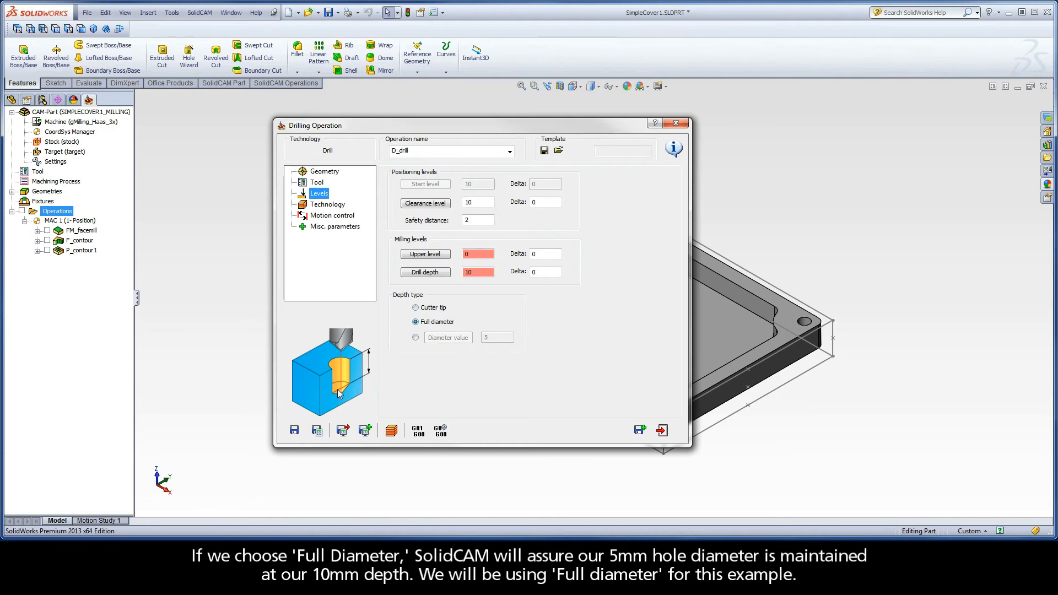
{"action": "mouse_move", "coordinate": [353, 348]}
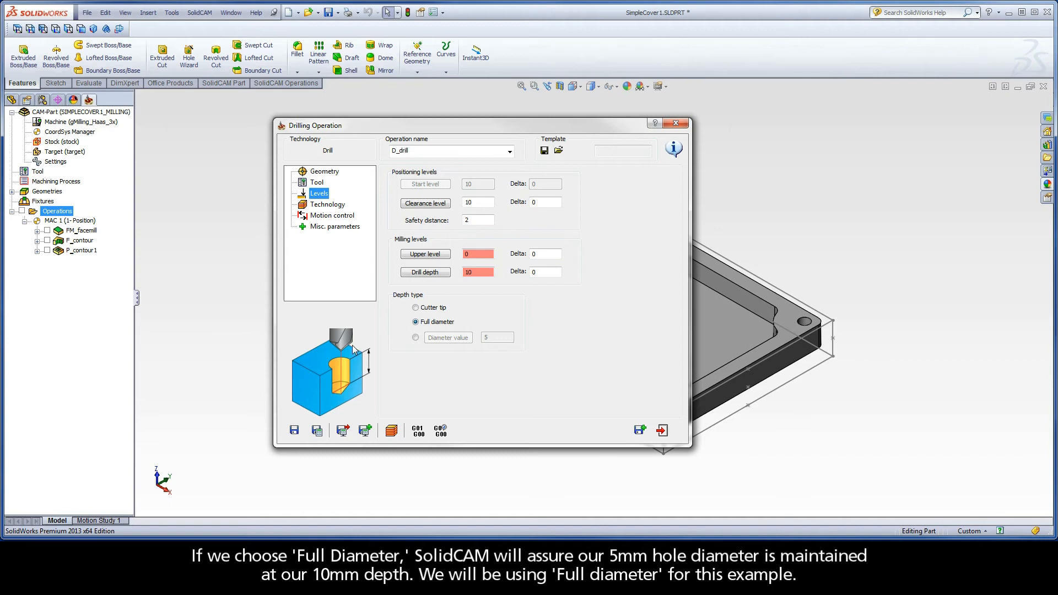
{"action": "mouse_move", "coordinate": [350, 388]}
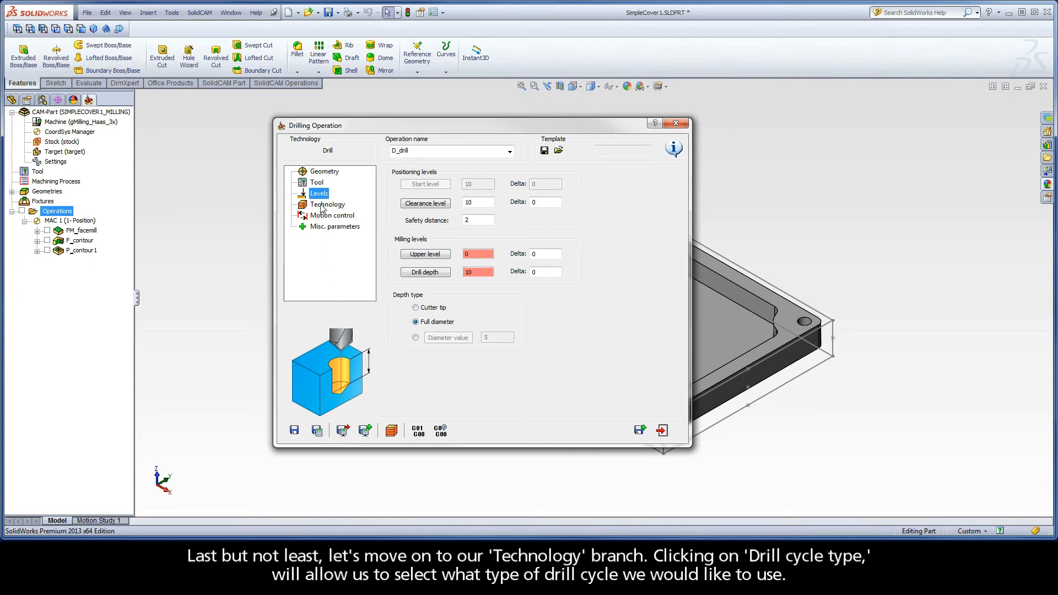
Choose G81, the standard drilling cycle, as the drill cycle type.
{"action": "left_click", "coordinate": [327, 204]}
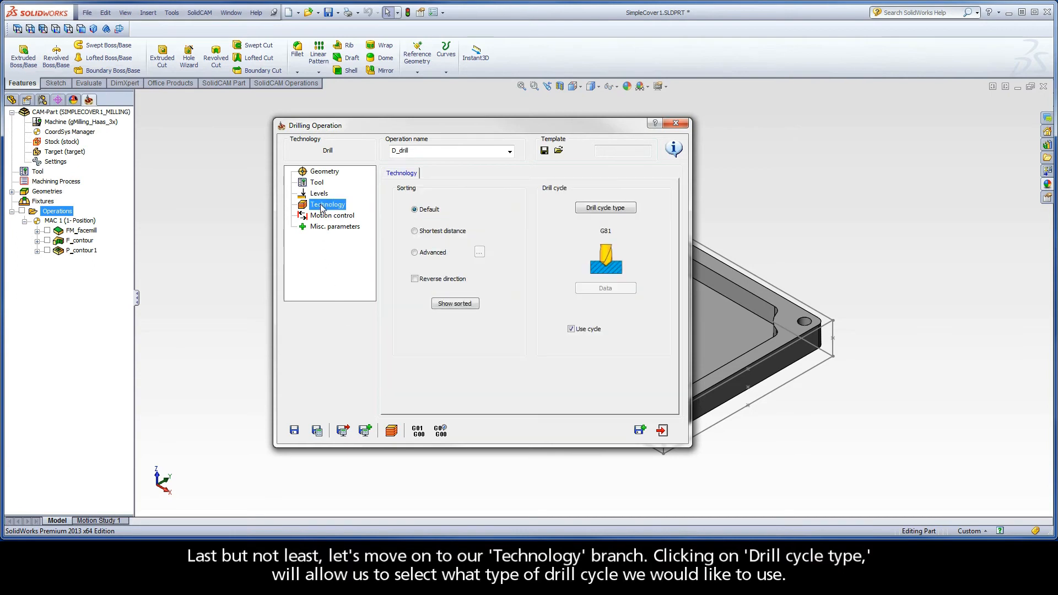
{"action": "left_click", "coordinate": [604, 207]}
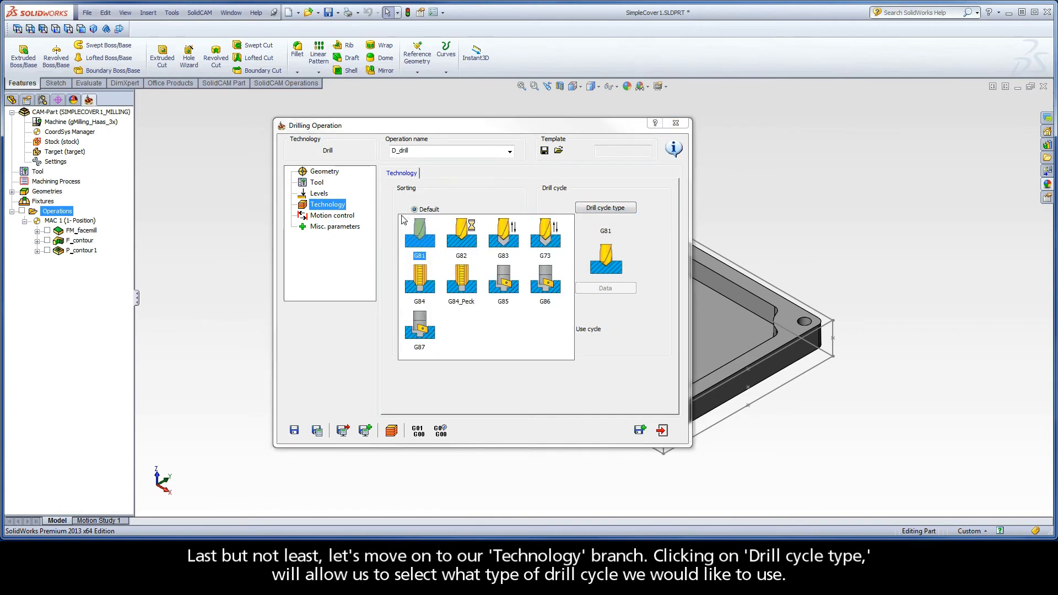
{"action": "mouse_move", "coordinate": [419, 232]}
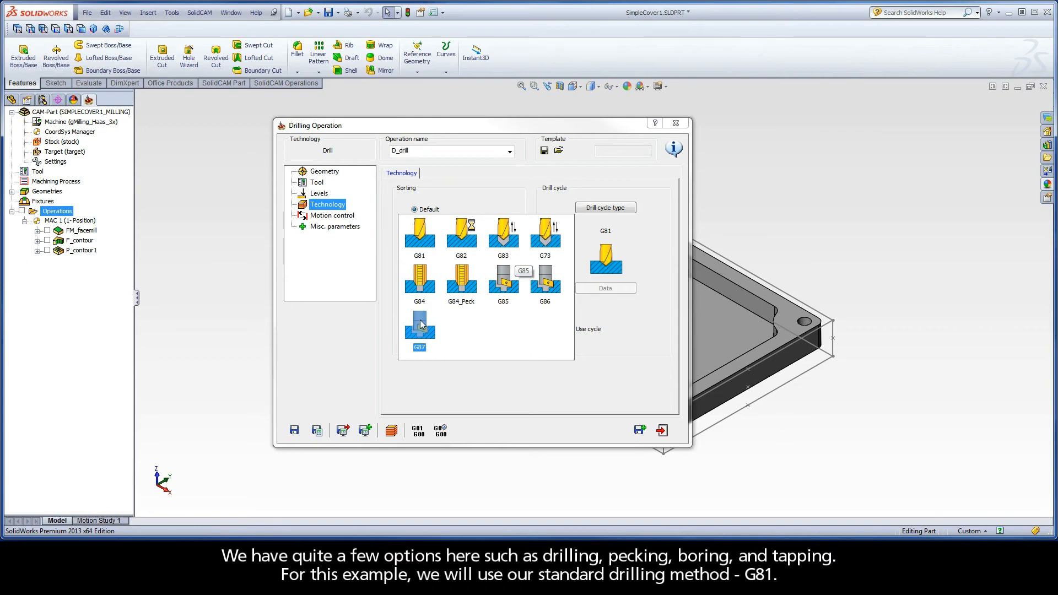
{"action": "left_click", "coordinate": [419, 231]}
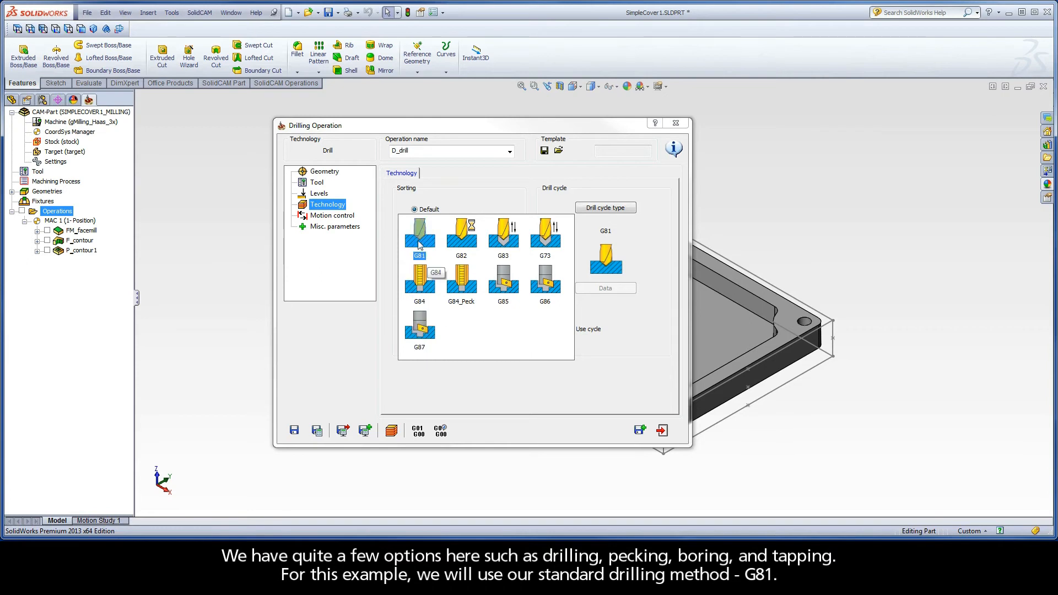
{"action": "left_click", "coordinate": [418, 232]}
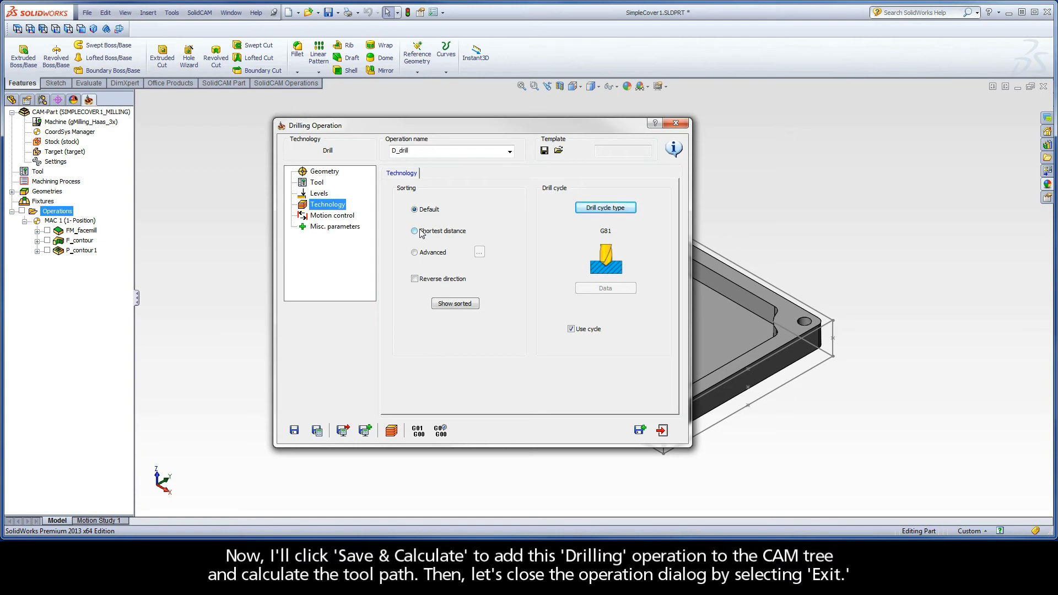
Save and calculate the D_drill operation, then exit its dialog.
{"action": "left_click", "coordinate": [316, 430]}
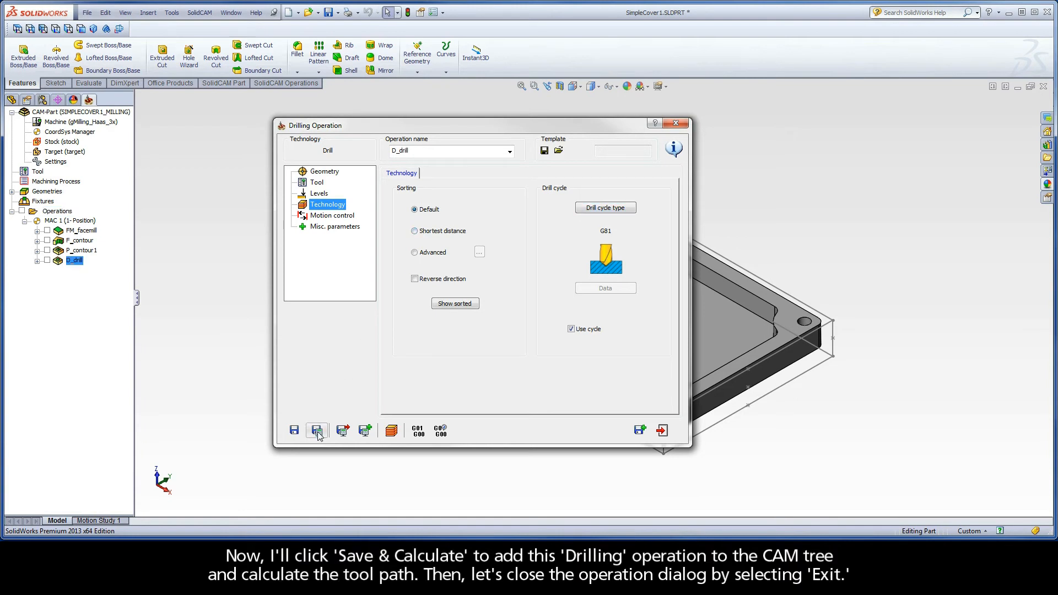
{"action": "mouse_move", "coordinate": [317, 431]}
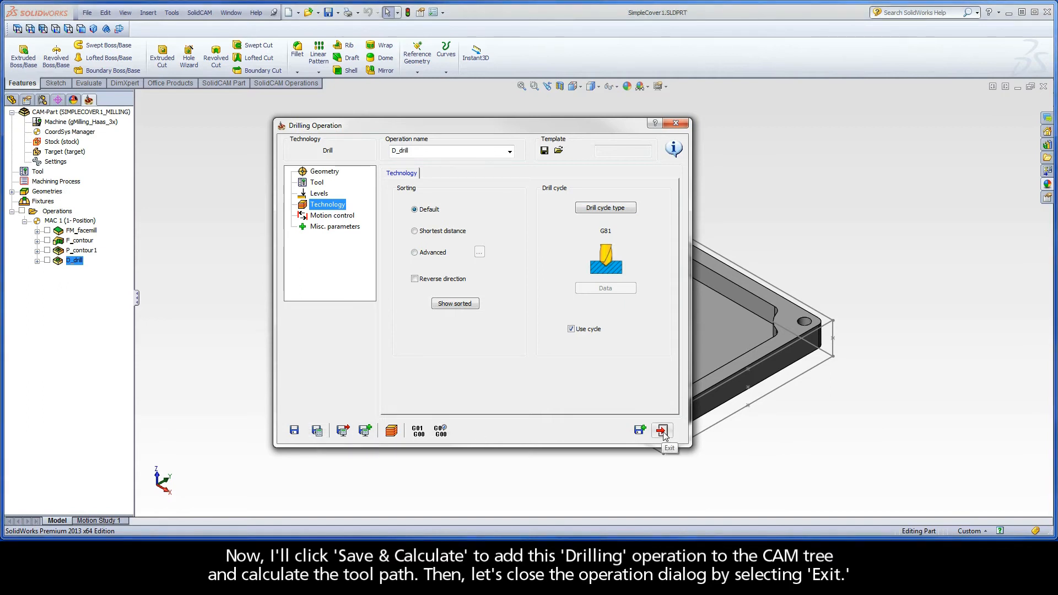
{"action": "left_click", "coordinate": [661, 430]}
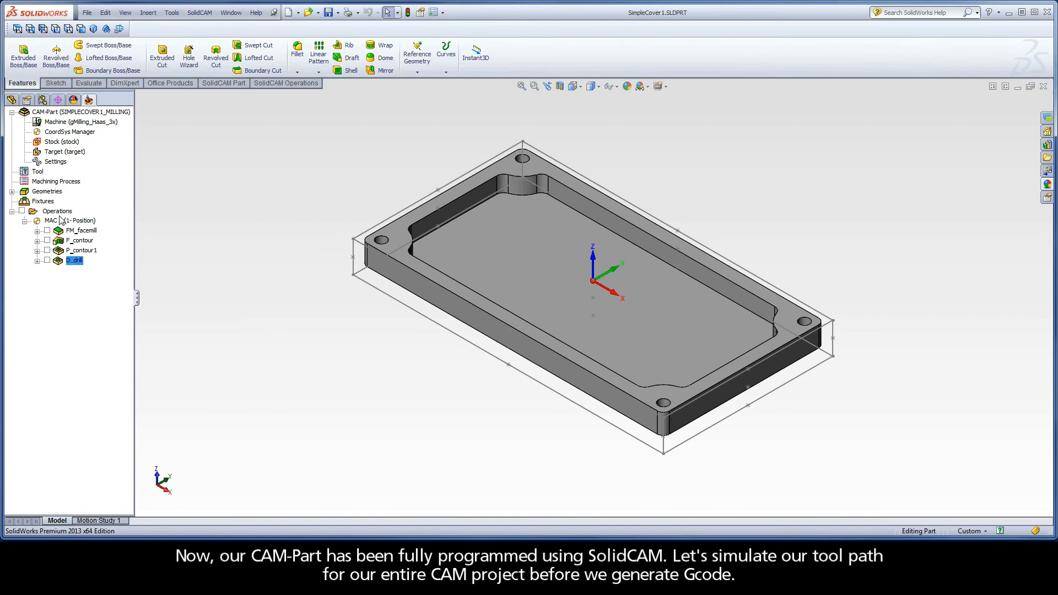
Simulate all operations in SolidVerify with the simulation speed slowed down.
{"action": "right_click", "coordinate": [56, 211]}
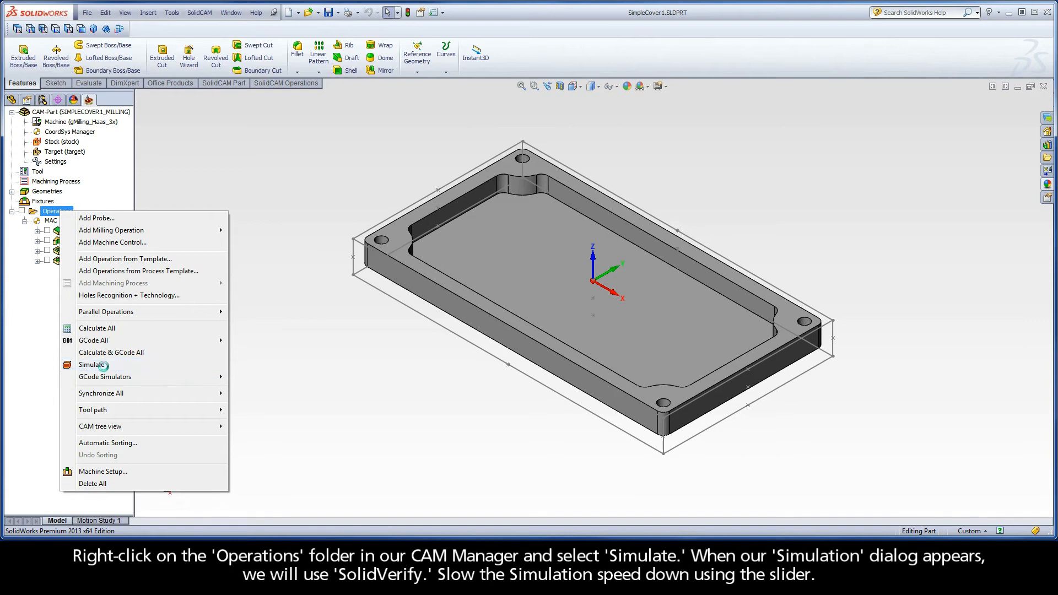
{"action": "left_click", "coordinate": [91, 365]}
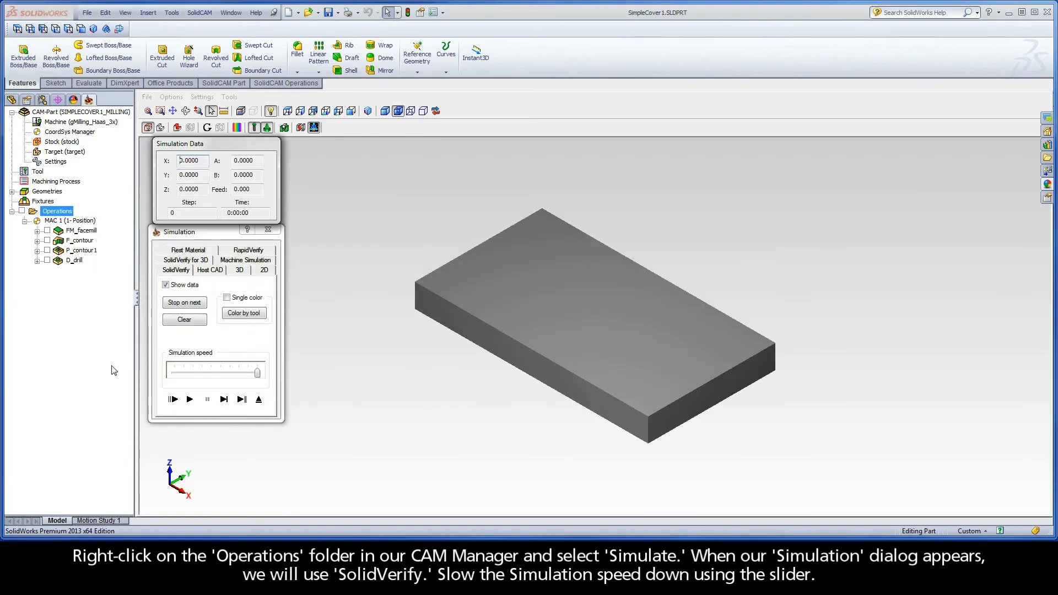
{"action": "mouse_move", "coordinate": [194, 276]}
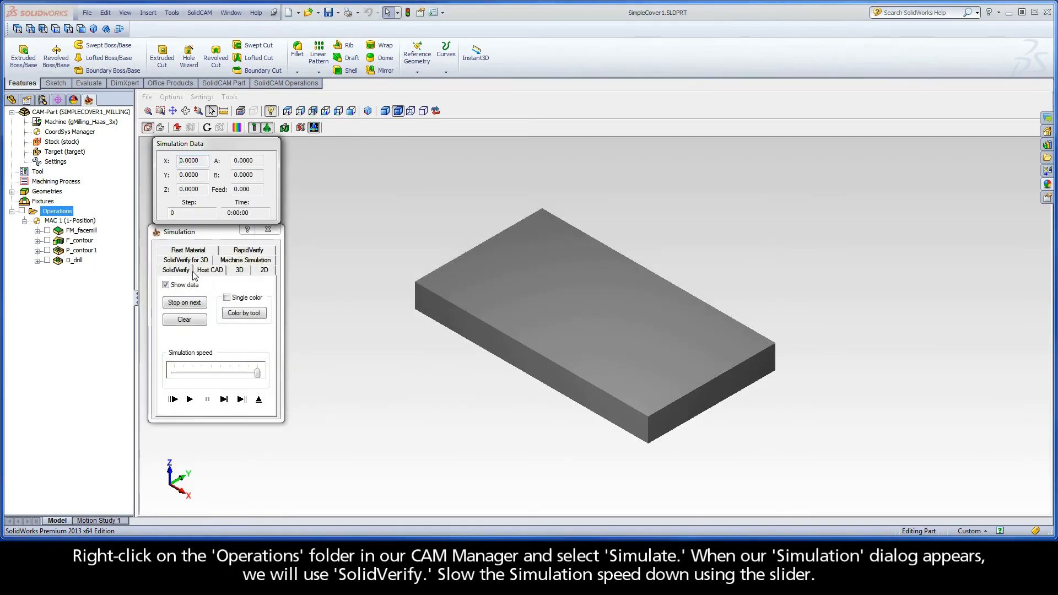
{"action": "left_click_drag", "start_coordinate": [260, 371], "coordinate": [209, 371]}
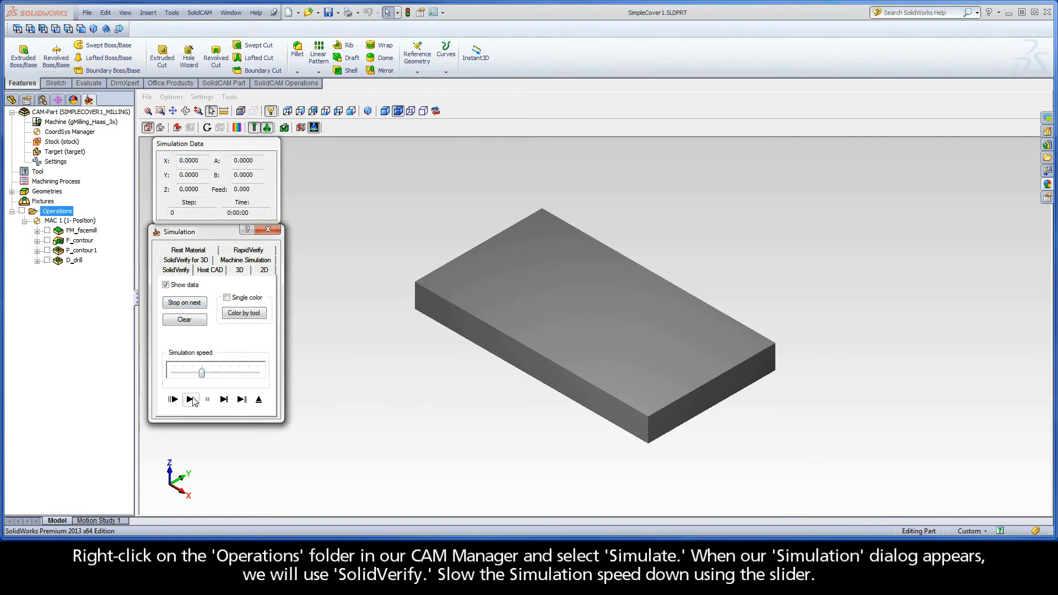
{"action": "mouse_move", "coordinate": [191, 398]}
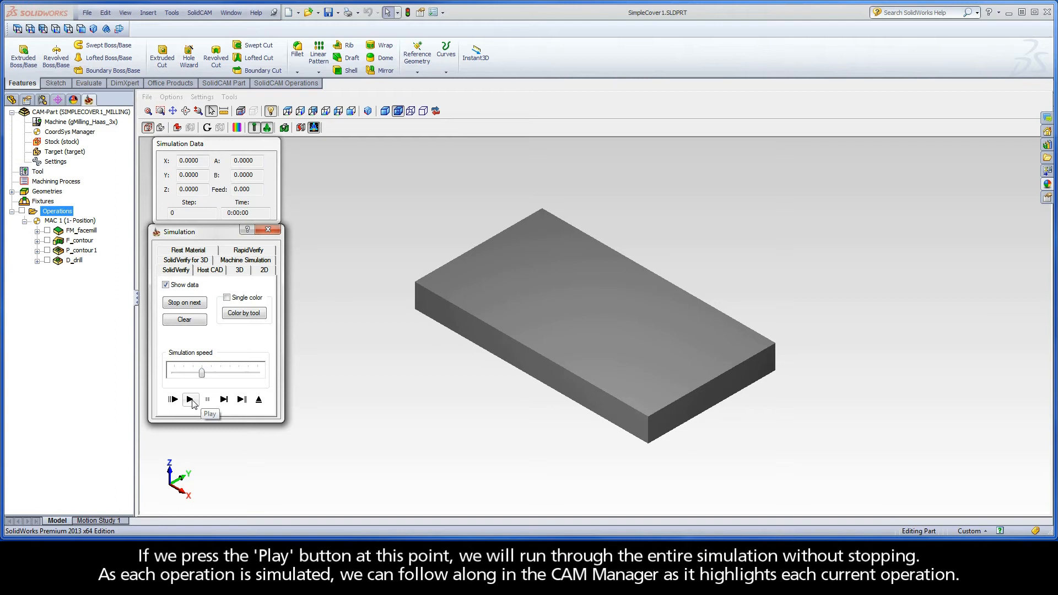
Play the full simulation until facing, contour, pocket and four holes are cut.
{"action": "left_click", "coordinate": [190, 399]}
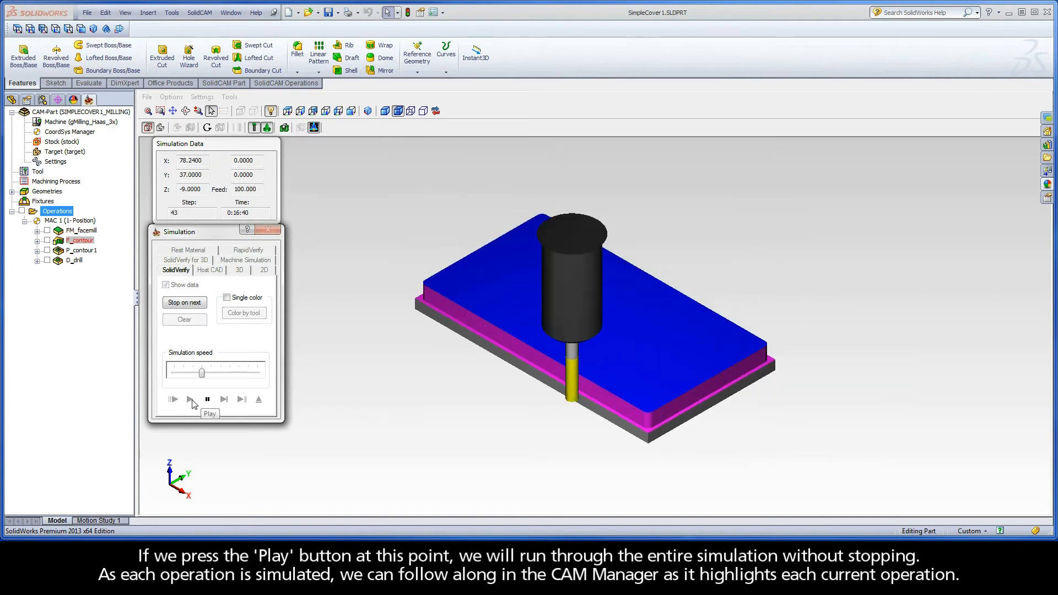
{"action": "left_click", "coordinate": [173, 399]}
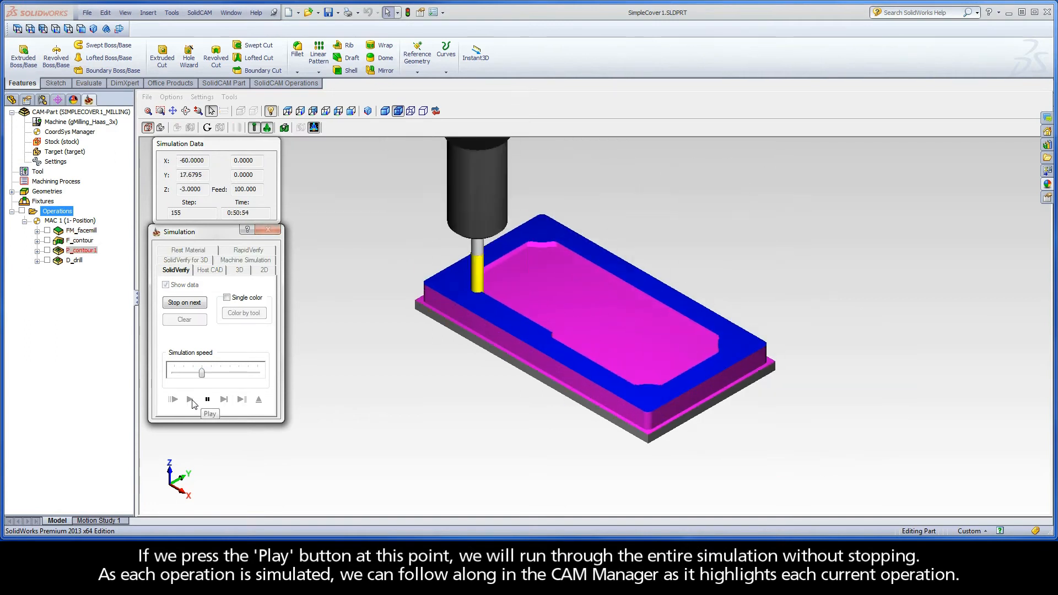
{"action": "left_click", "coordinate": [190, 399]}
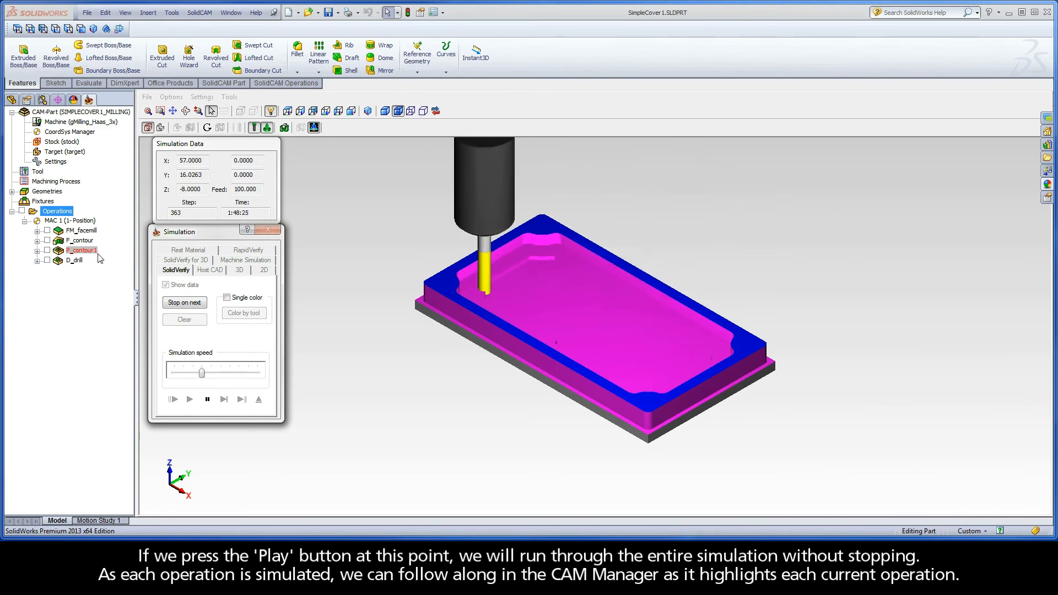
{"action": "left_click", "coordinate": [190, 399]}
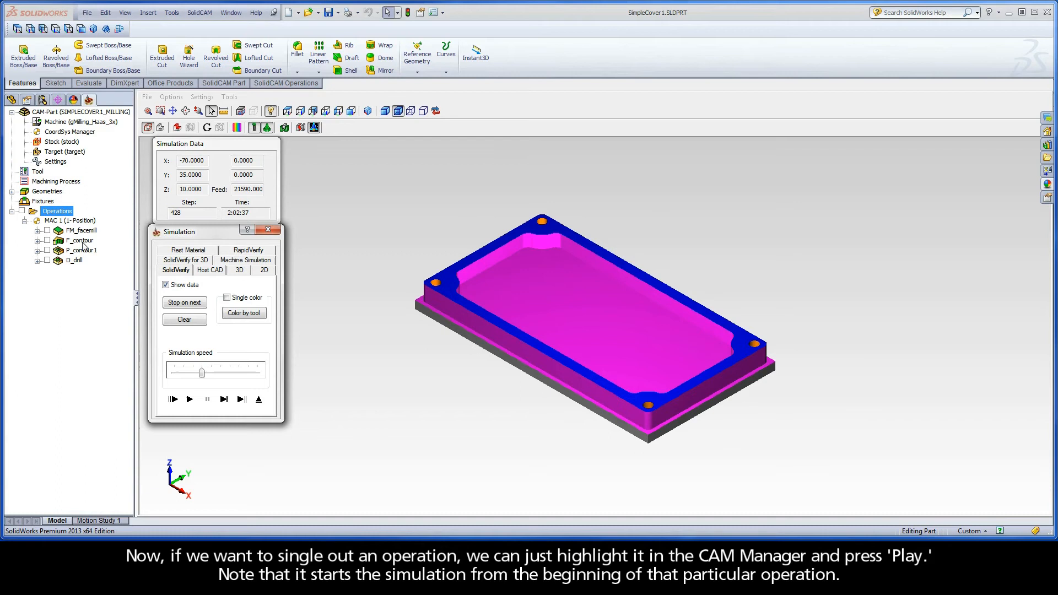
Simulate the F_contour operation alone, pausing partway through.
{"action": "left_click", "coordinate": [190, 399]}
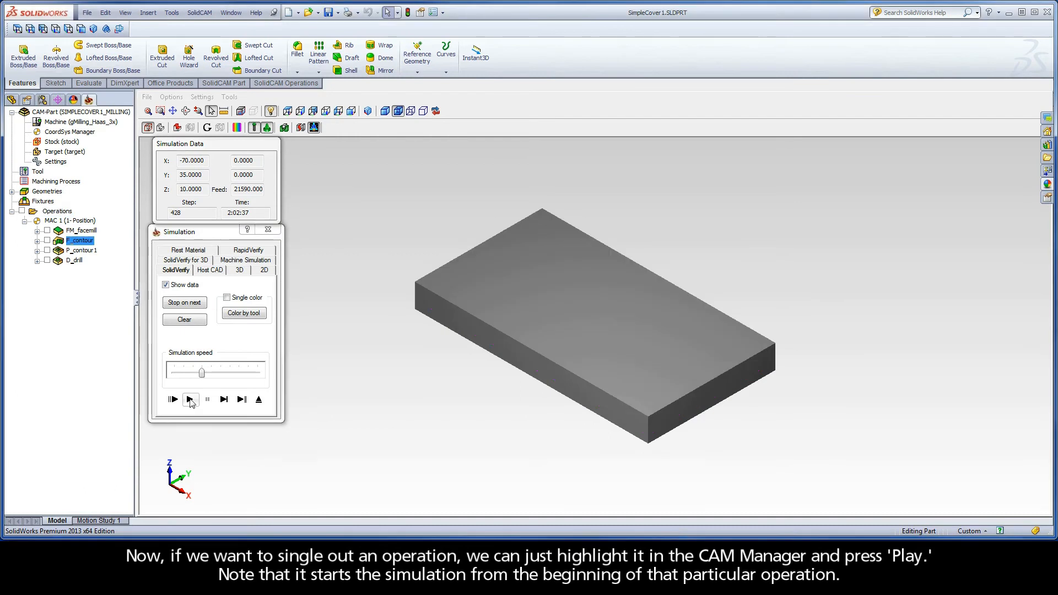
{"action": "left_click", "coordinate": [191, 399]}
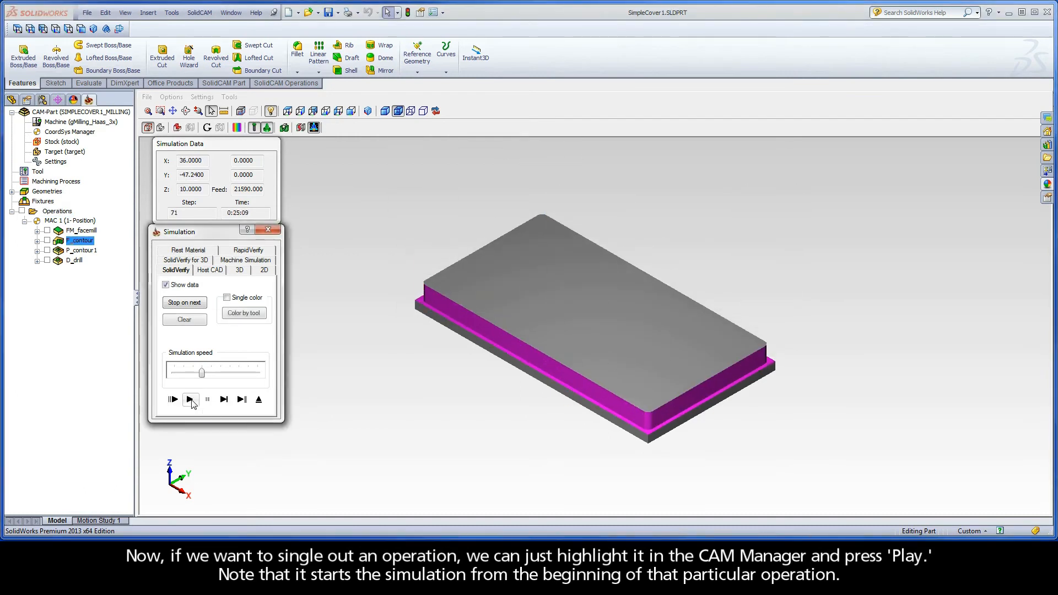
{"action": "mouse_move", "coordinate": [191, 399]}
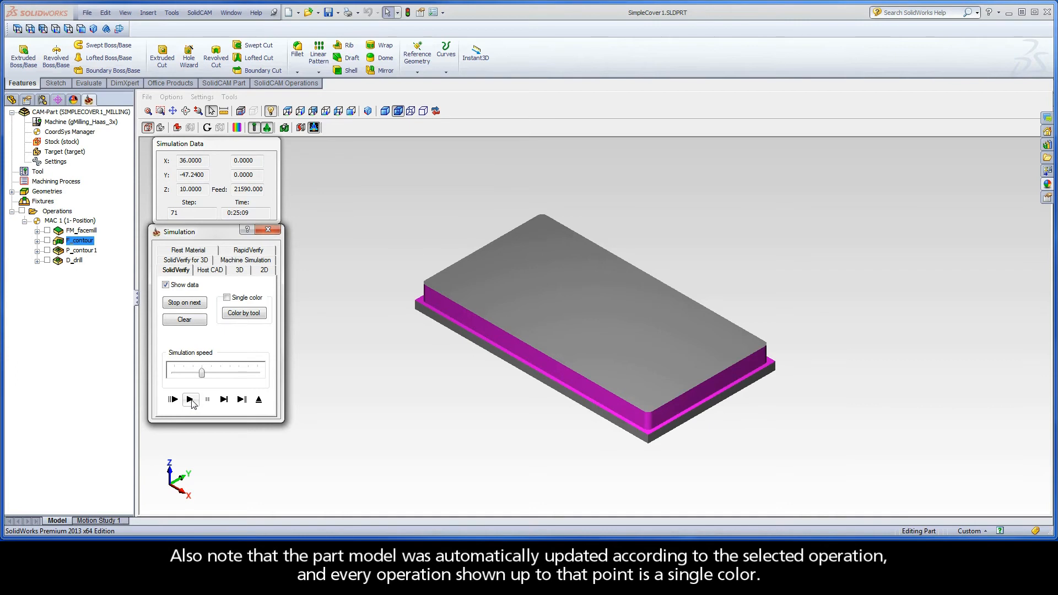
{"action": "left_click", "coordinate": [191, 399]}
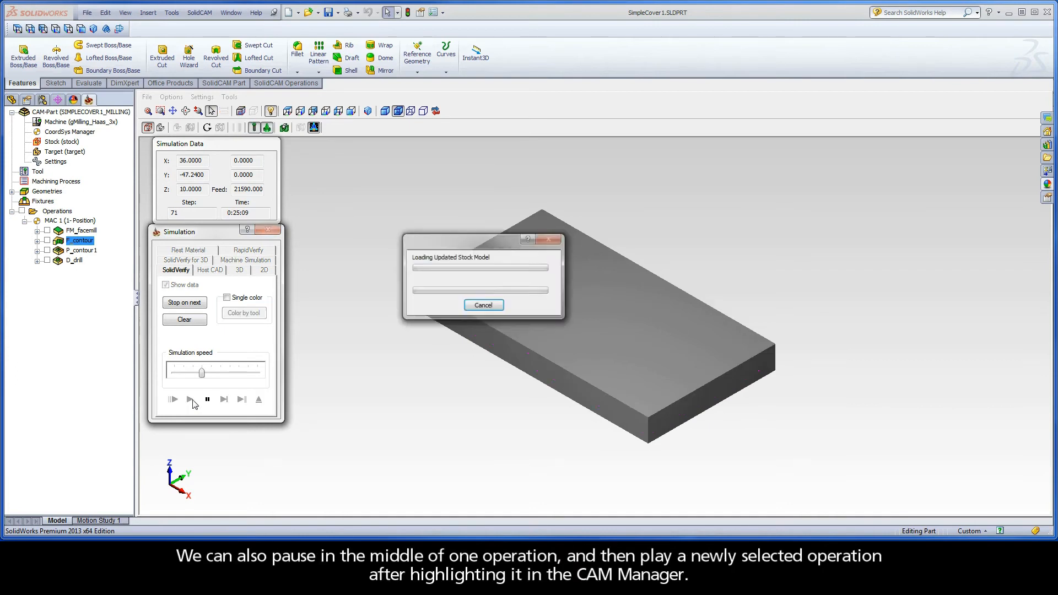
{"action": "left_click", "coordinate": [189, 398]}
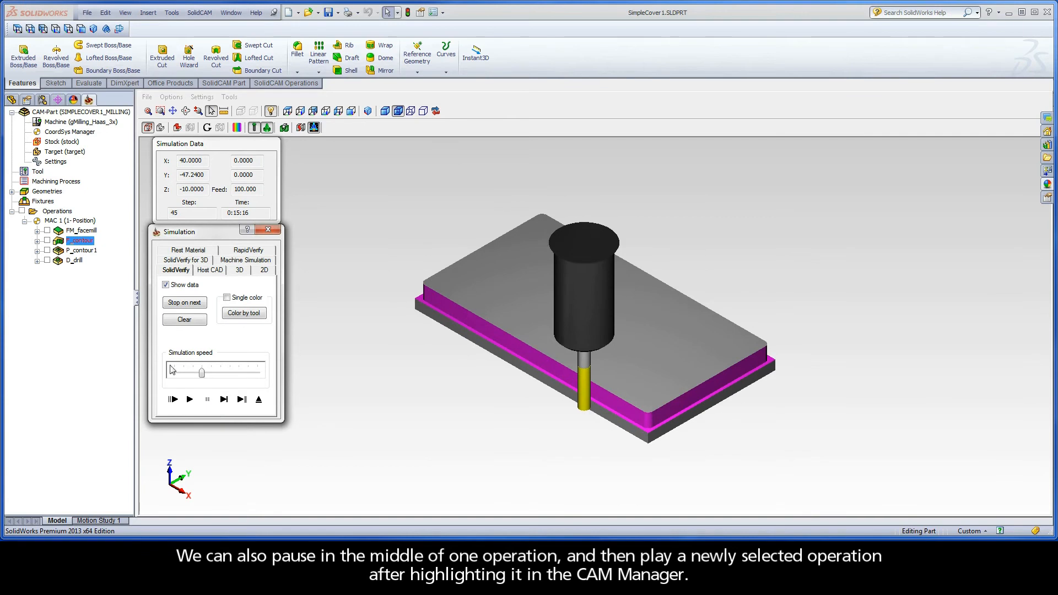
Switch to P_contour1 and play its simulation partway.
{"action": "left_click", "coordinate": [82, 250]}
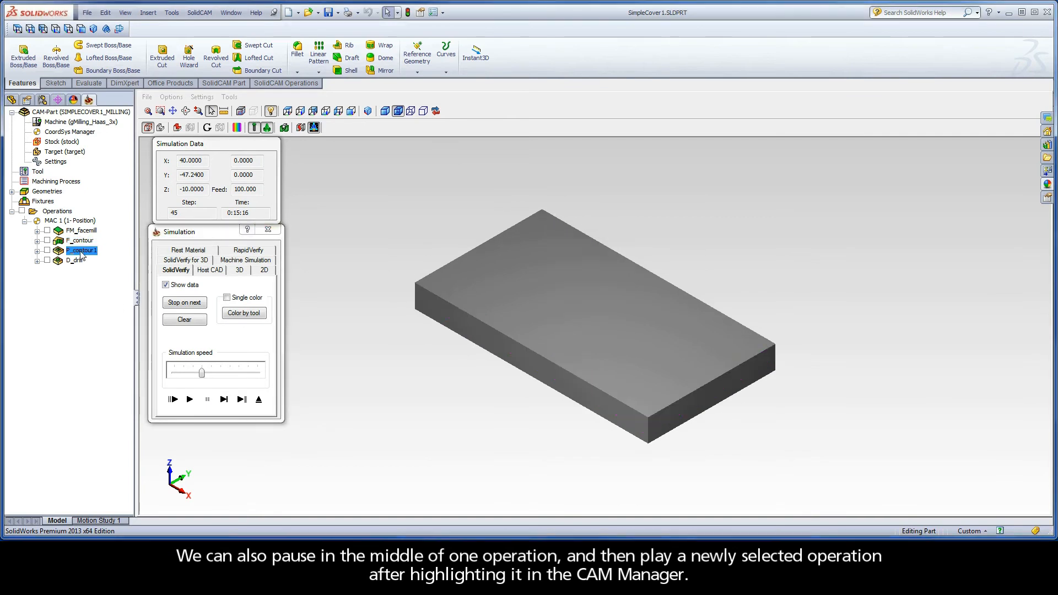
{"action": "left_click", "coordinate": [188, 399]}
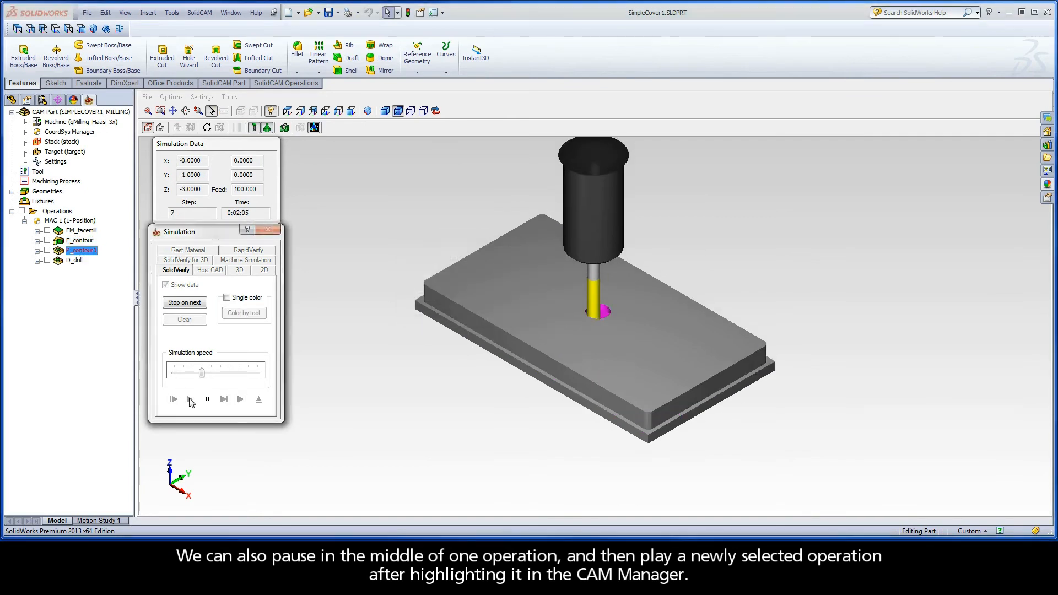
{"action": "left_click", "coordinate": [171, 399]}
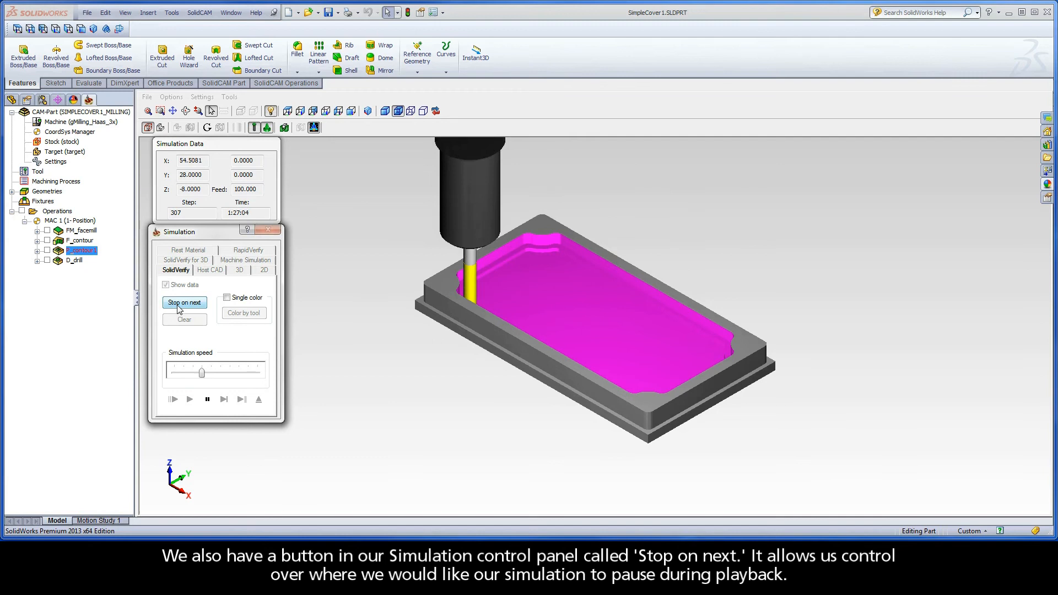
Enable Tool change in Stop on Next and select the Operations folder to simulate everything.
{"action": "left_click", "coordinate": [184, 302]}
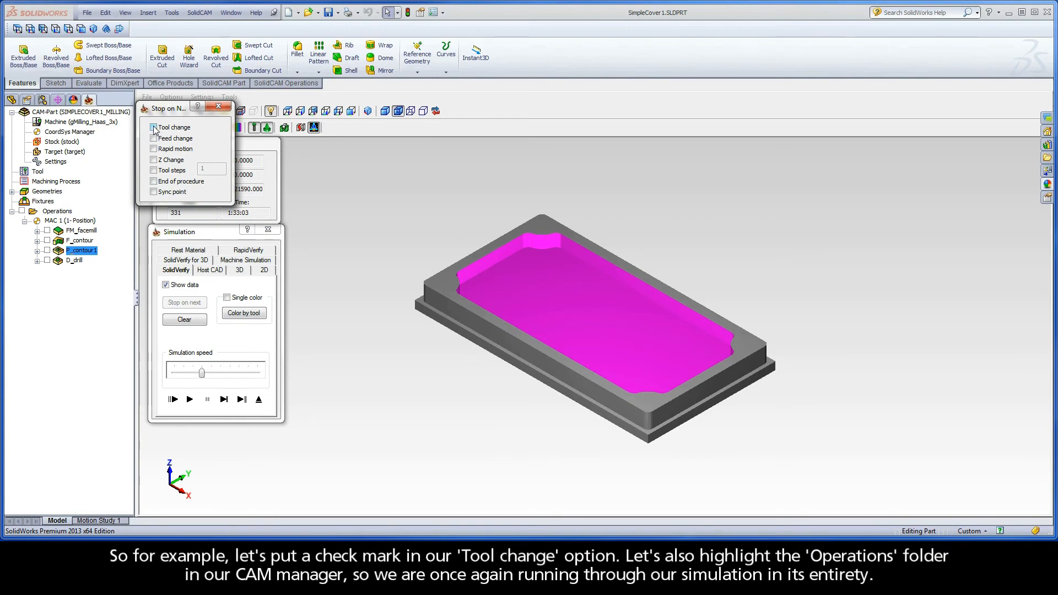
{"action": "left_click", "coordinate": [154, 127]}
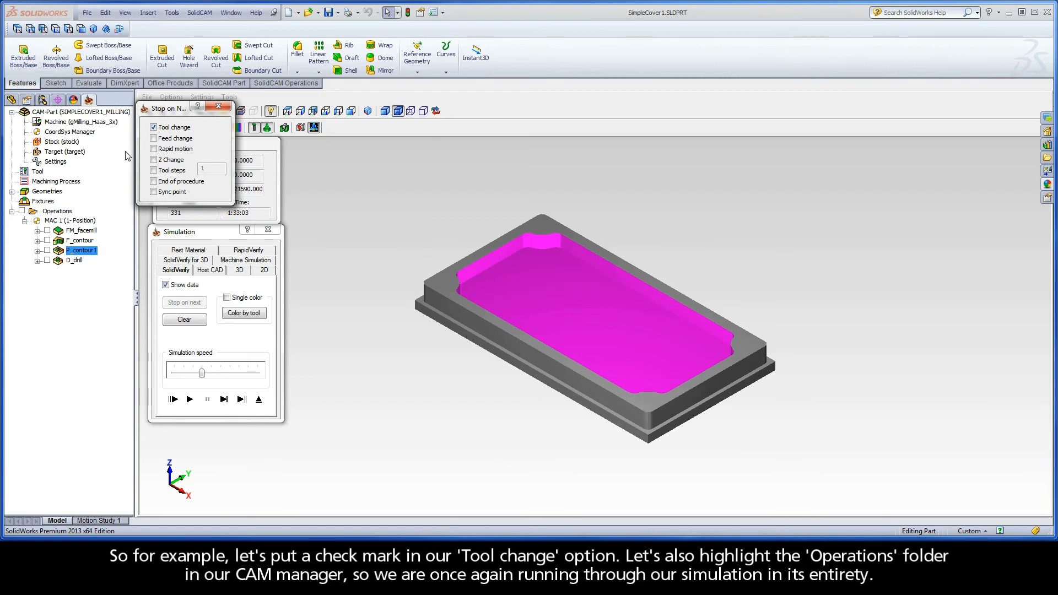
{"action": "left_click", "coordinate": [56, 210]}
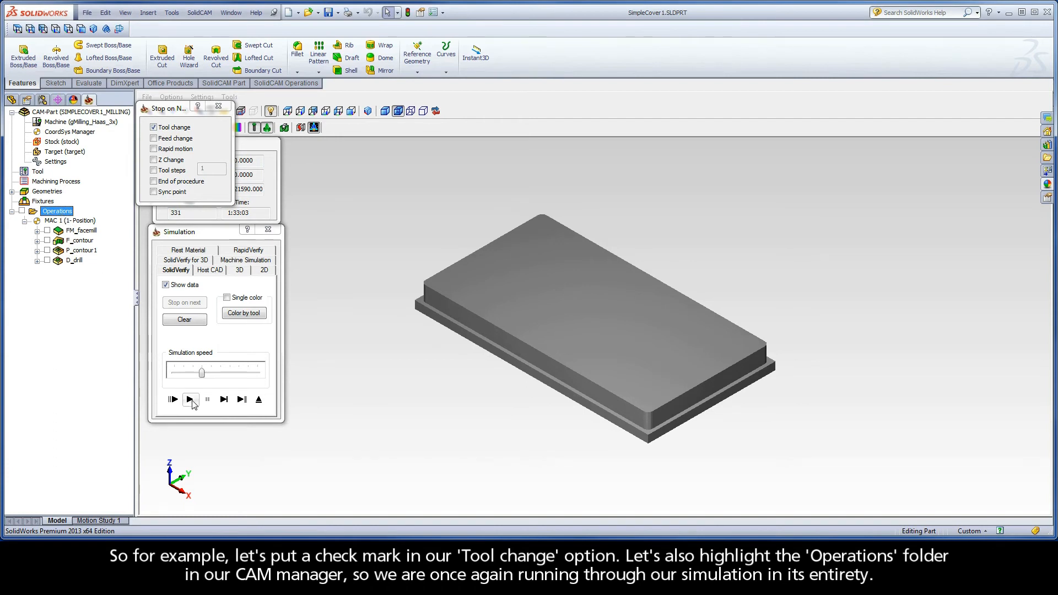
Play the facing, contour and pocket cuts, resuming after each pause until Tool 3's drill loads.
{"action": "left_click", "coordinate": [190, 399]}
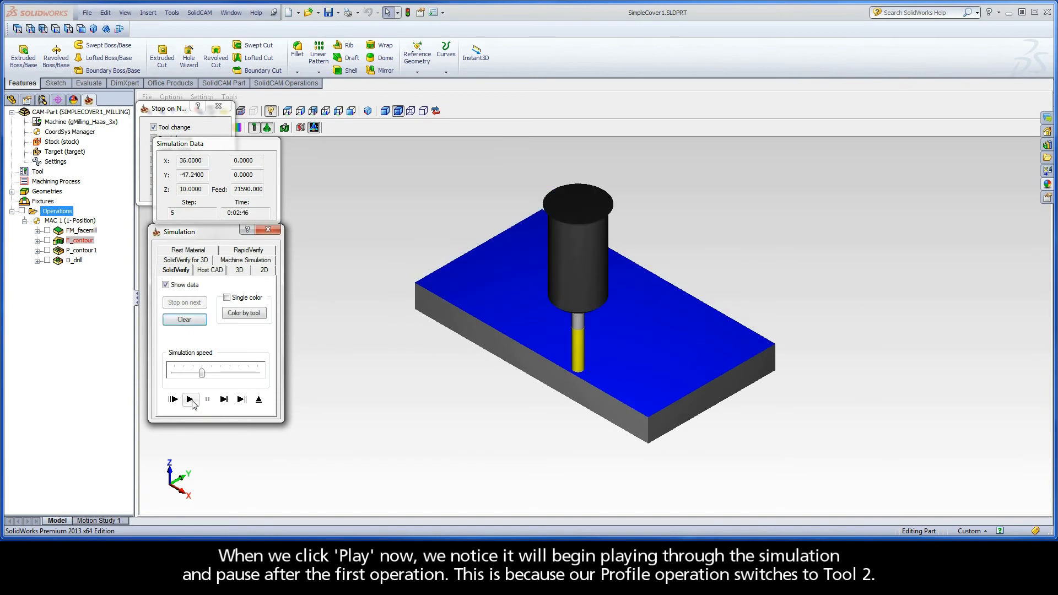
{"action": "mouse_move", "coordinate": [191, 399]}
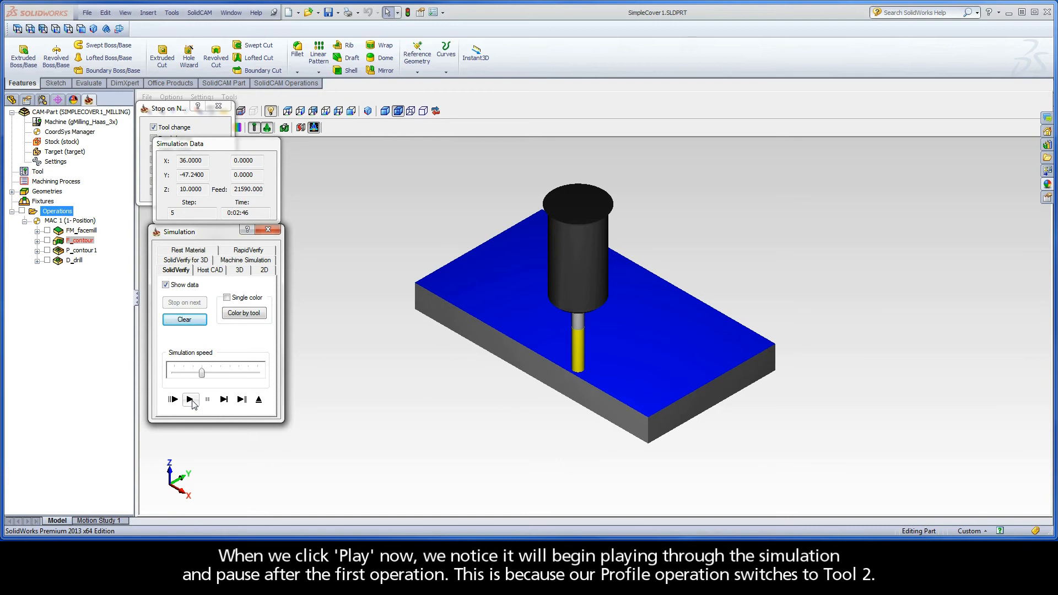
{"action": "left_click", "coordinate": [191, 398]}
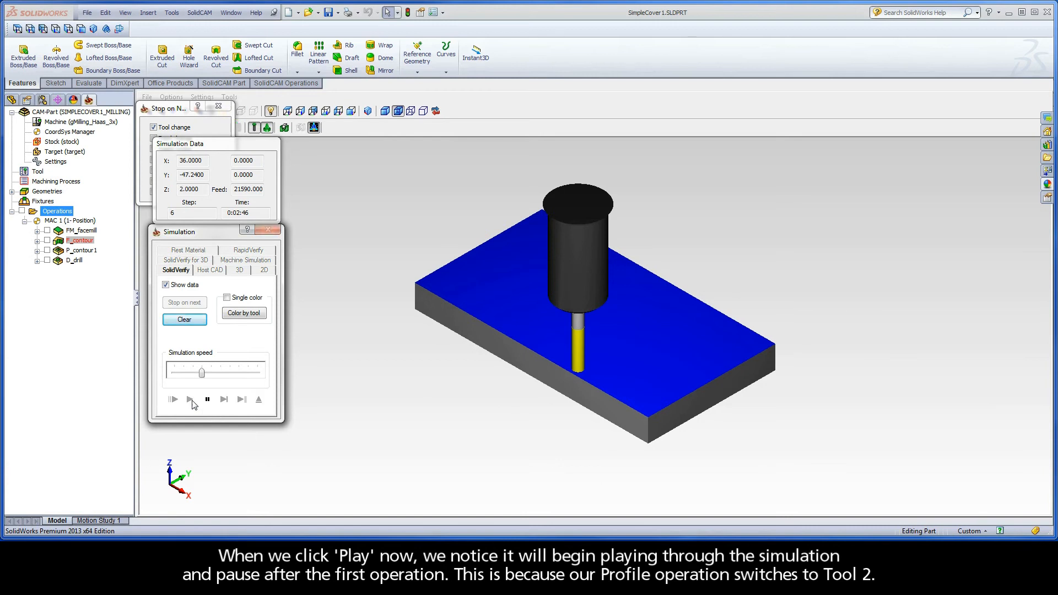
{"action": "left_click", "coordinate": [190, 399]}
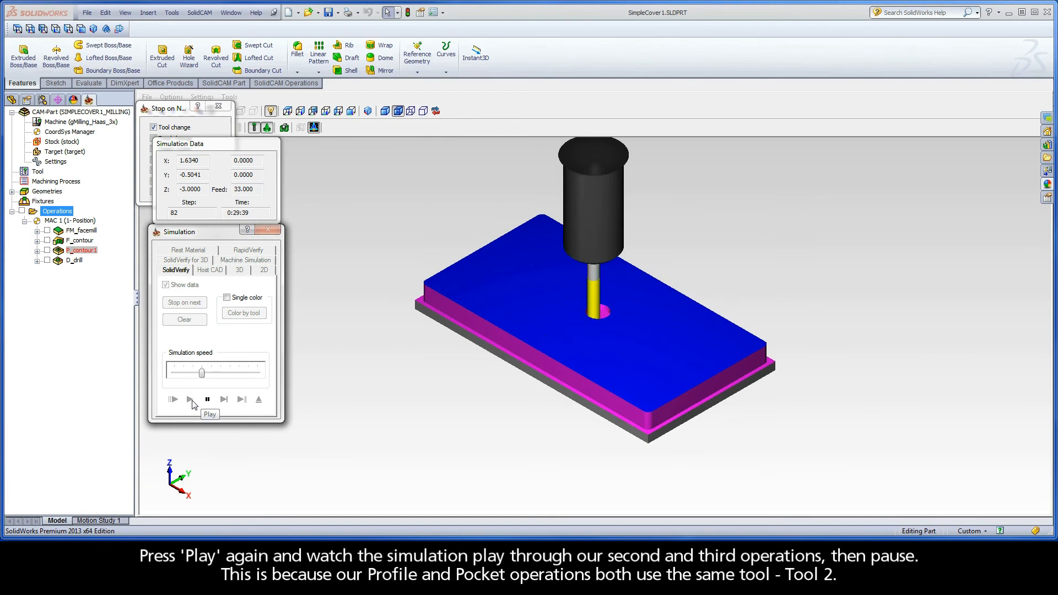
{"action": "left_click", "coordinate": [173, 399]}
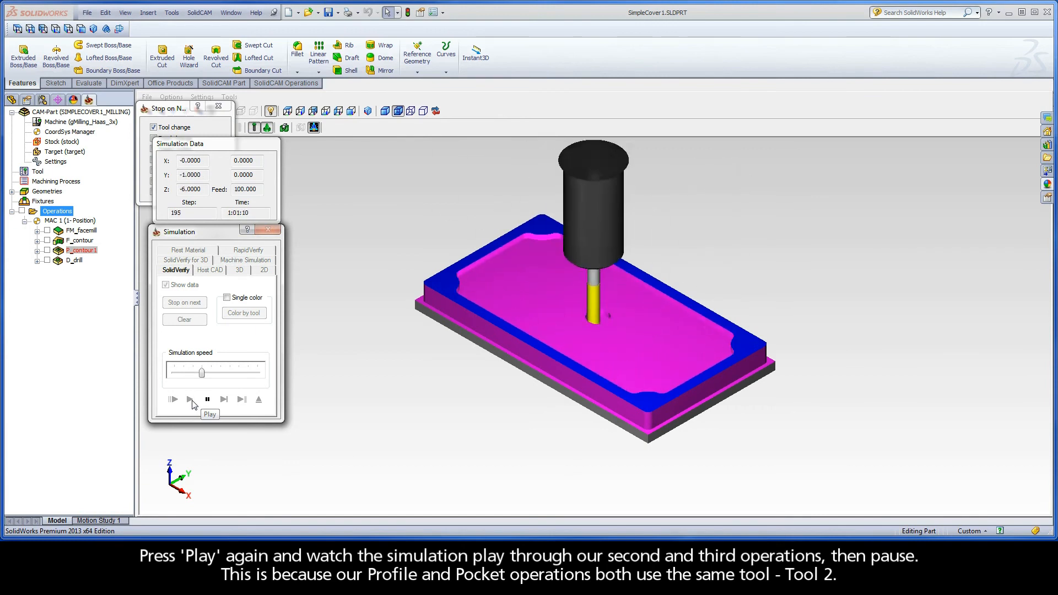
{"action": "left_click", "coordinate": [190, 399]}
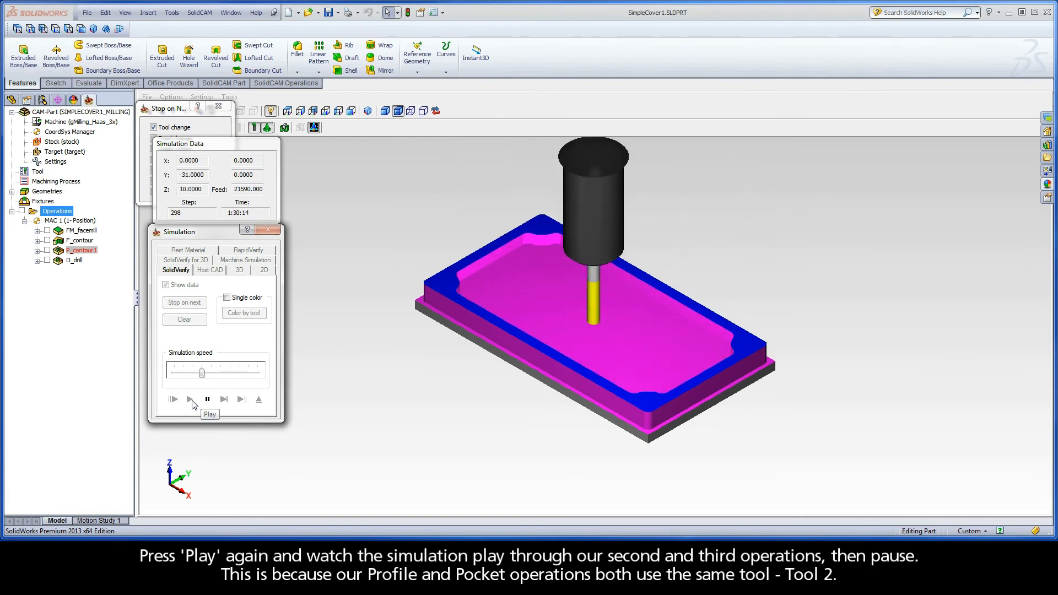
{"action": "left_click", "coordinate": [190, 399]}
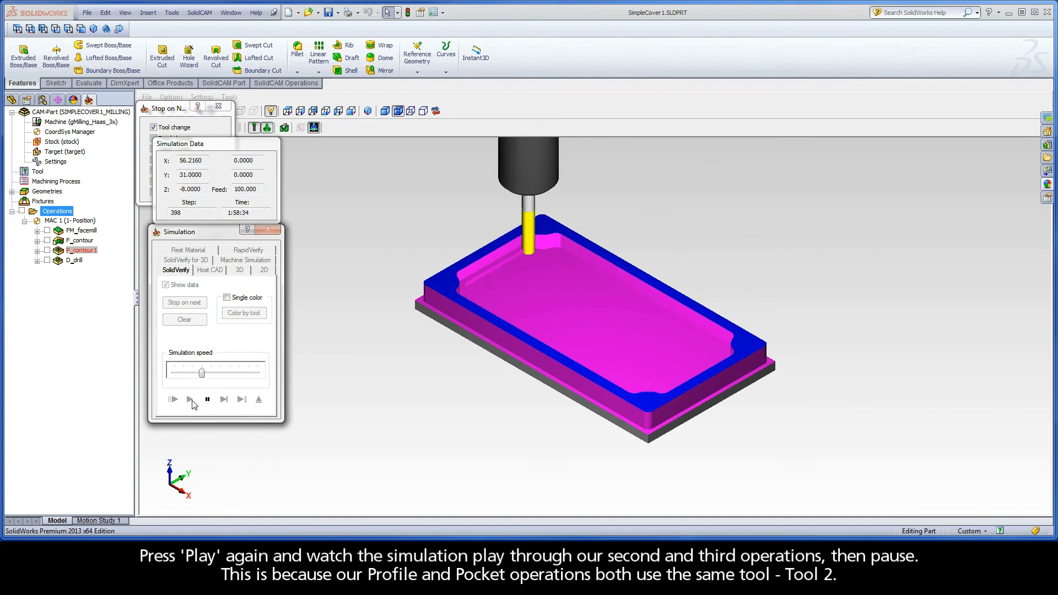
{"action": "left_click", "coordinate": [190, 399]}
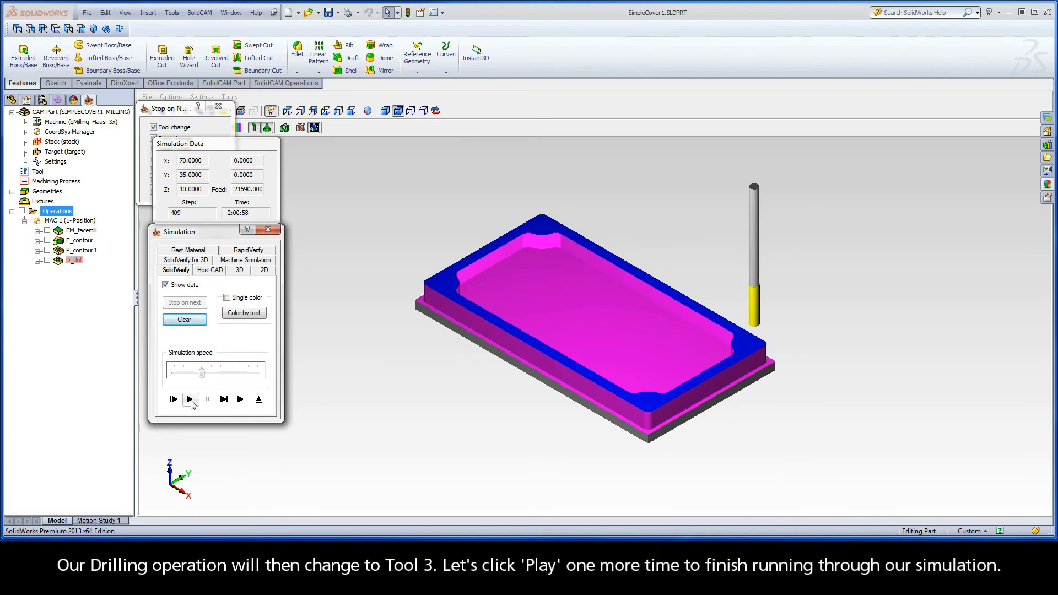
Resume playback so the drilling operation cuts the four corner holes.
{"action": "left_click", "coordinate": [190, 399]}
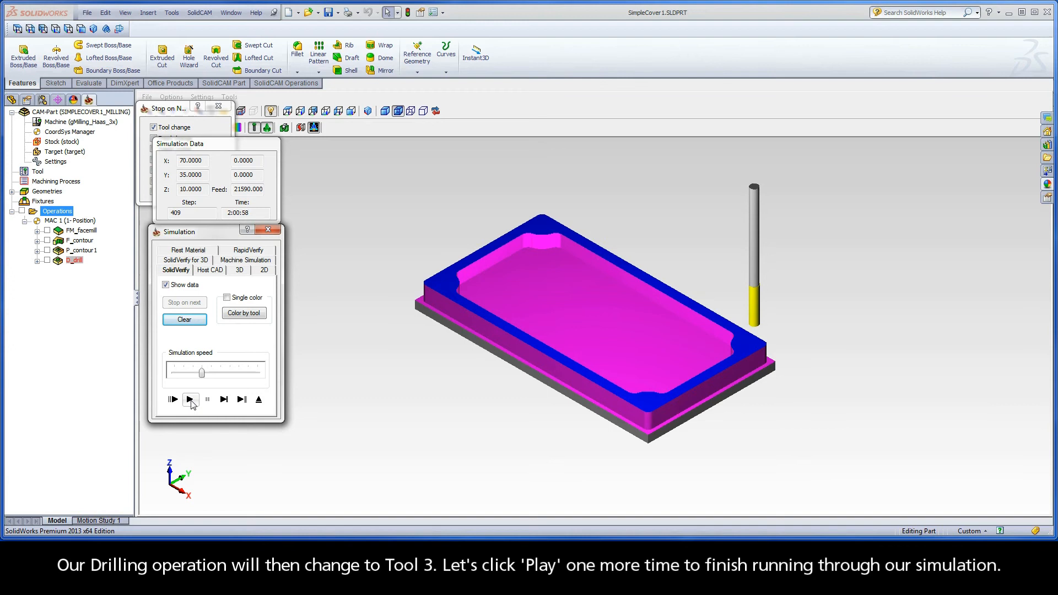
{"action": "left_click", "coordinate": [190, 399]}
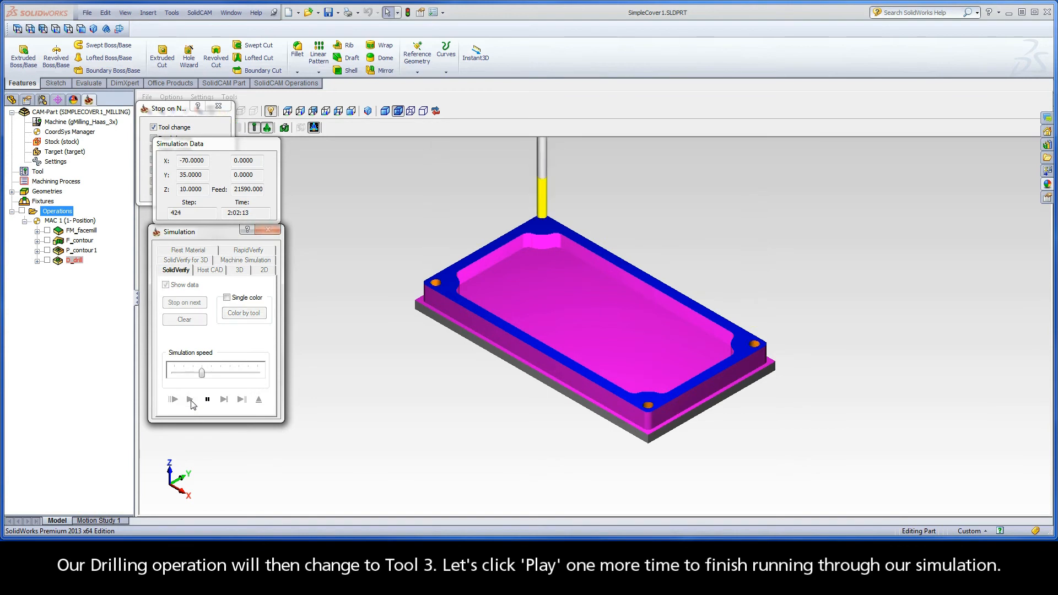
{"action": "left_click", "coordinate": [191, 399]}
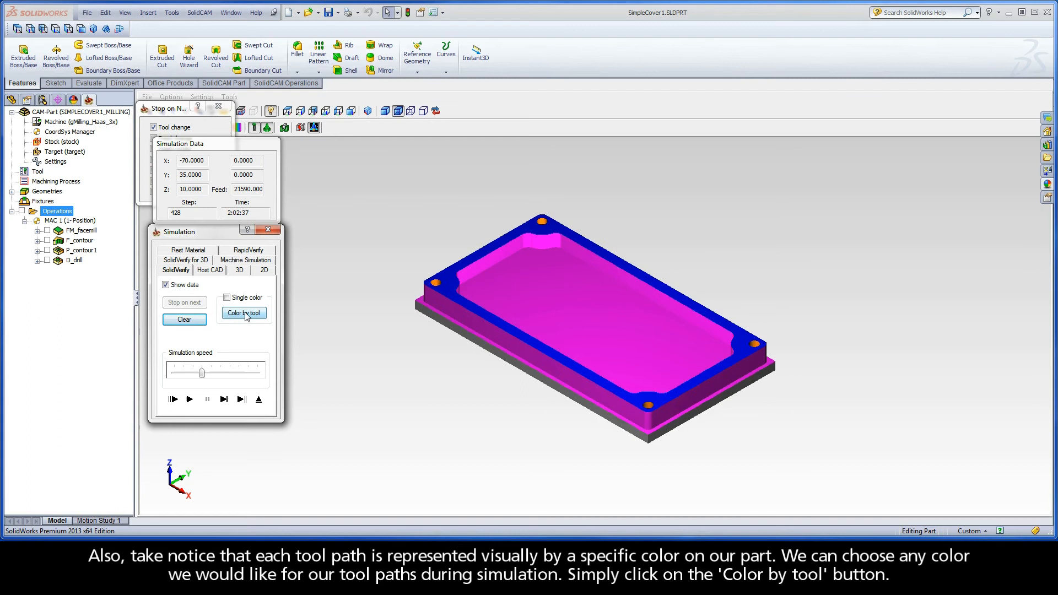
Show the Simulation Colors window with Rapid, Link/Feed Z and T1, T2, T3 colours.
{"action": "left_click", "coordinate": [242, 312]}
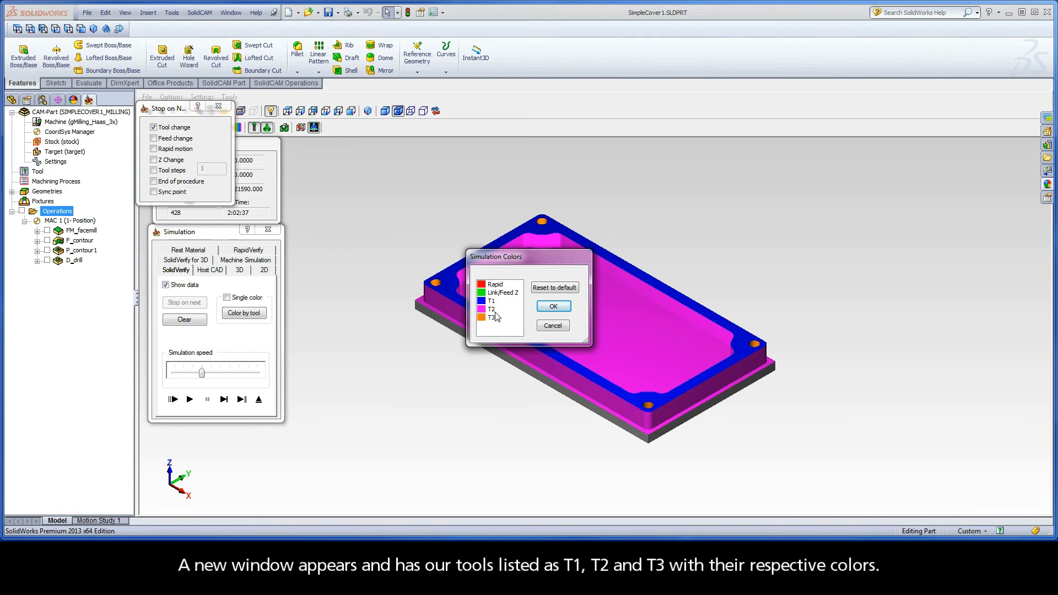
{"action": "mouse_move", "coordinate": [490, 304]}
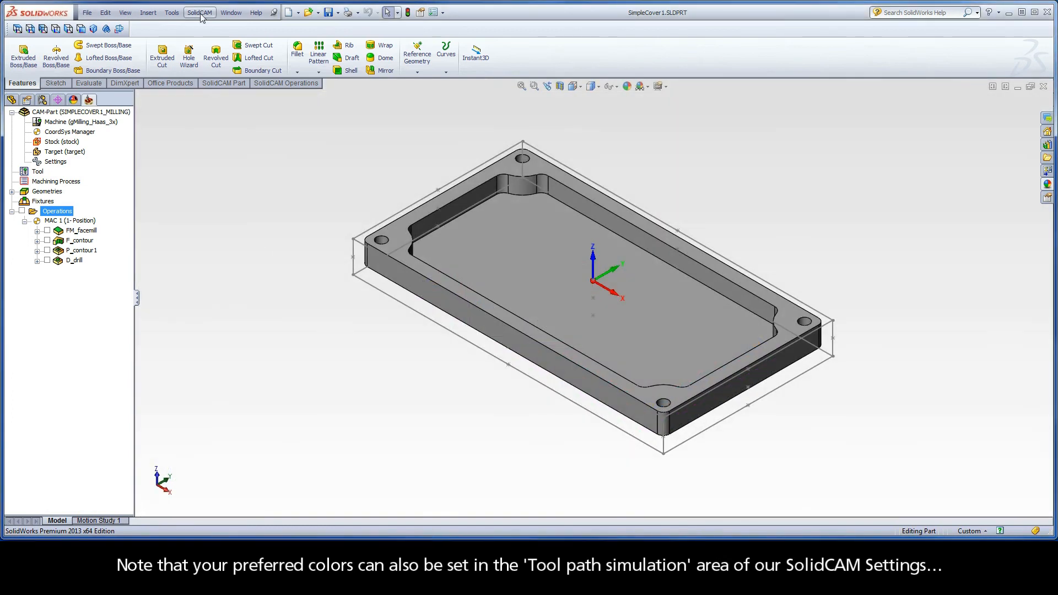
View the Tool path simulation page in SolidCAM Settings and return to Simulation Colors.
{"action": "left_click", "coordinate": [198, 12]}
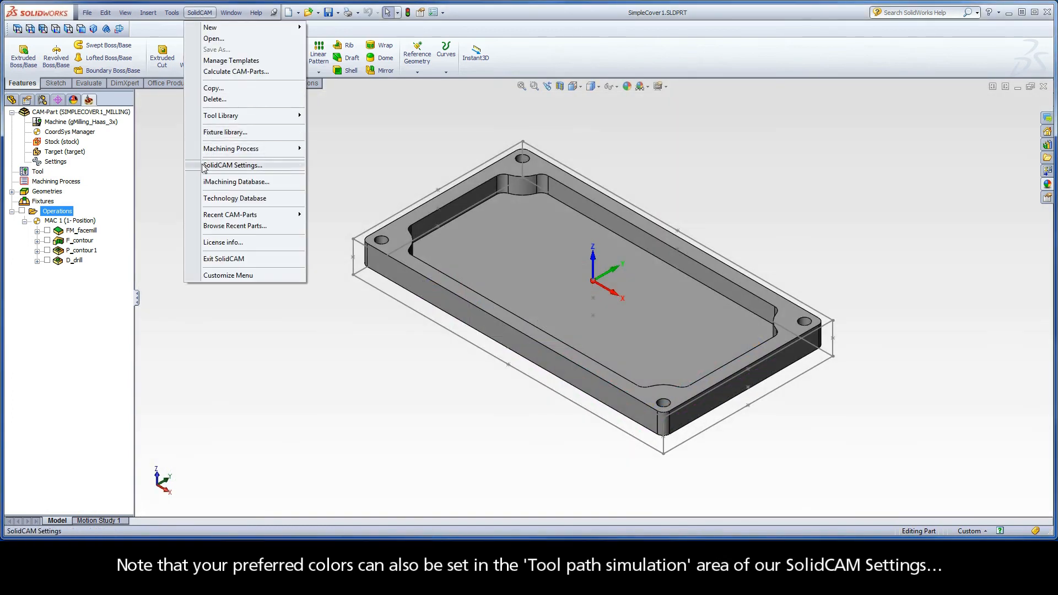
{"action": "left_click", "coordinate": [233, 166]}
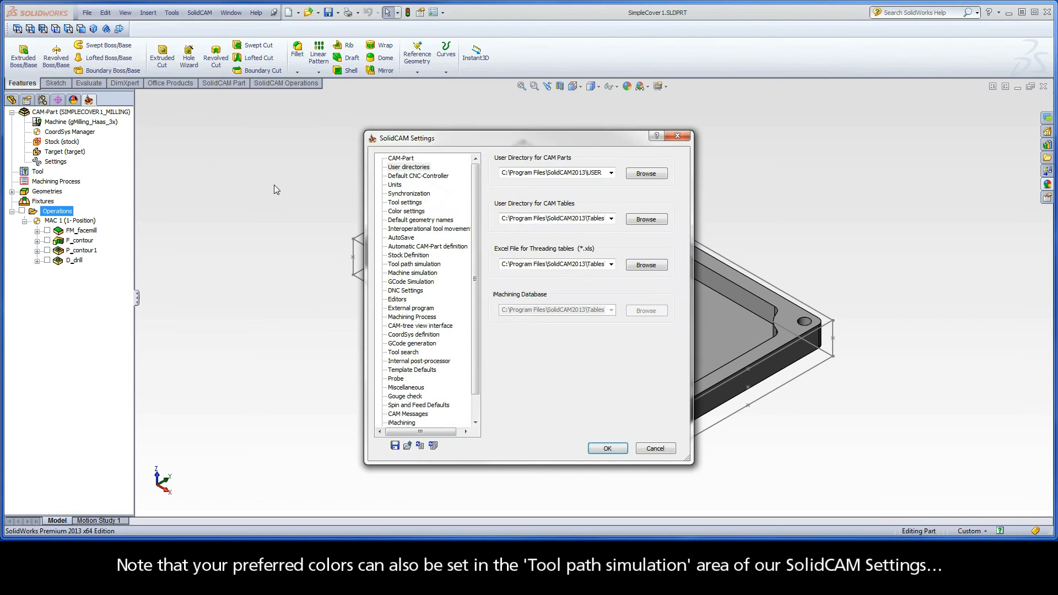
{"action": "left_click", "coordinate": [413, 263]}
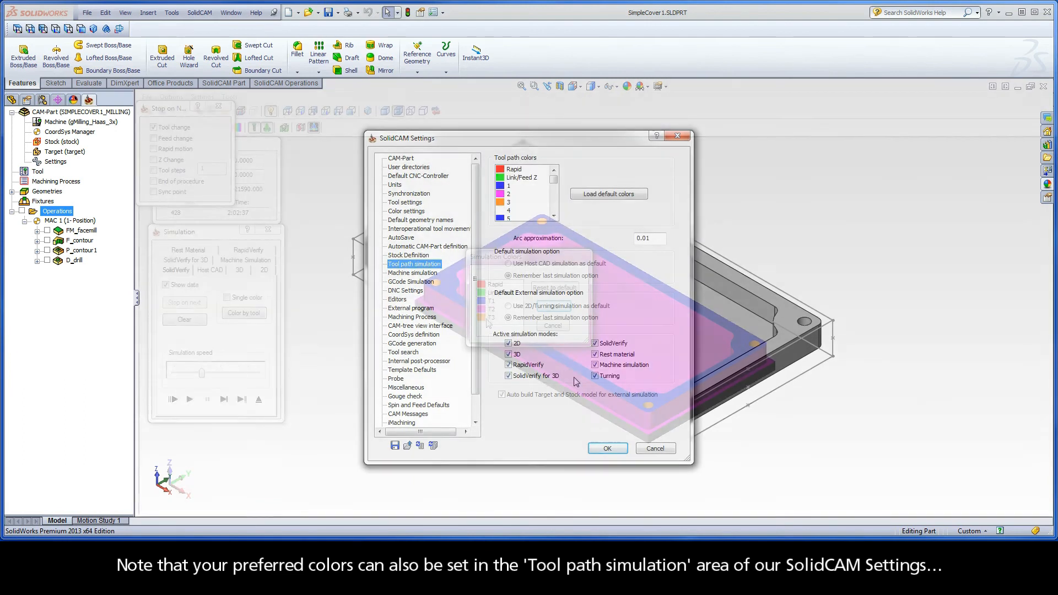
{"action": "left_click", "coordinate": [606, 448]}
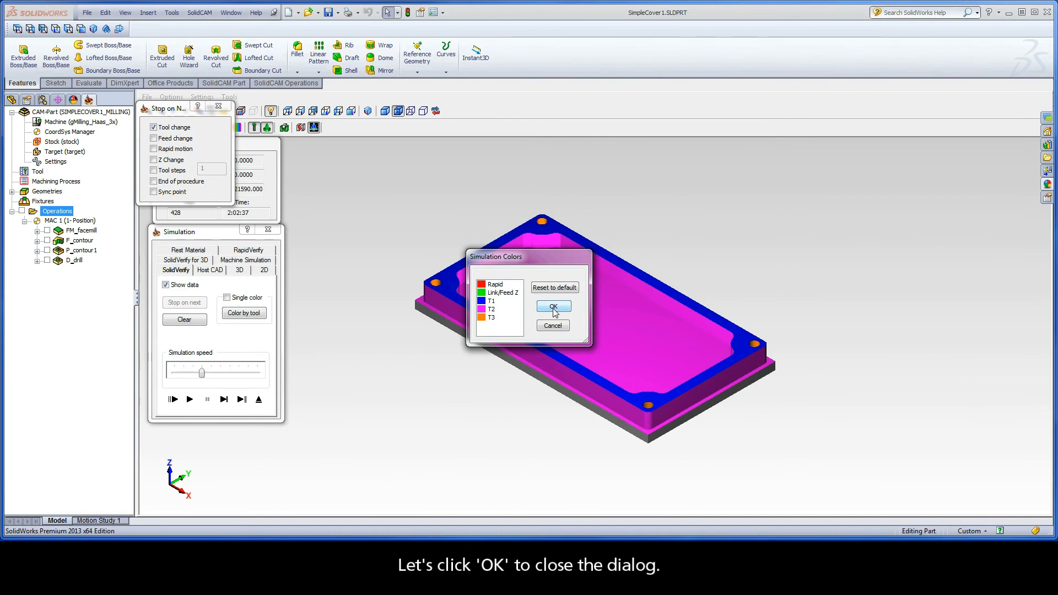
Accept the colours, hide the tool in Host CAD mode and play the wireframe tool path.
{"action": "left_click", "coordinate": [552, 305]}
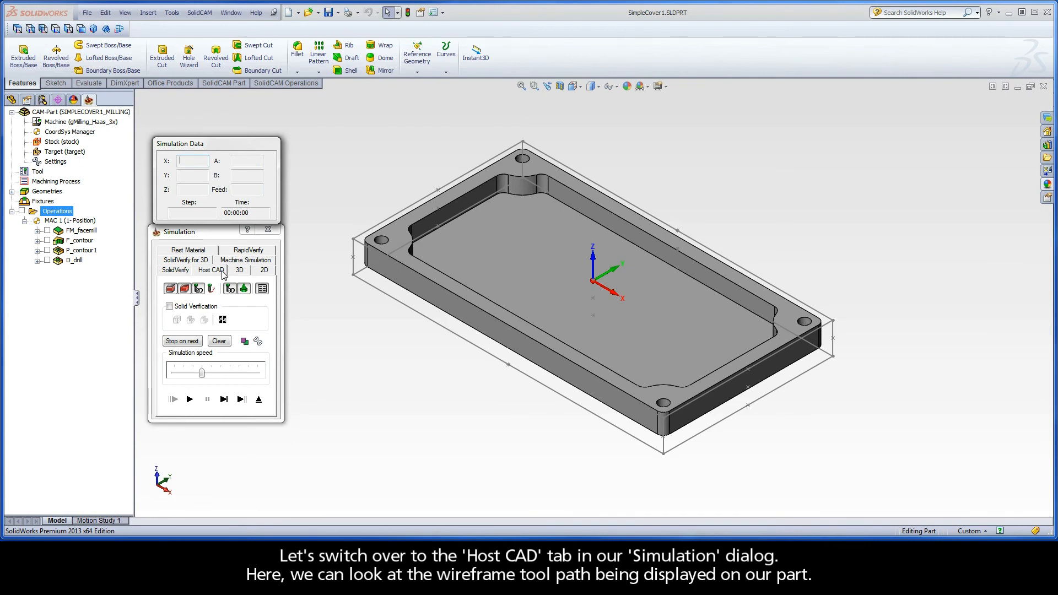
{"action": "mouse_move", "coordinate": [200, 289]}
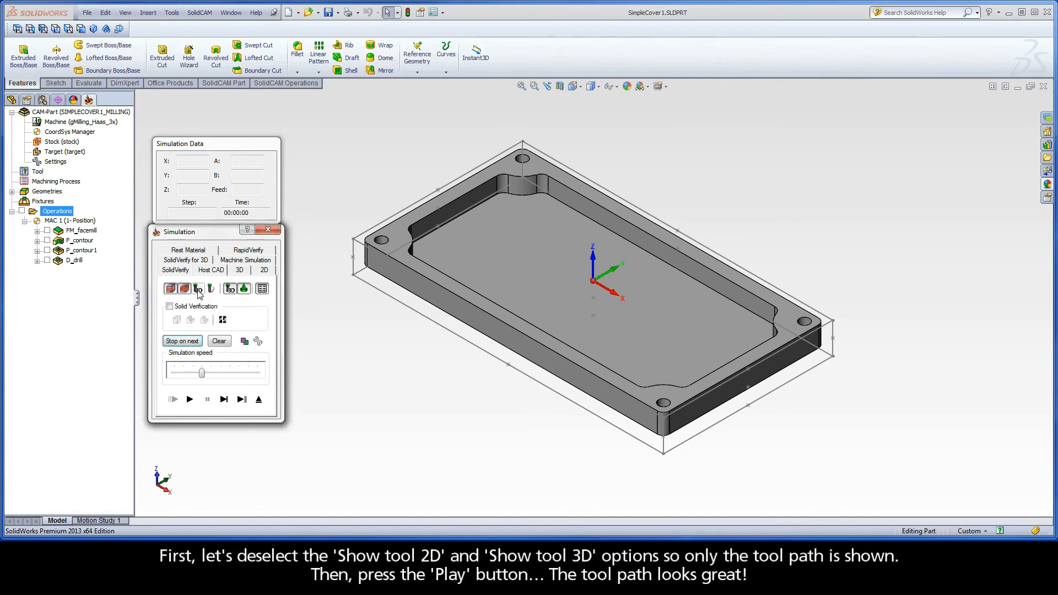
{"action": "mouse_move", "coordinate": [230, 288]}
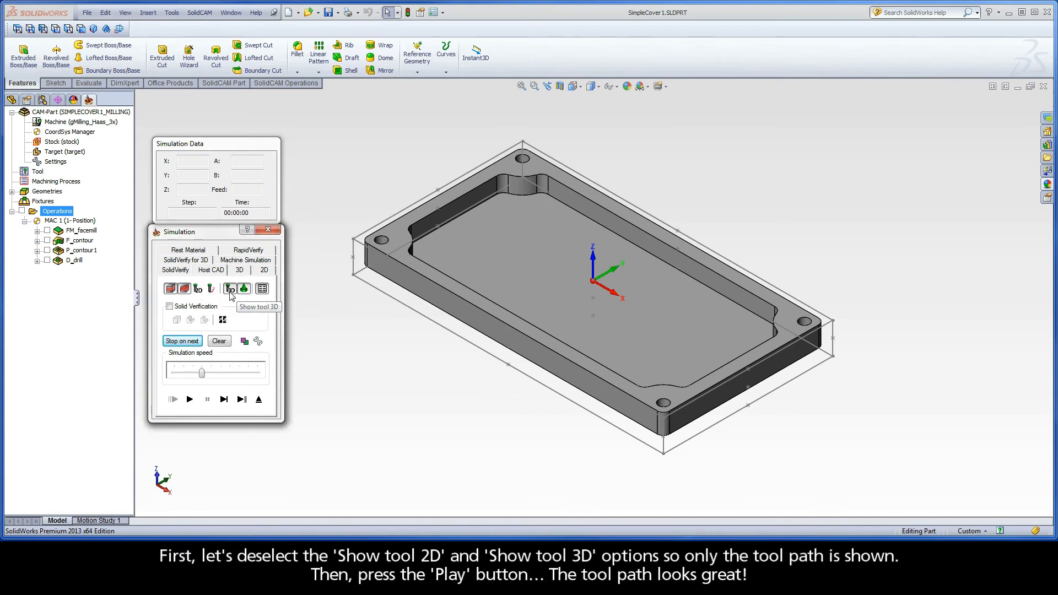
{"action": "left_click", "coordinate": [242, 288]}
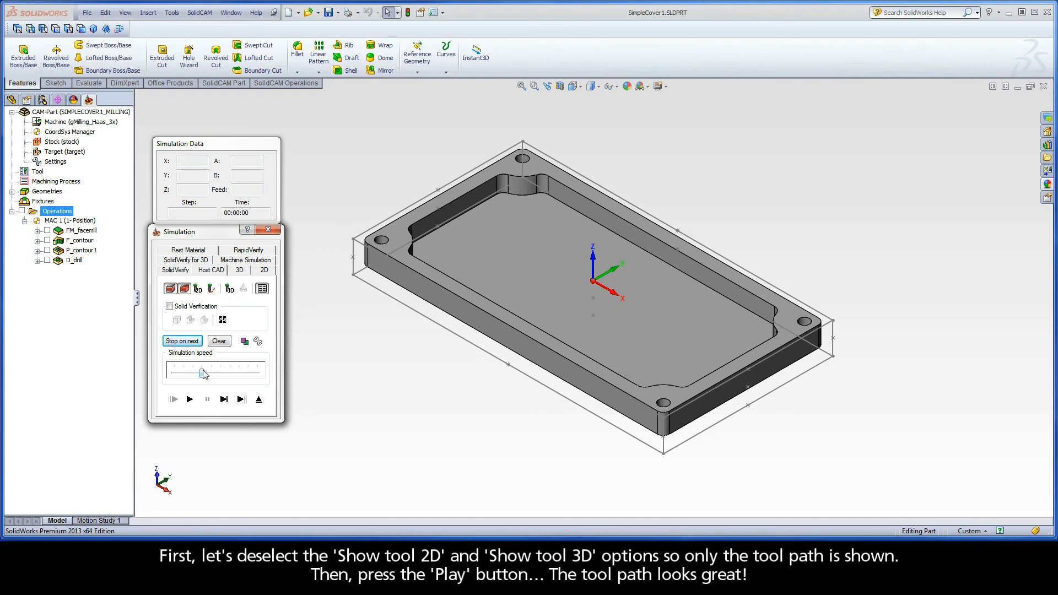
{"action": "left_click", "coordinate": [189, 399]}
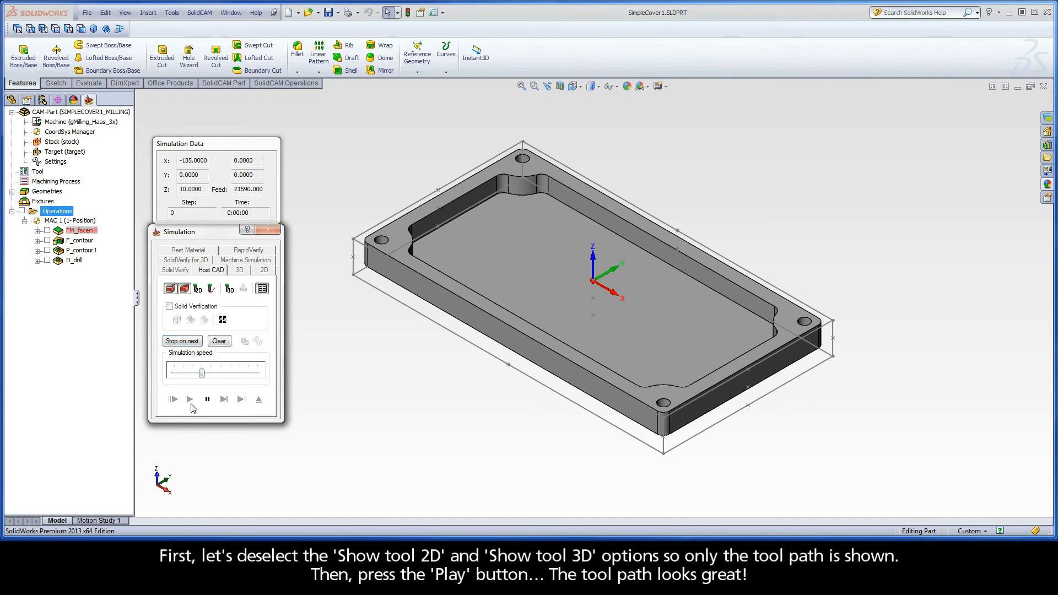
{"action": "left_click", "coordinate": [190, 398]}
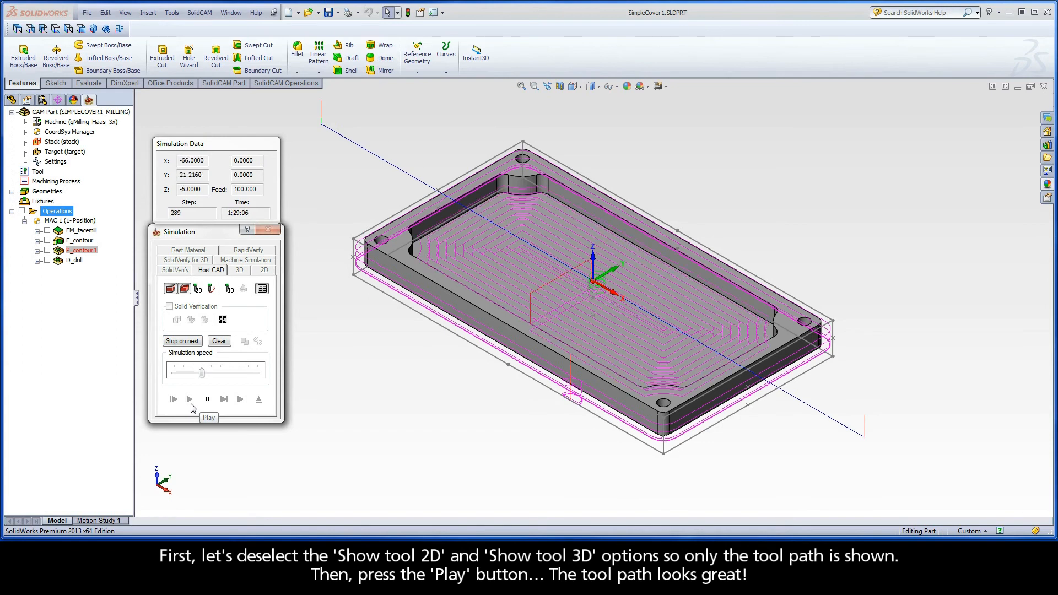
{"action": "left_click", "coordinate": [189, 399]}
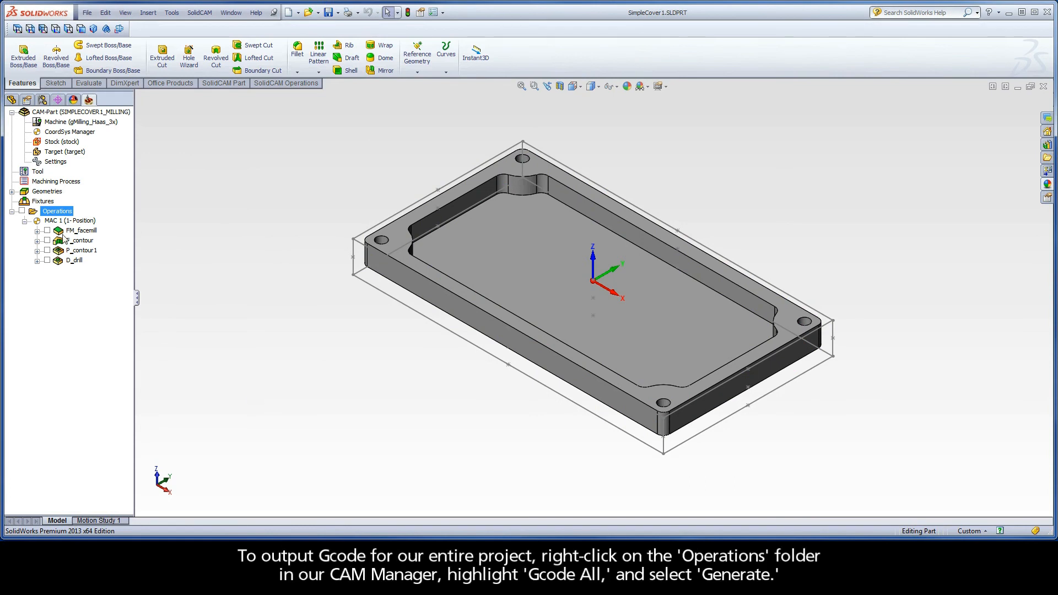
{"action": "right_click", "coordinate": [56, 211]}
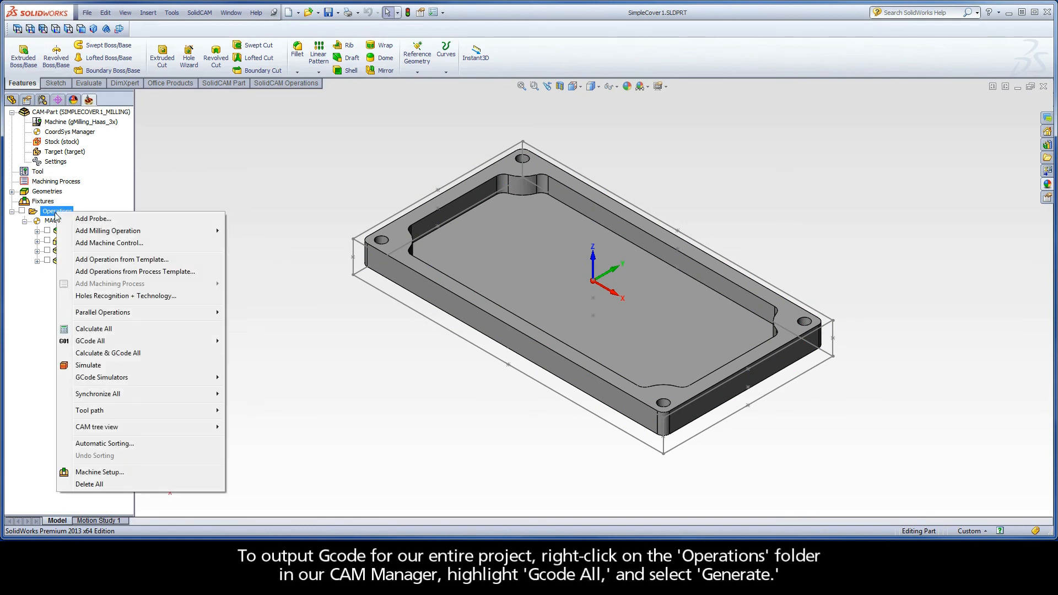
{"action": "mouse_move", "coordinate": [89, 341]}
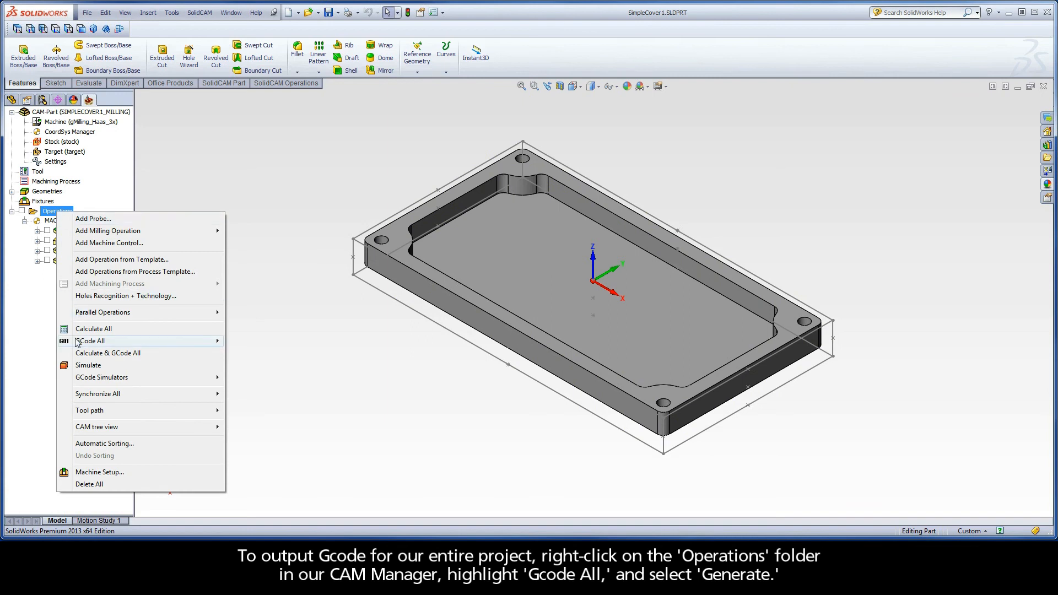
{"action": "mouse_move", "coordinate": [91, 341]}
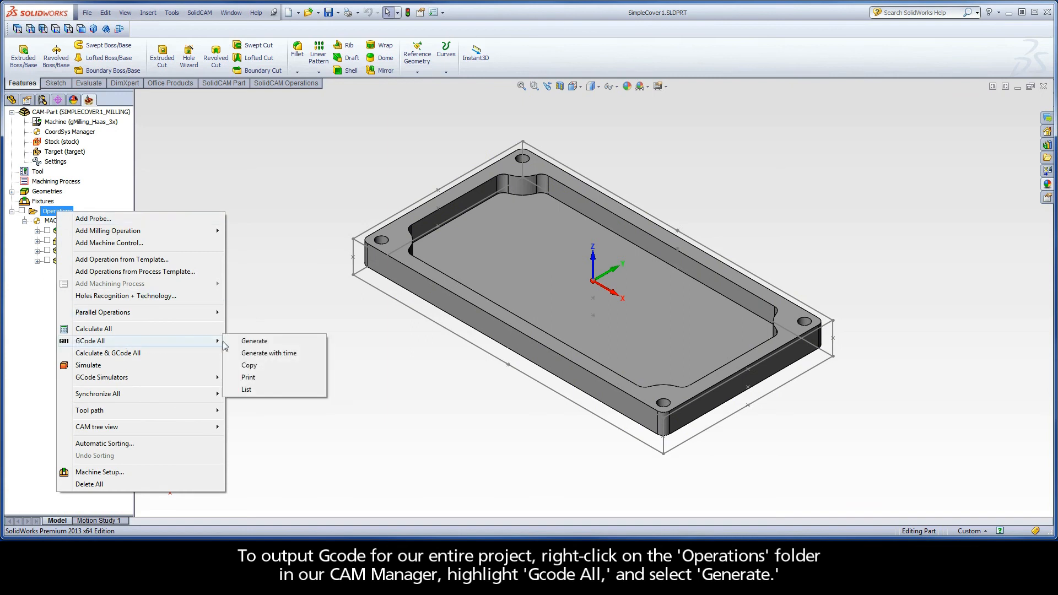
{"action": "left_click", "coordinate": [254, 341]}
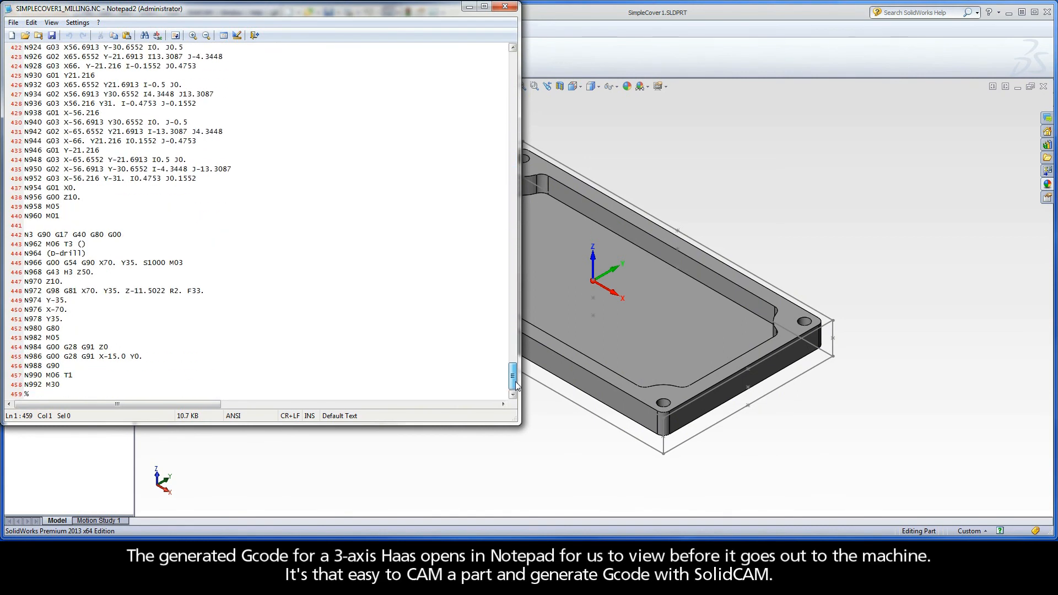
{"action": "left_click_drag", "start_coordinate": [514, 378], "coordinate": [513, 158]}
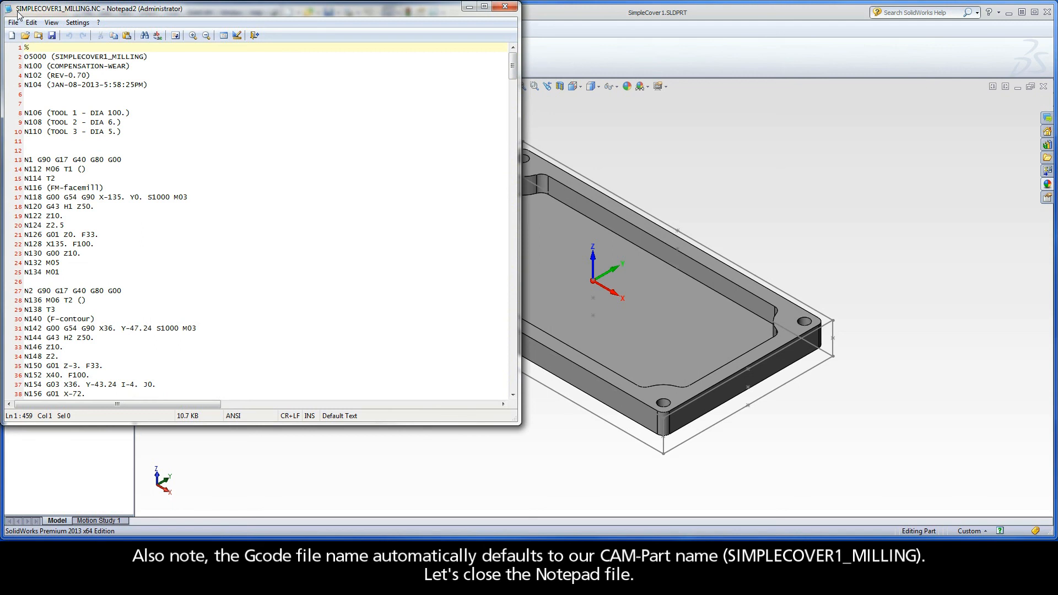
{"action": "mouse_move", "coordinate": [35, 13]}
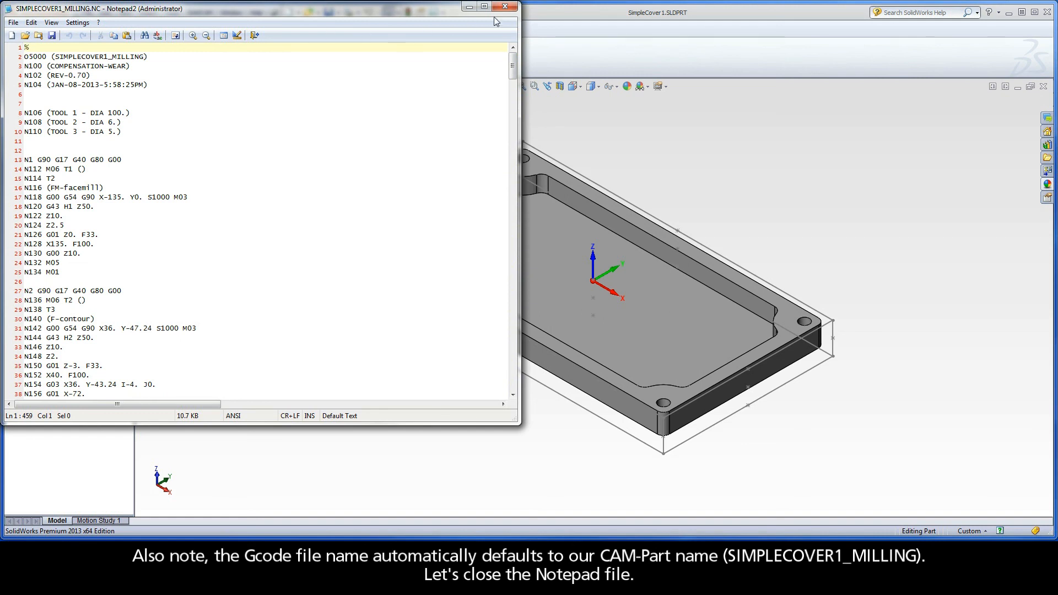
Close Notepad2 and generate G-code for F_contour alone as SC1.NC, then review it.
{"action": "left_click", "coordinate": [505, 7]}
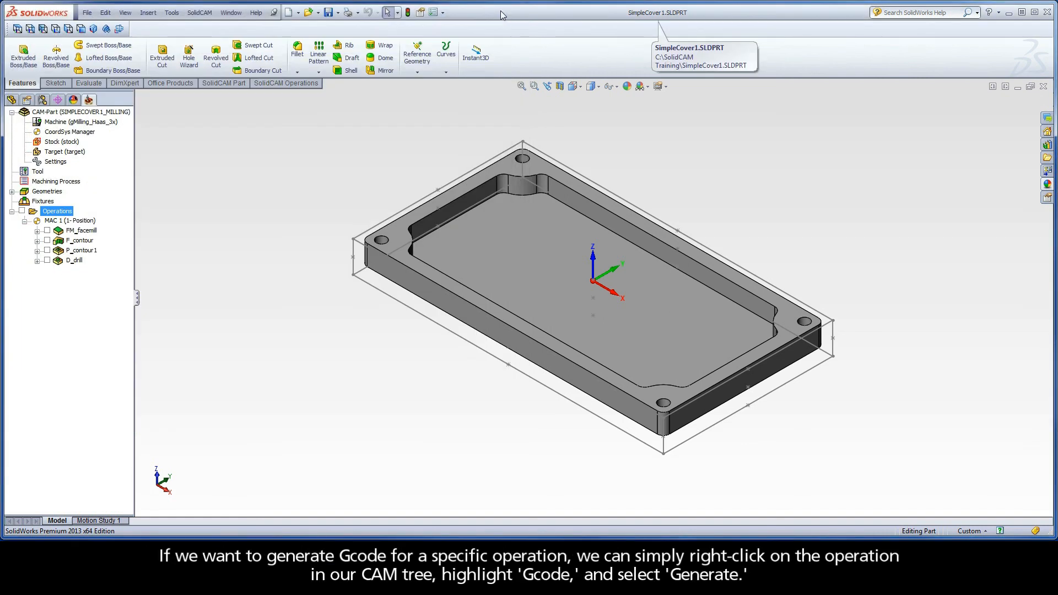
{"action": "mouse_move", "coordinate": [76, 245]}
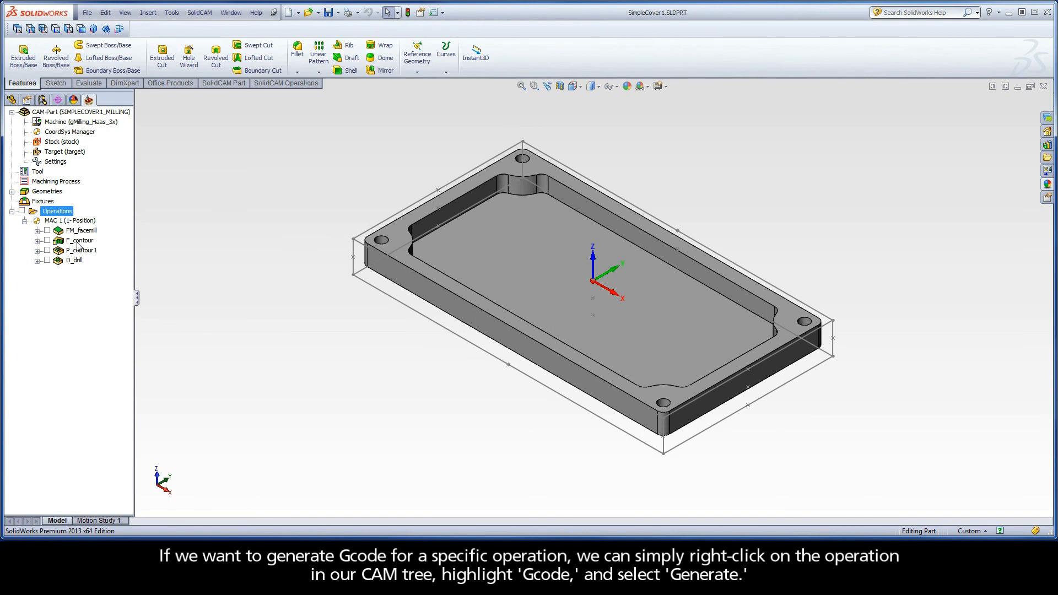
{"action": "right_click", "coordinate": [77, 241]}
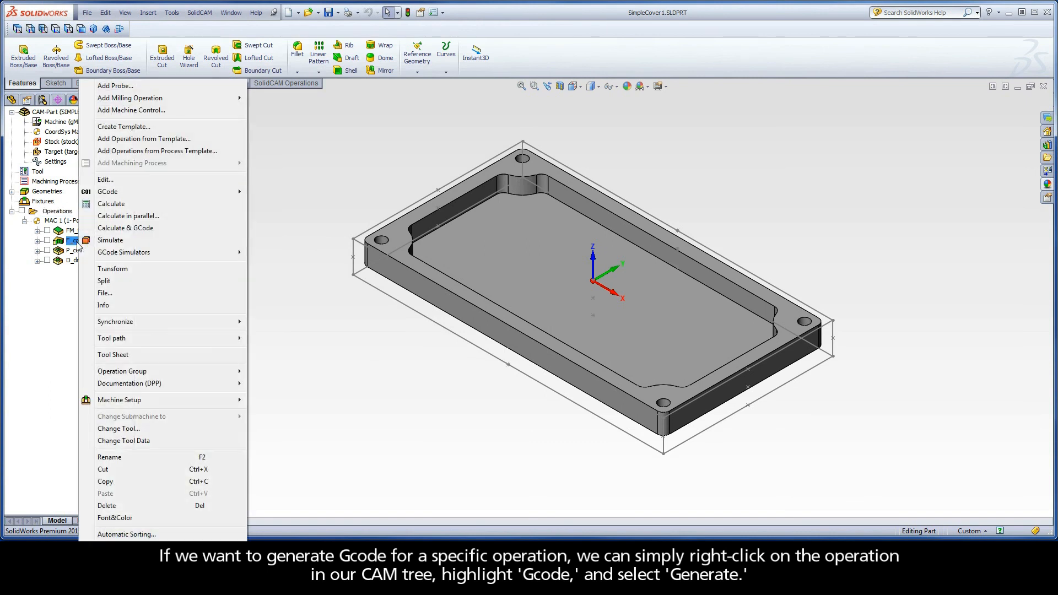
{"action": "mouse_move", "coordinate": [107, 192]}
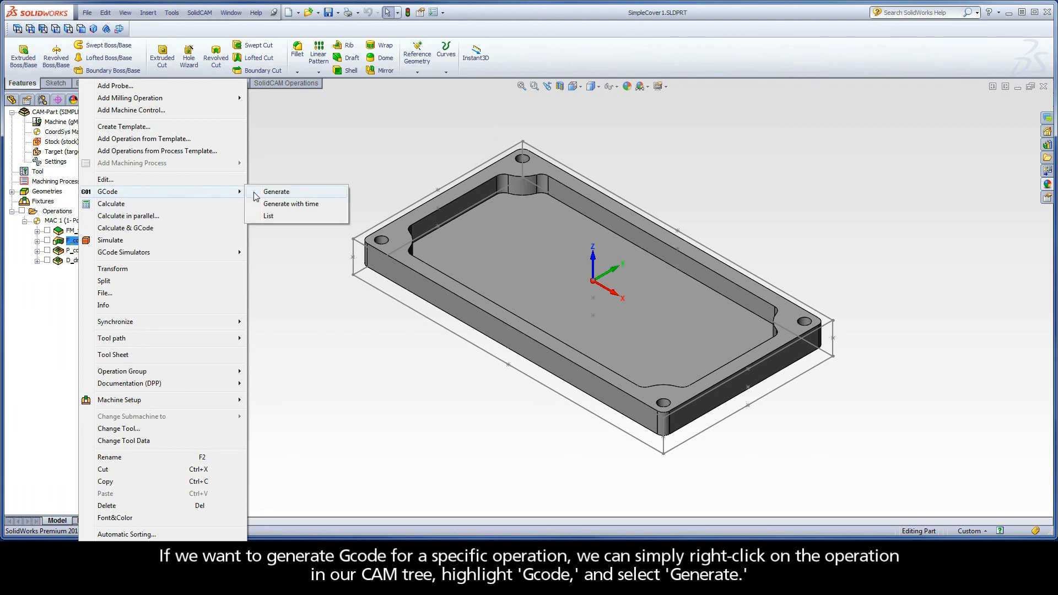
{"action": "left_click", "coordinate": [275, 191]}
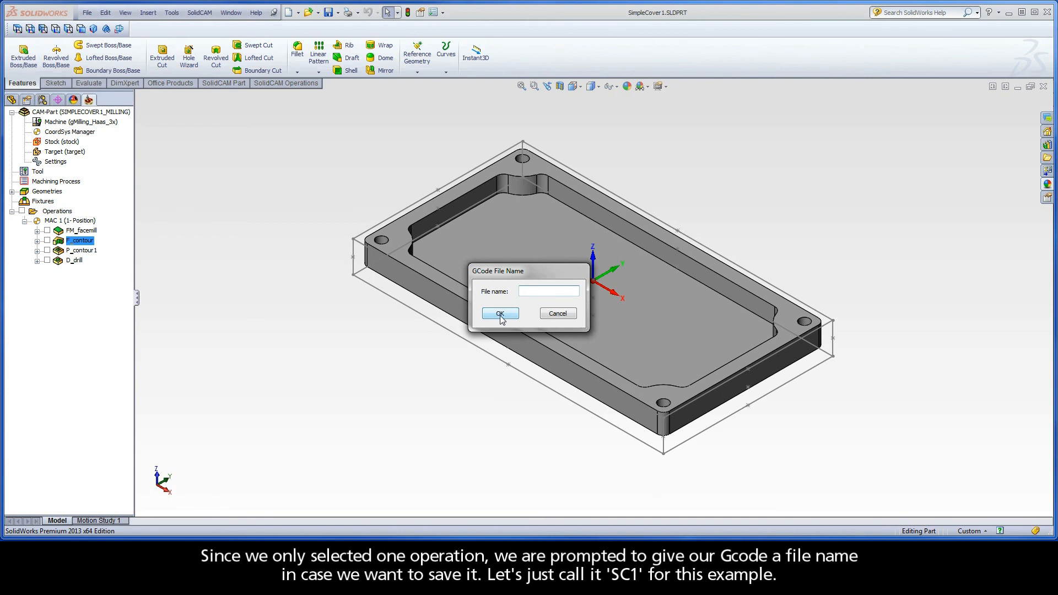
{"action": "type", "text": "S"}
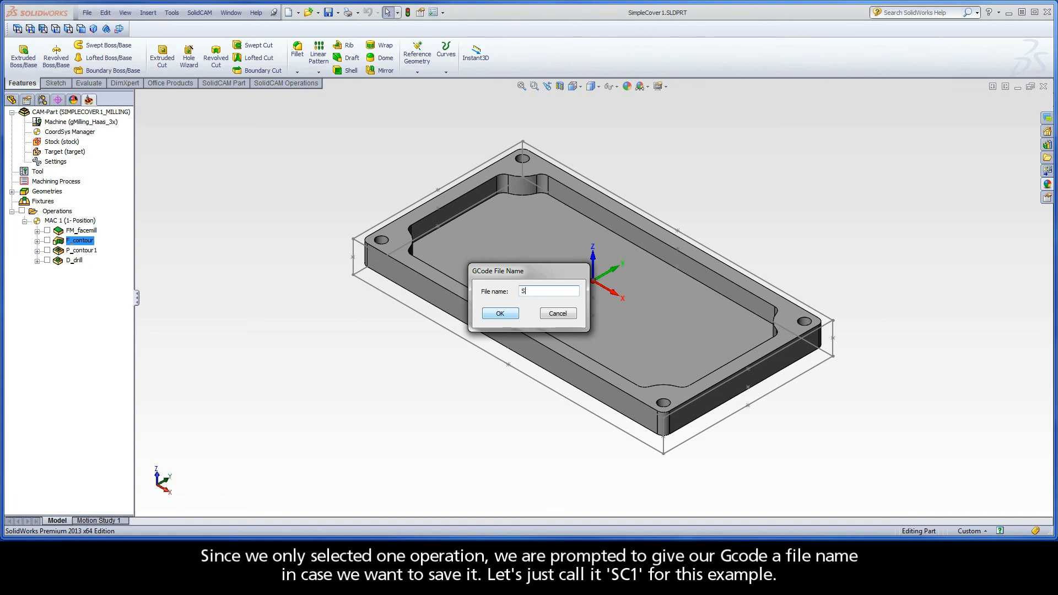
{"action": "type", "text": "C1"}
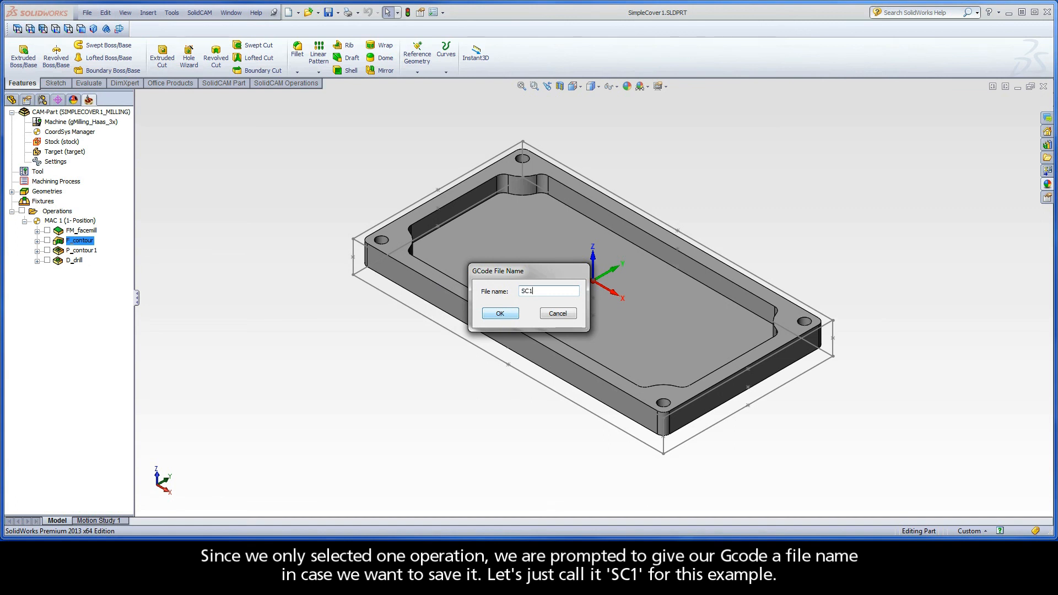
{"action": "left_click", "coordinate": [499, 313]}
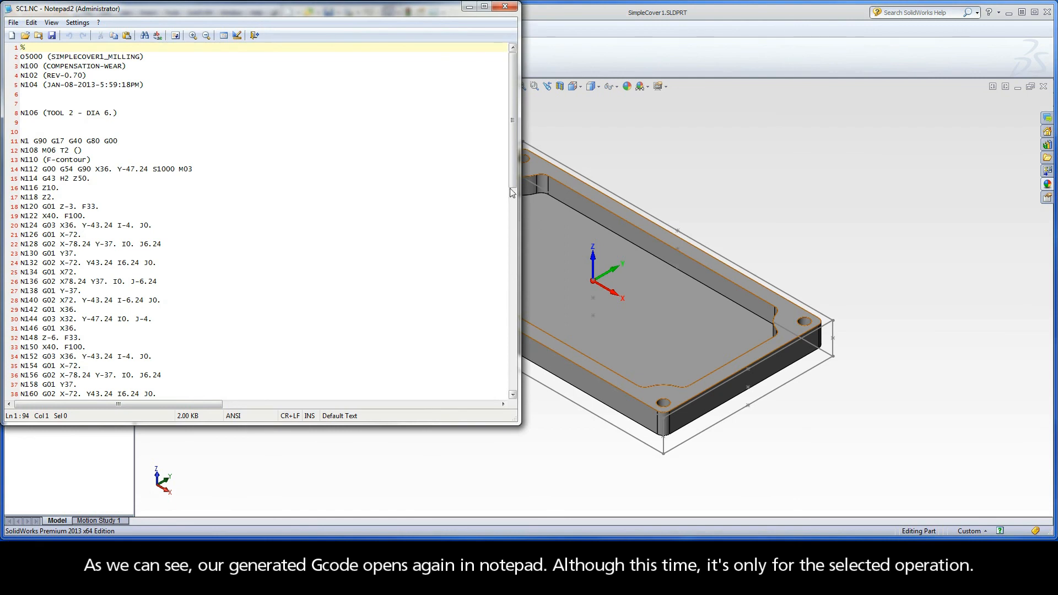
{"action": "scroll", "scroll_direction": "down", "scroll_amount": 3}
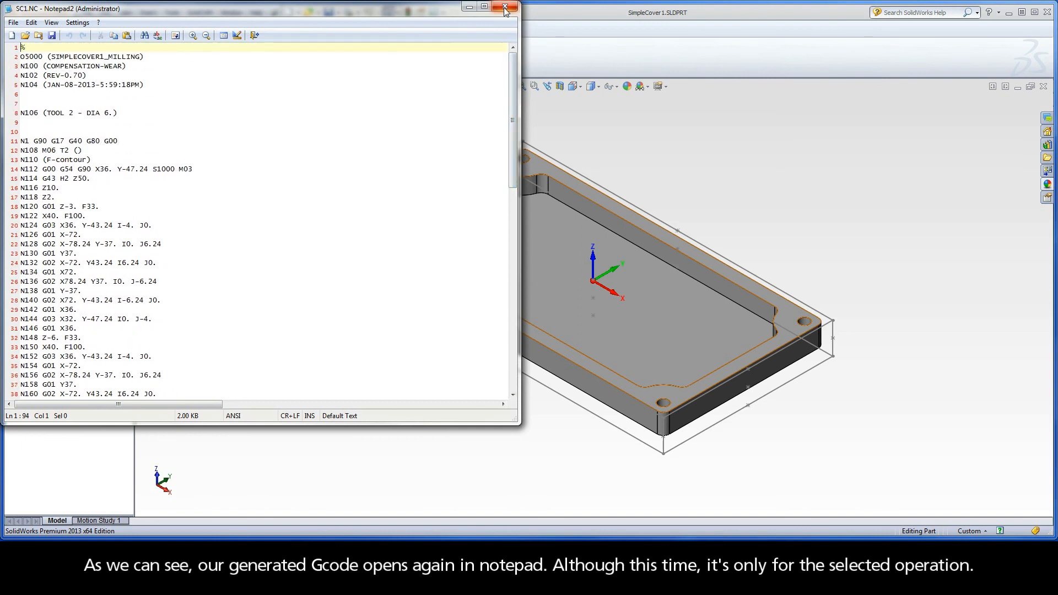
Close SC1.NC and insert a split named 'split' after P_contour1, isolating D_drill.
{"action": "left_click", "coordinate": [505, 7]}
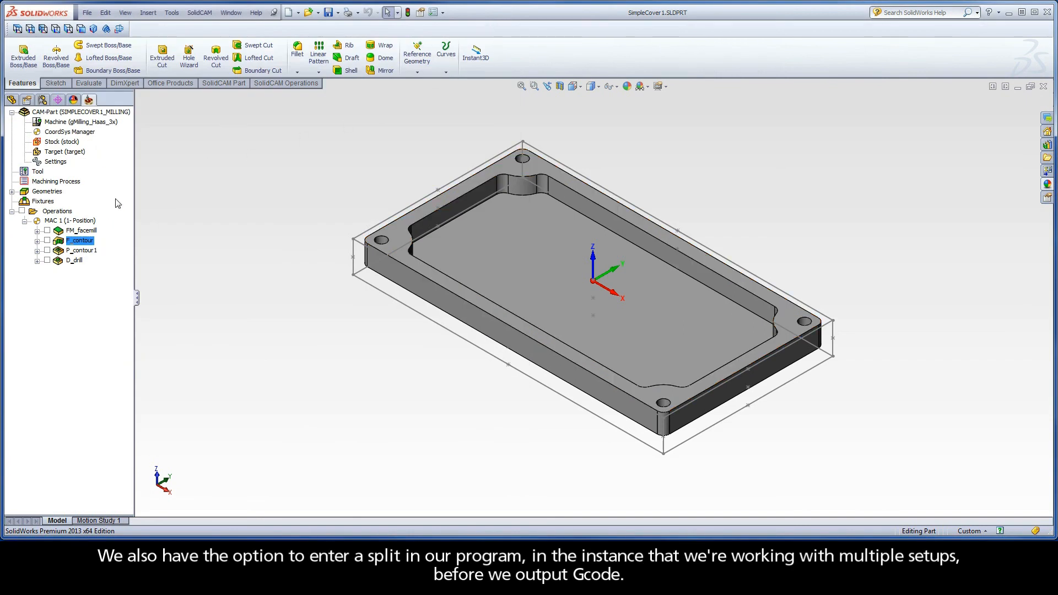
{"action": "mouse_move", "coordinate": [76, 263]}
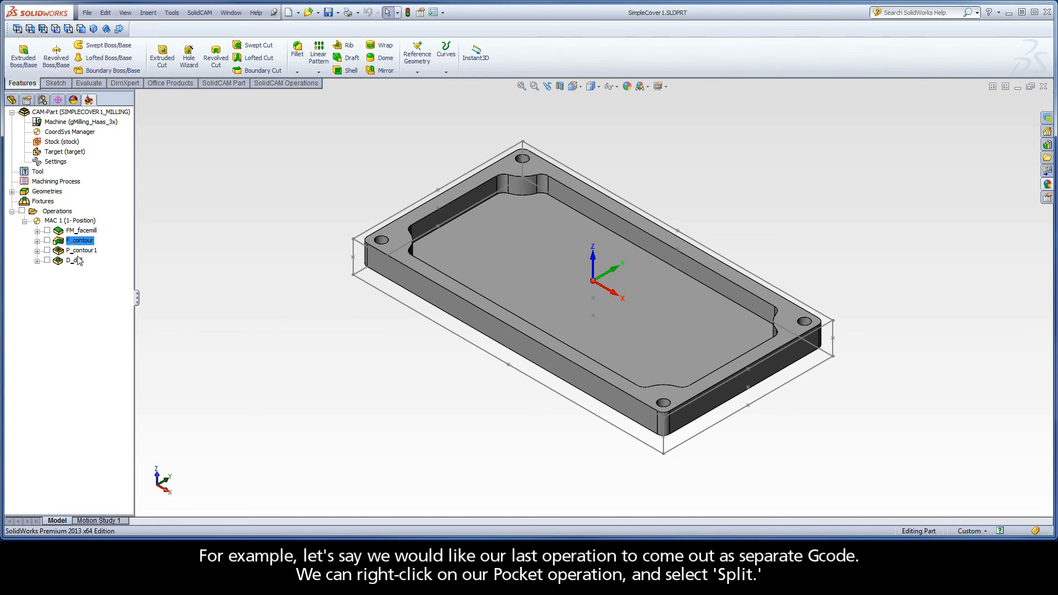
{"action": "right_click", "coordinate": [79, 250]}
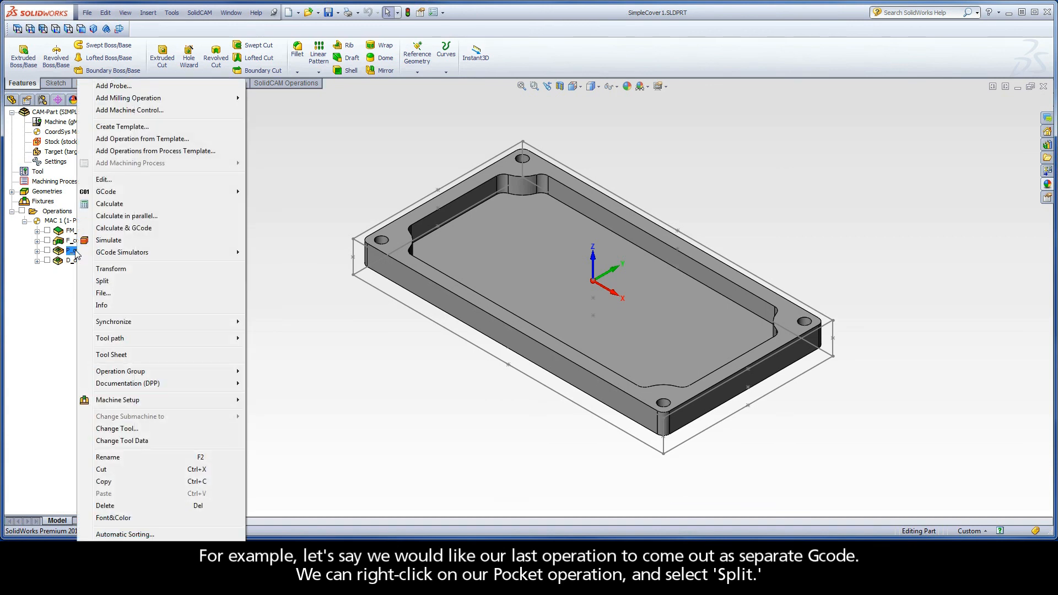
{"action": "left_click", "coordinate": [101, 269]}
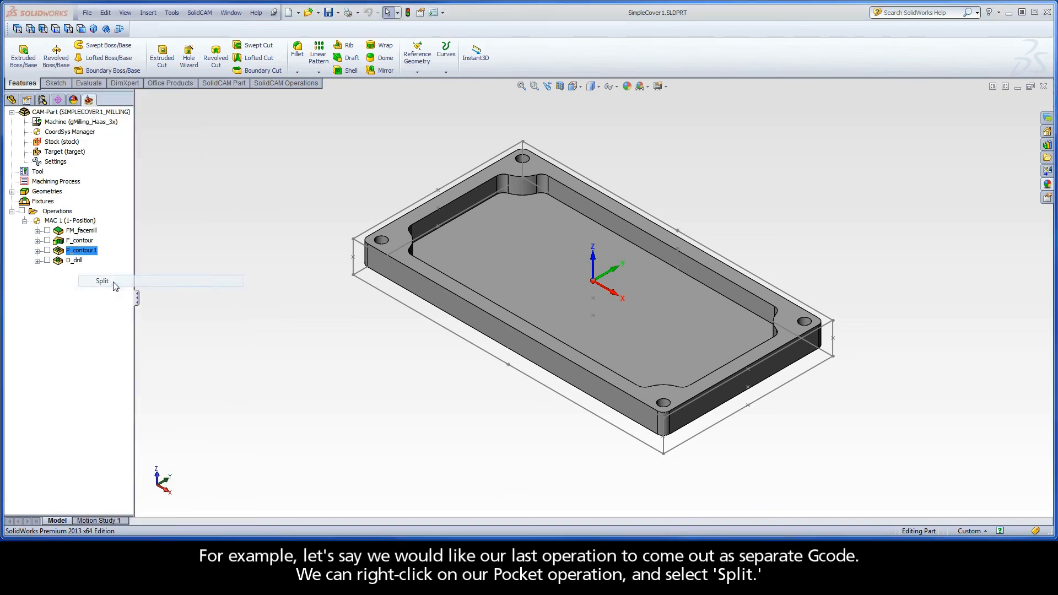
{"action": "left_click", "coordinate": [101, 281]}
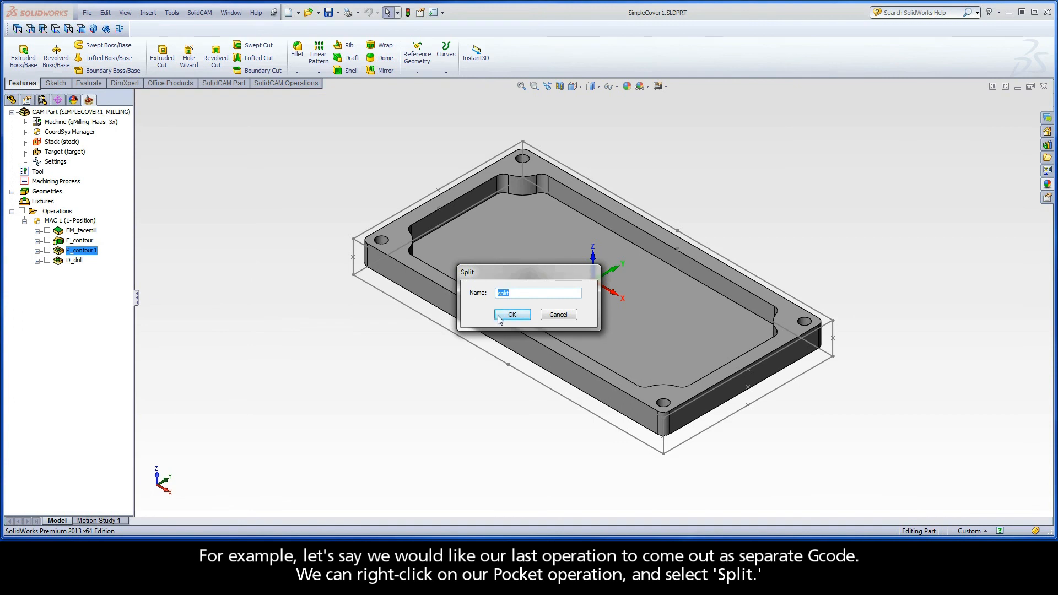
{"action": "left_click", "coordinate": [512, 314]}
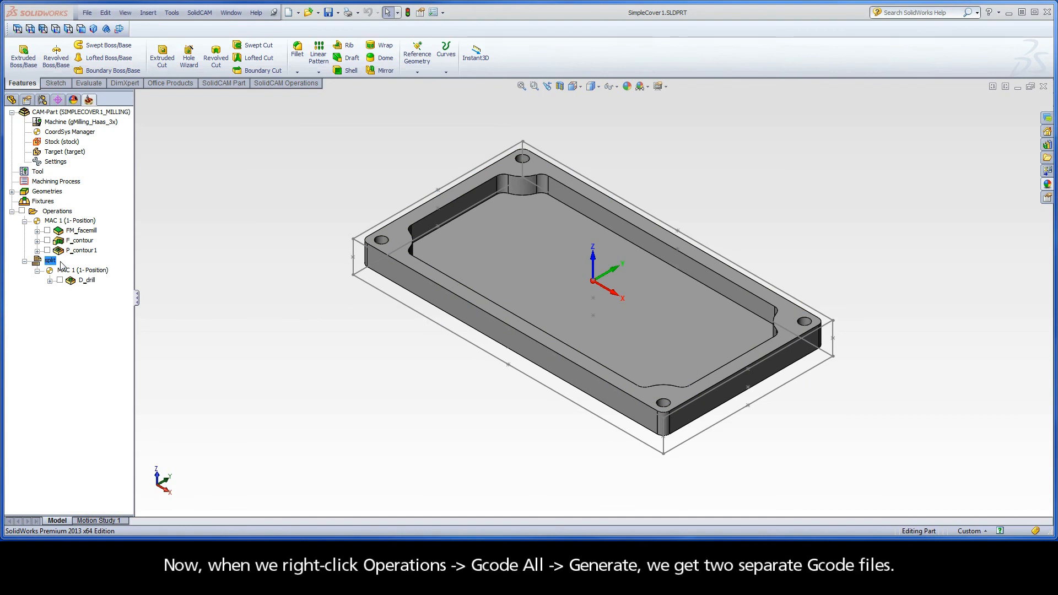
Generate G-code for all operations as SIMPLECOVER1_MILLING.NC and SIMPLECOVER1_MILLING-1.NC, reviewing both.
{"action": "right_click", "coordinate": [56, 210]}
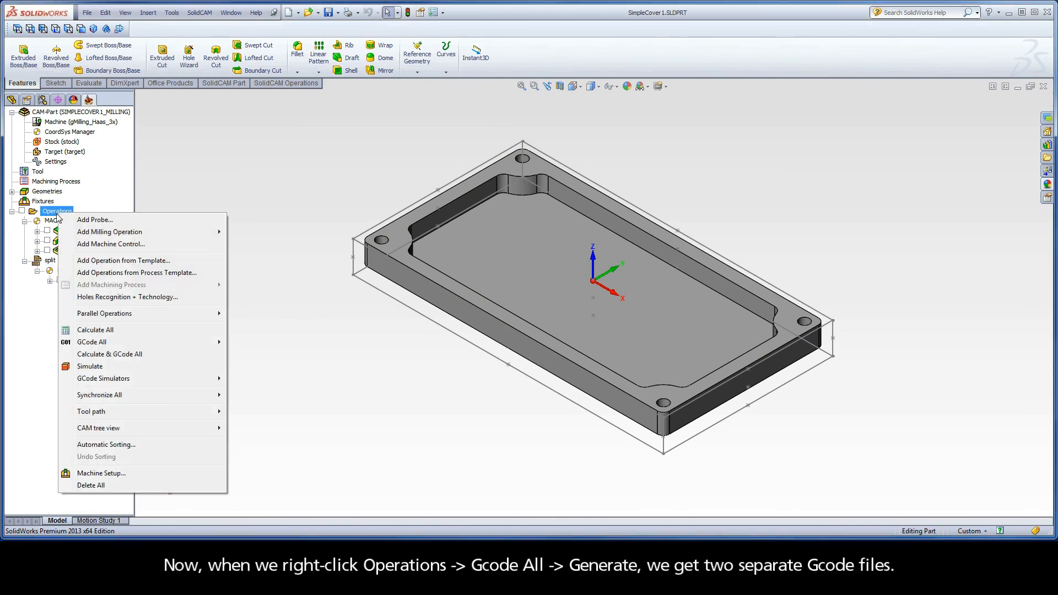
{"action": "left_click", "coordinate": [90, 341]}
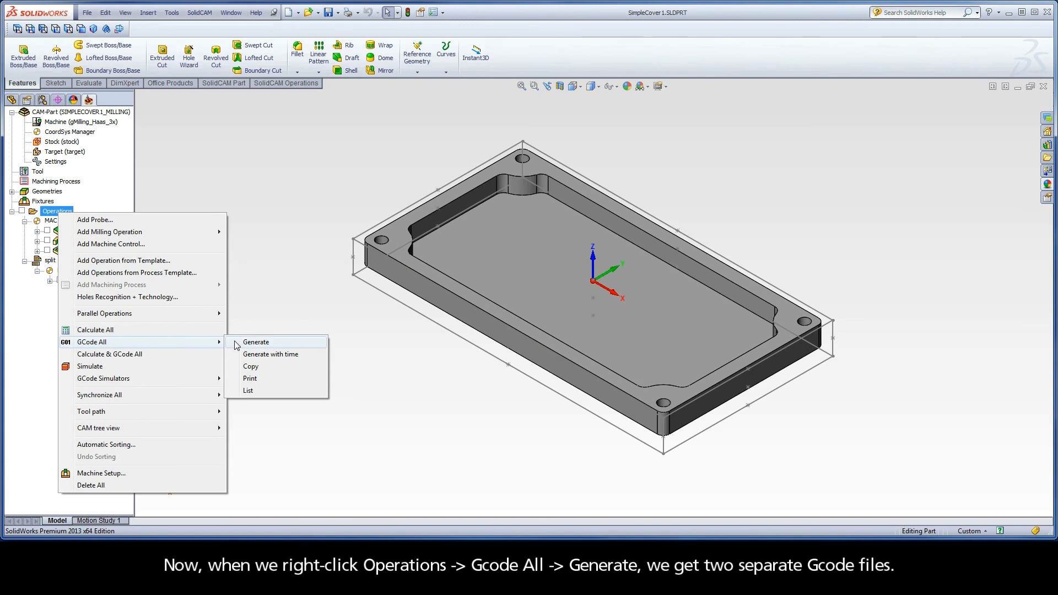
{"action": "left_click", "coordinate": [255, 342]}
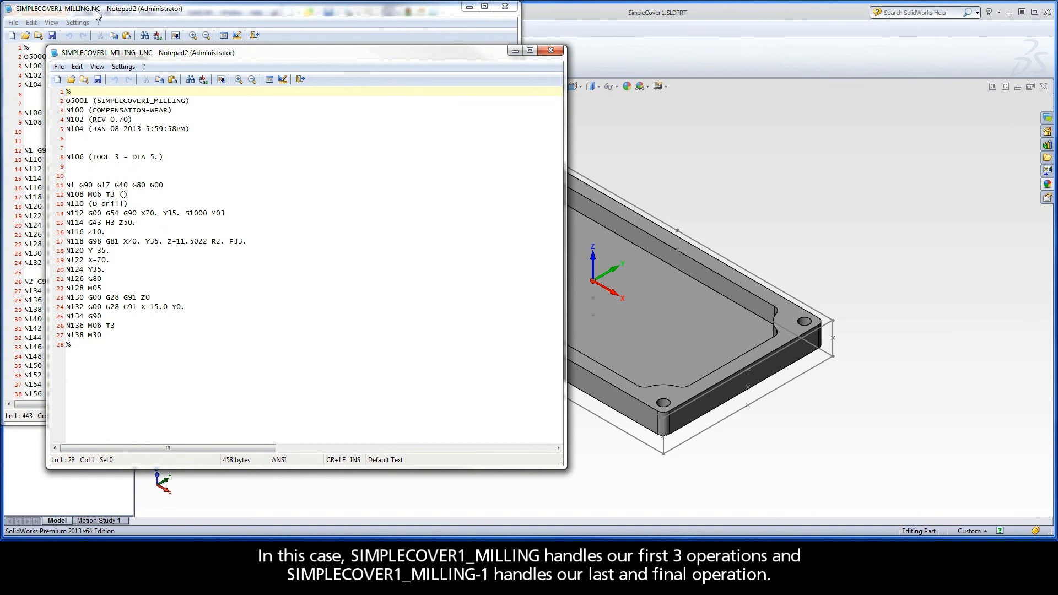
{"action": "mouse_move", "coordinate": [127, 60]}
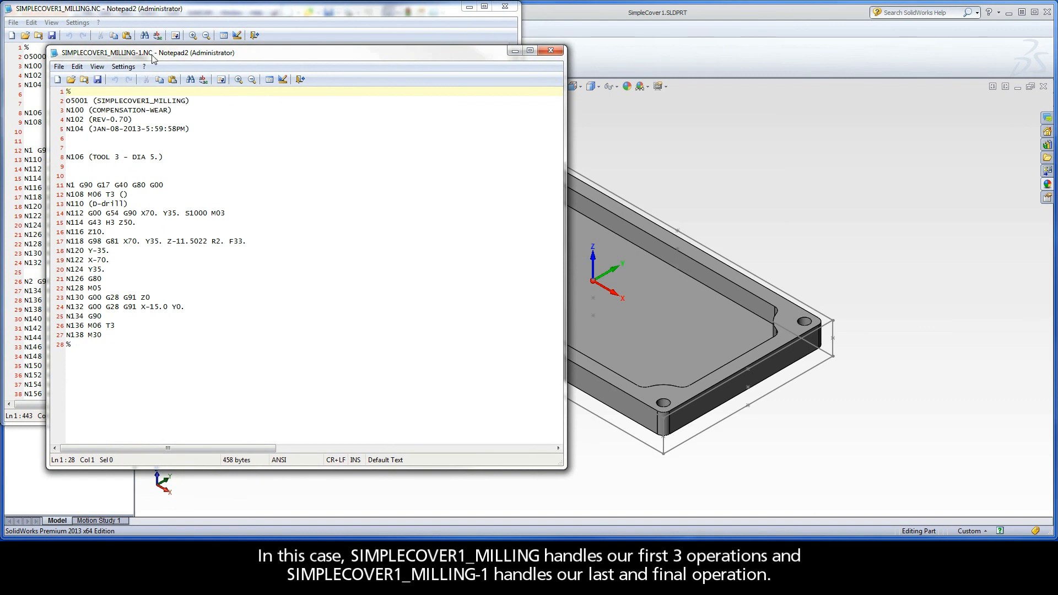
{"action": "mouse_move", "coordinate": [407, 84]}
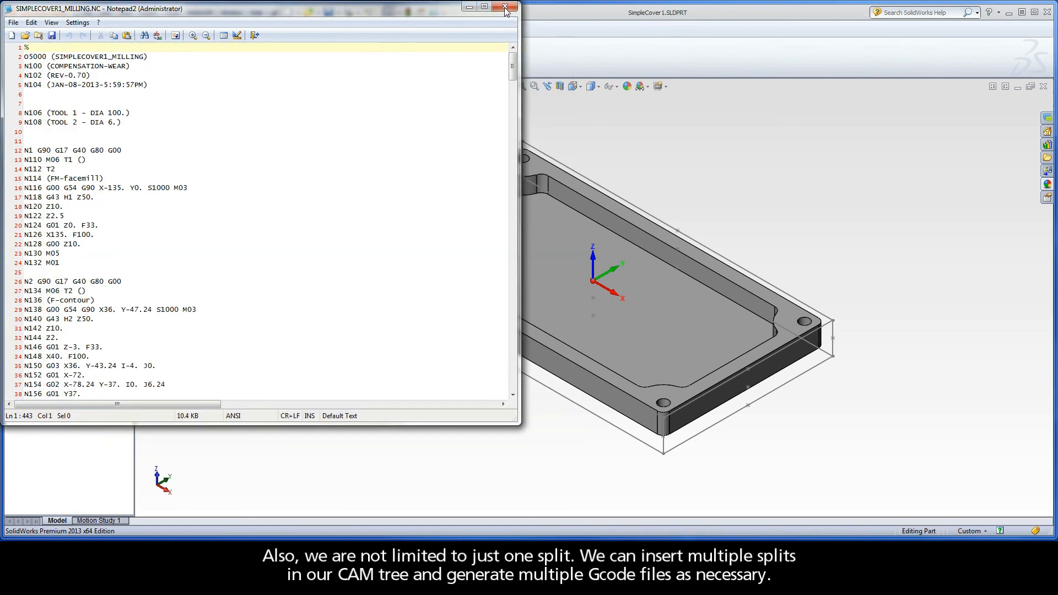
{"action": "left_click", "coordinate": [505, 6]}
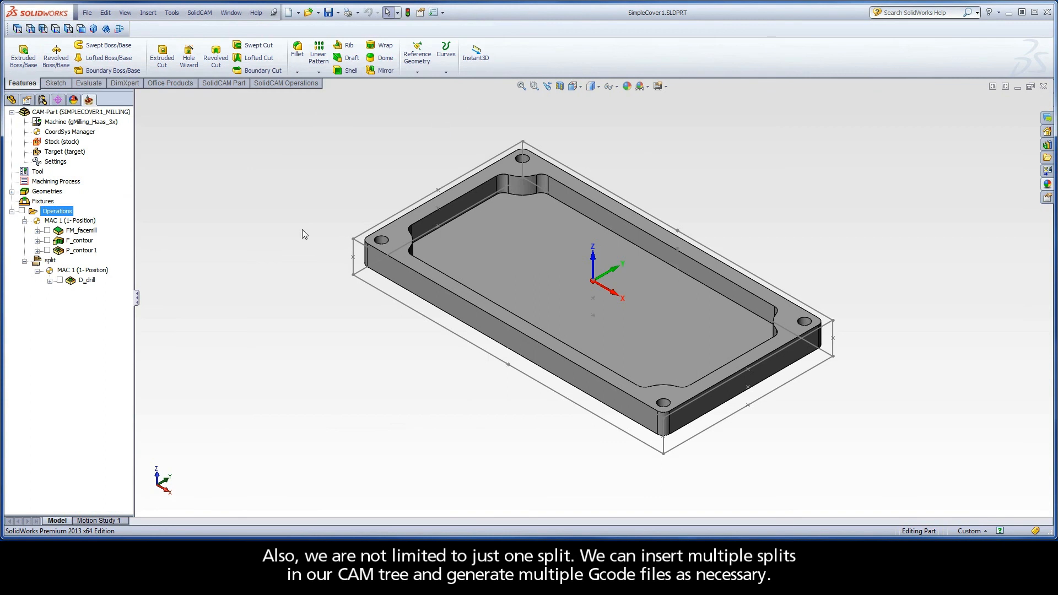
{"action": "mouse_move", "coordinate": [55, 265]}
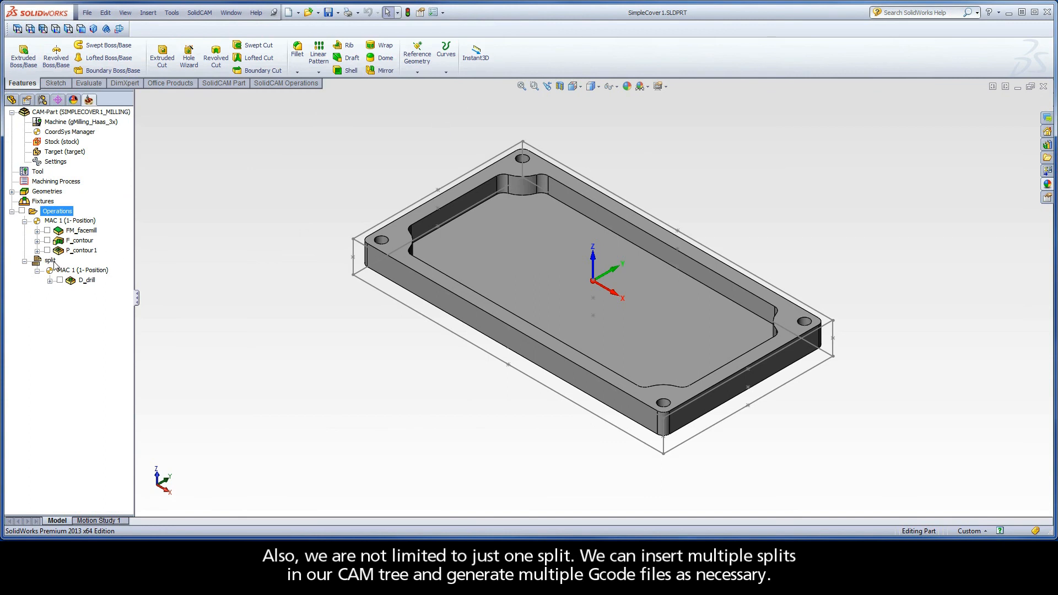
{"action": "left_click", "coordinate": [49, 260]}
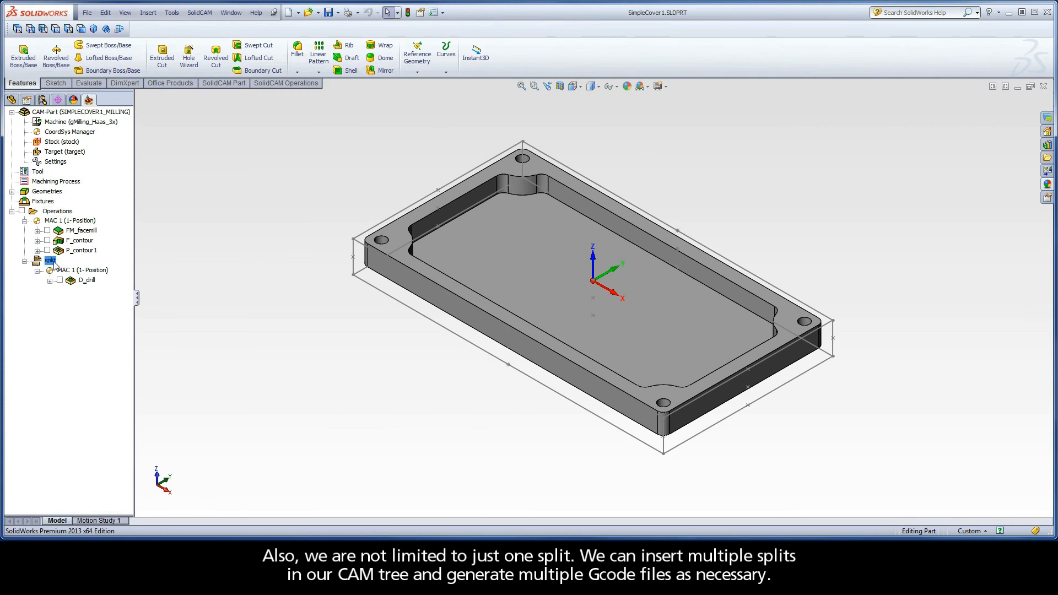